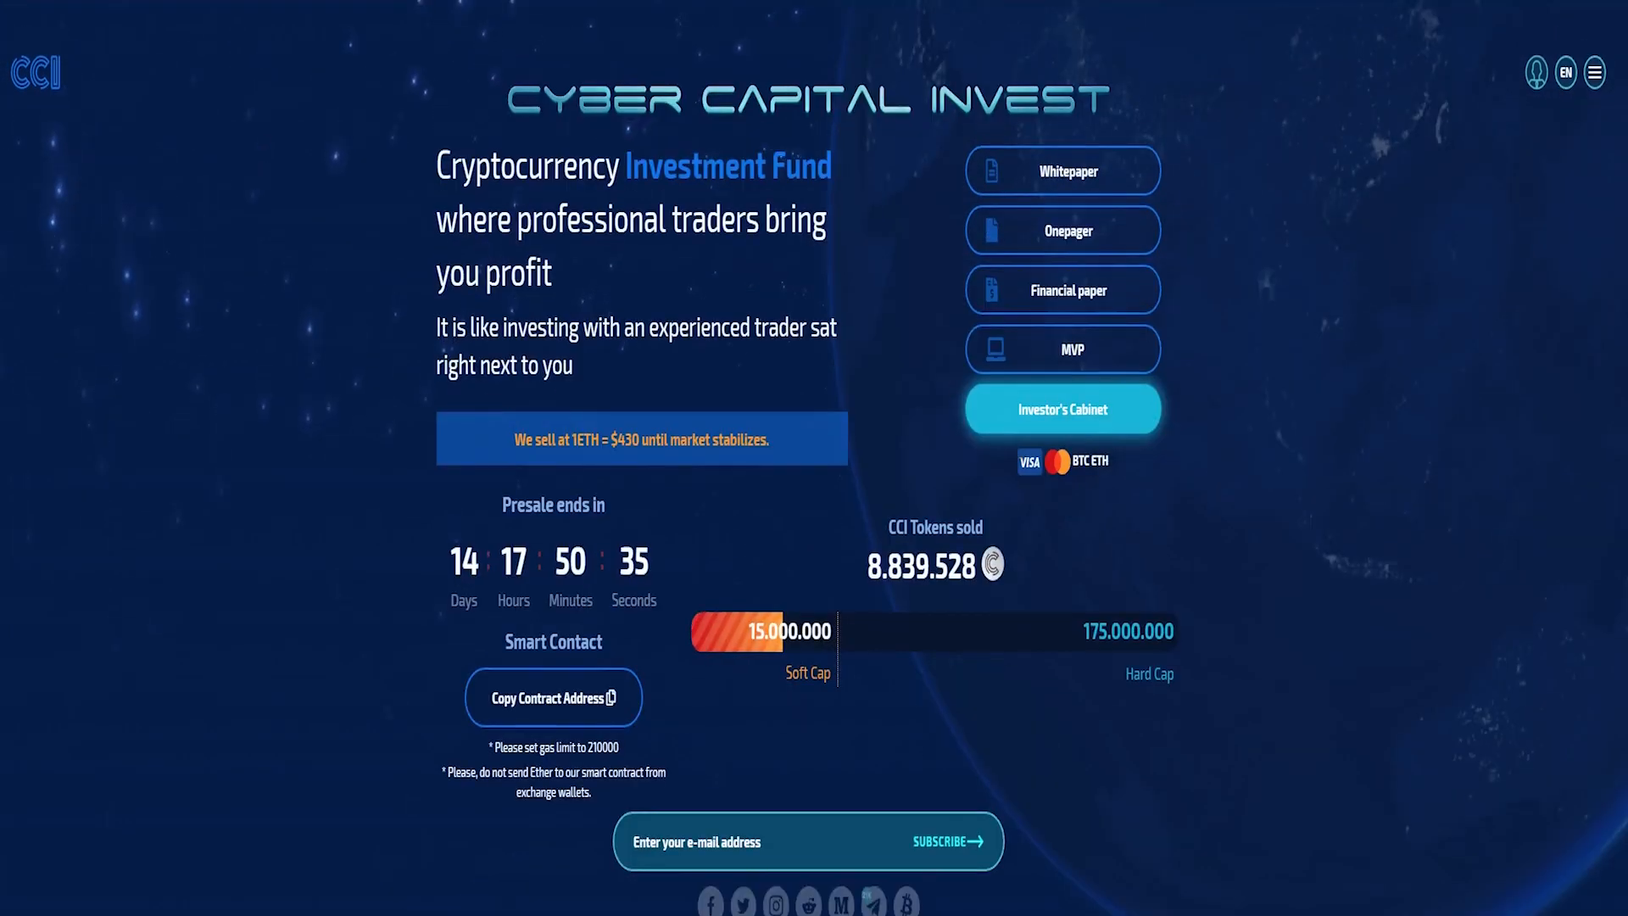
Scroll the homepage down to the Discover the Concept section and intro video
{"action": "scroll", "scroll_direction": "down", "scroll_amount": 3}
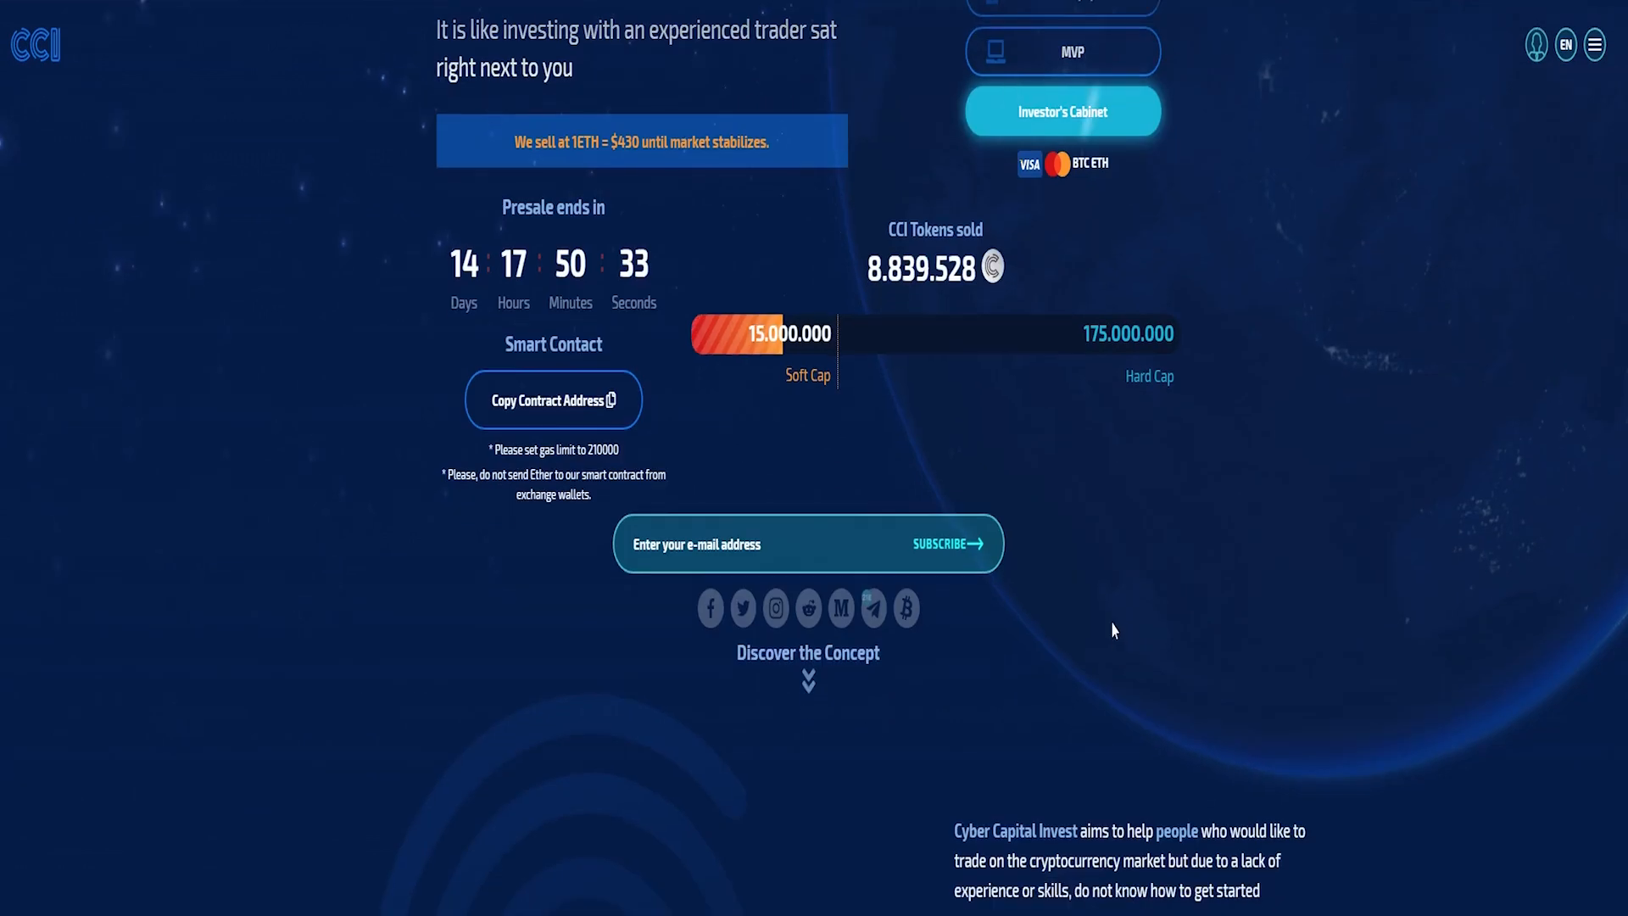
{"action": "scroll", "scroll_direction": "down", "scroll_amount": 3}
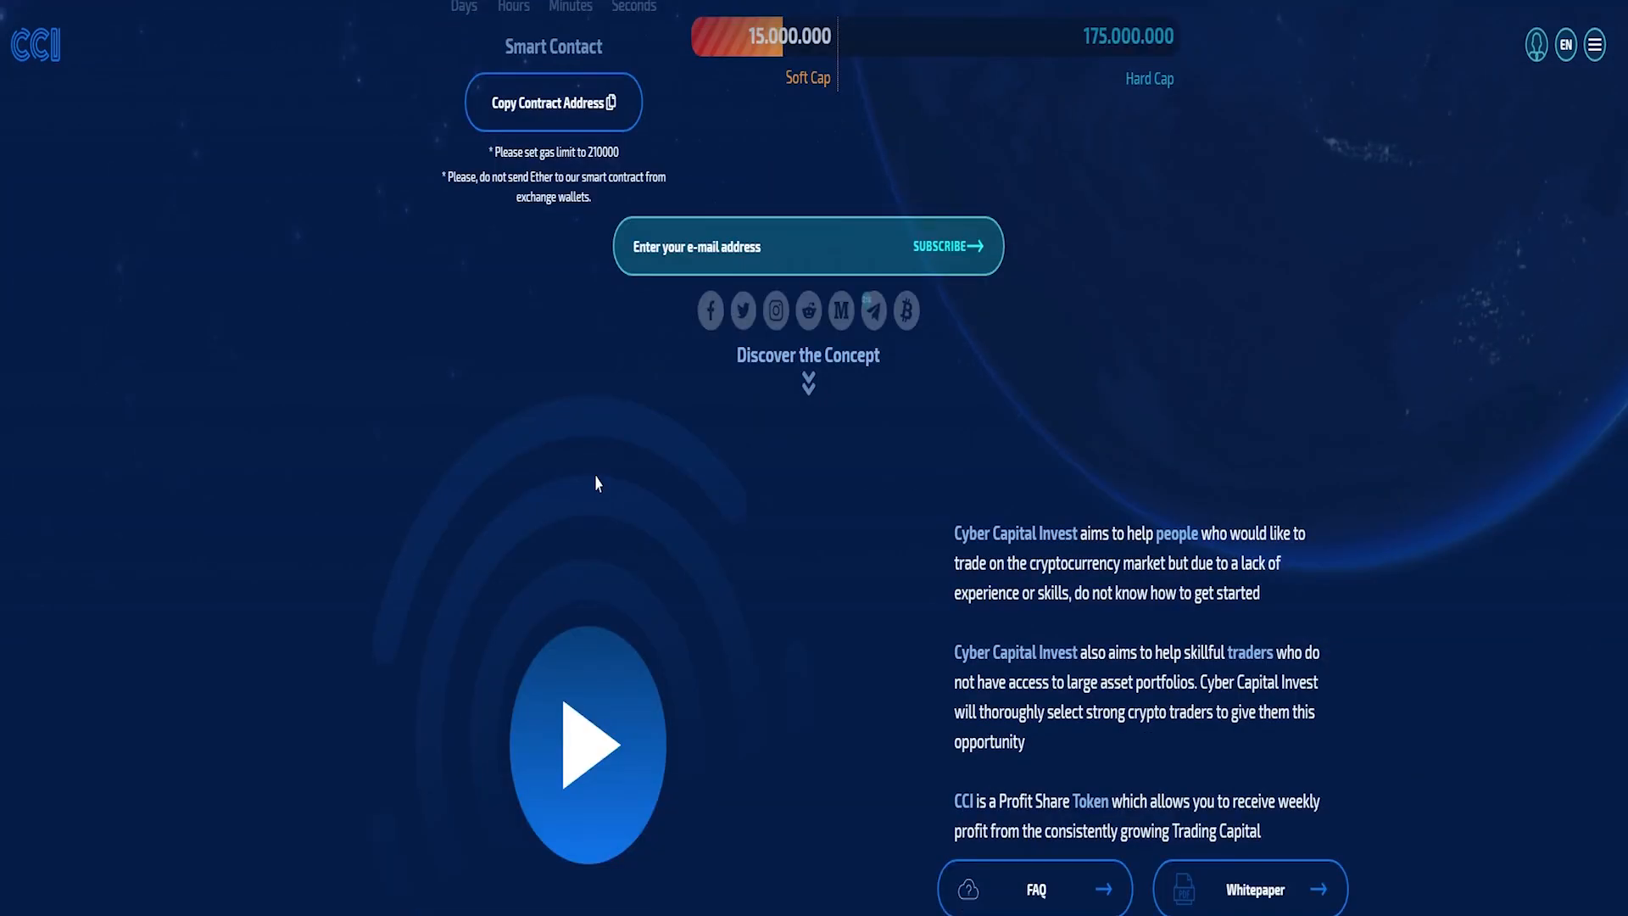
{"action": "left_click", "coordinate": [585, 743]}
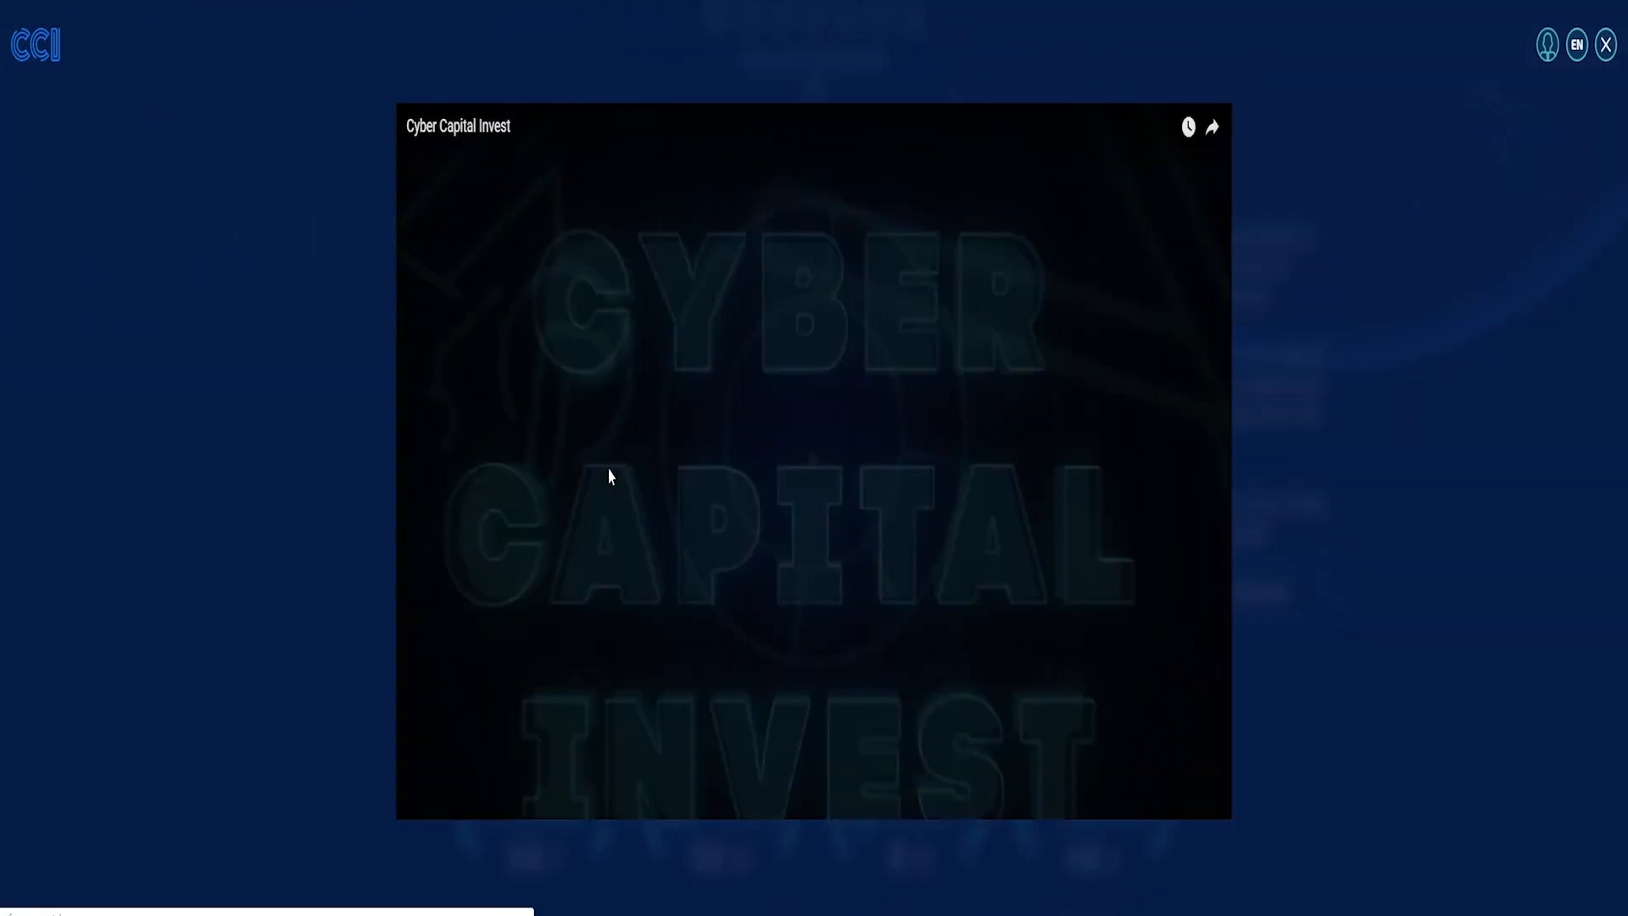
{"action": "left_click", "coordinate": [607, 476]}
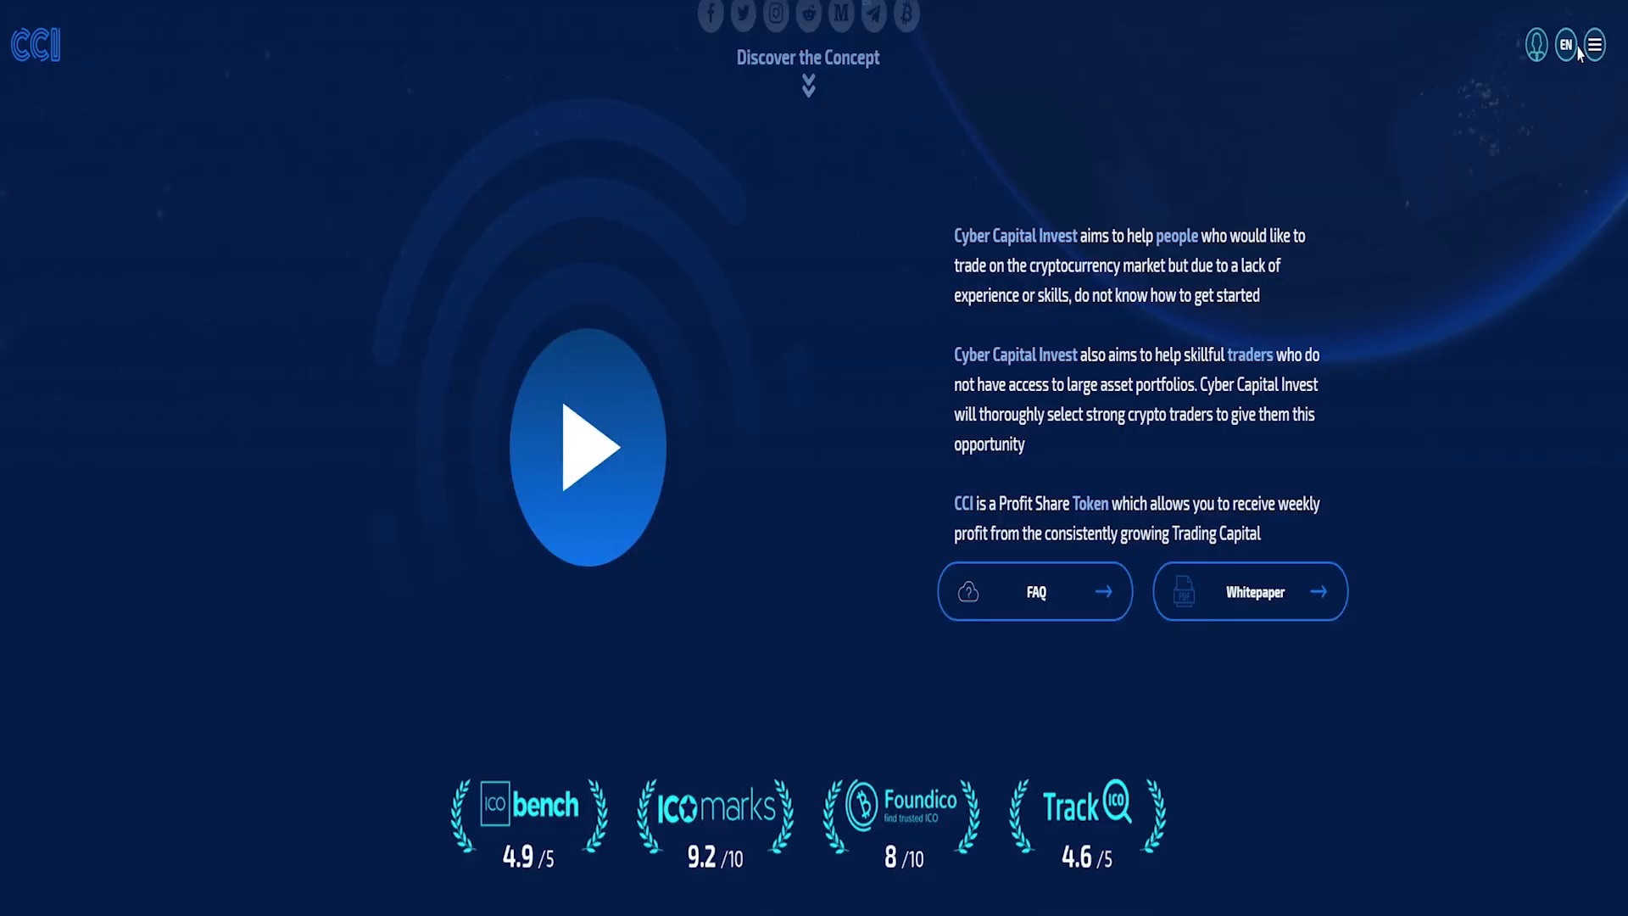
{"action": "mouse_move", "coordinate": [1464, 428]}
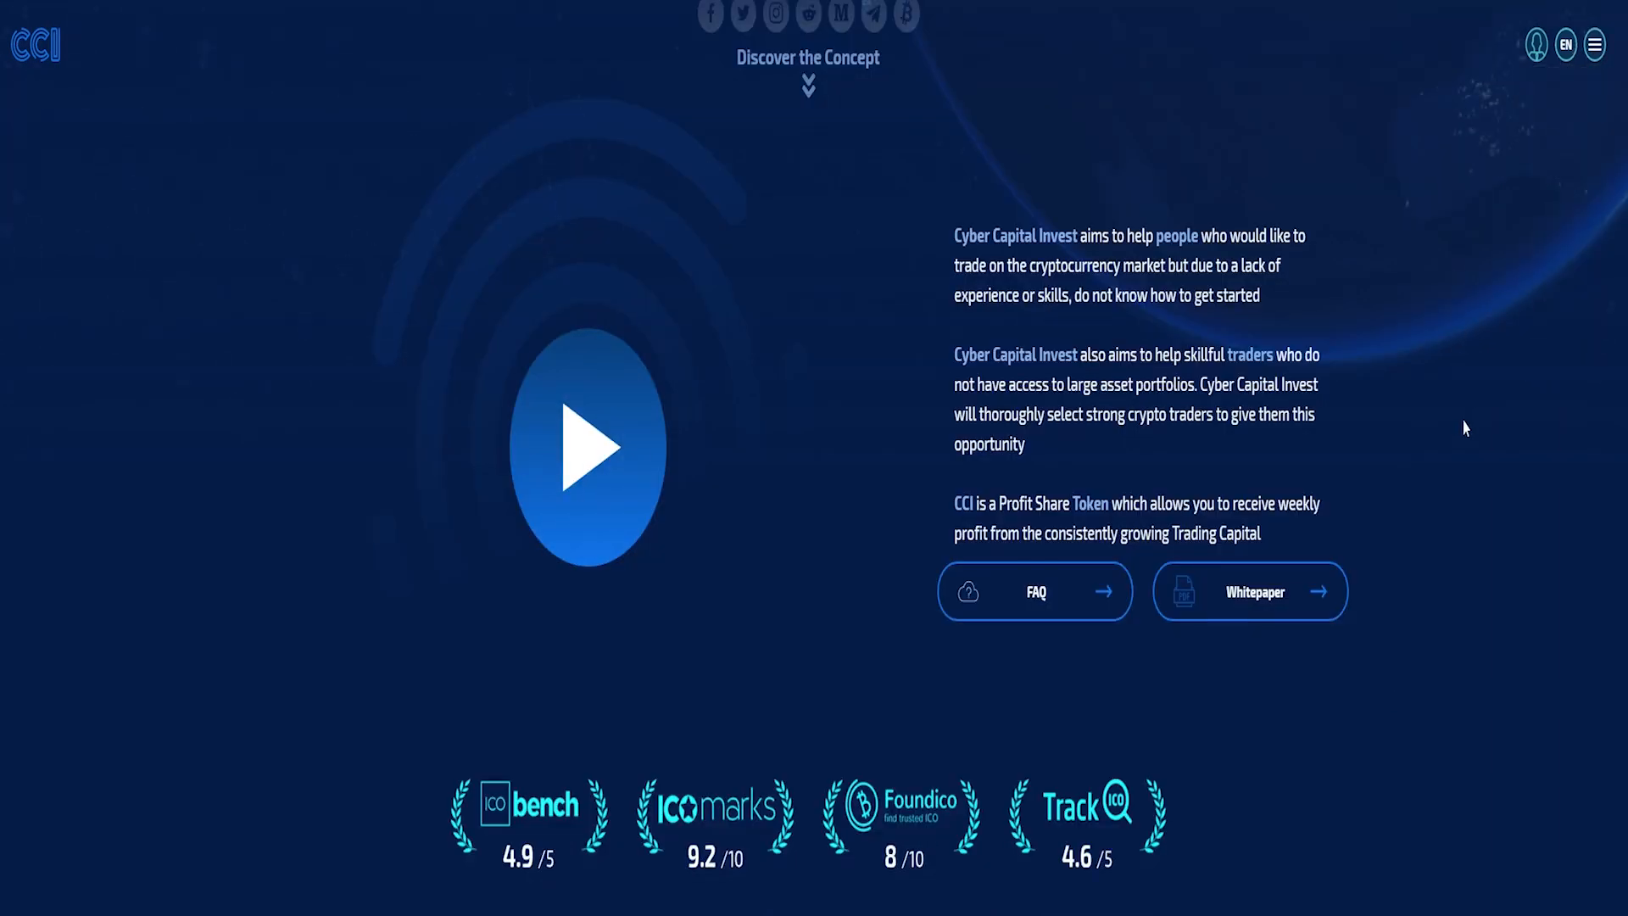
Scroll past ratings and Key Features to the Market Analysis comparison table
{"action": "scroll", "scroll_direction": "down", "scroll_amount": 3}
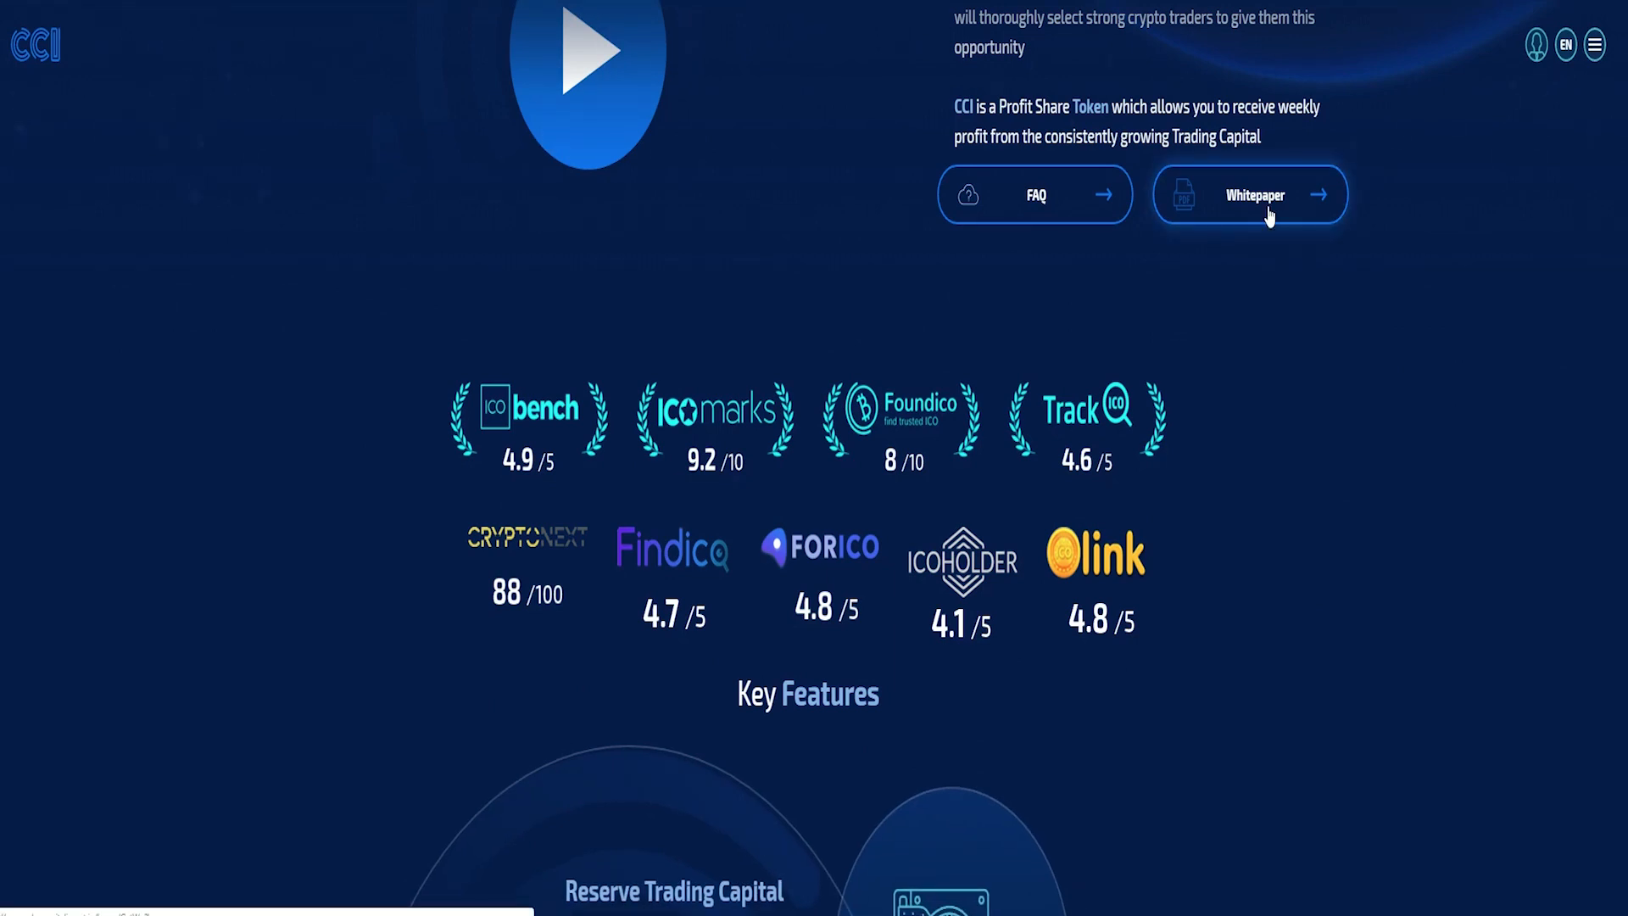
{"action": "mouse_move", "coordinate": [1245, 330]}
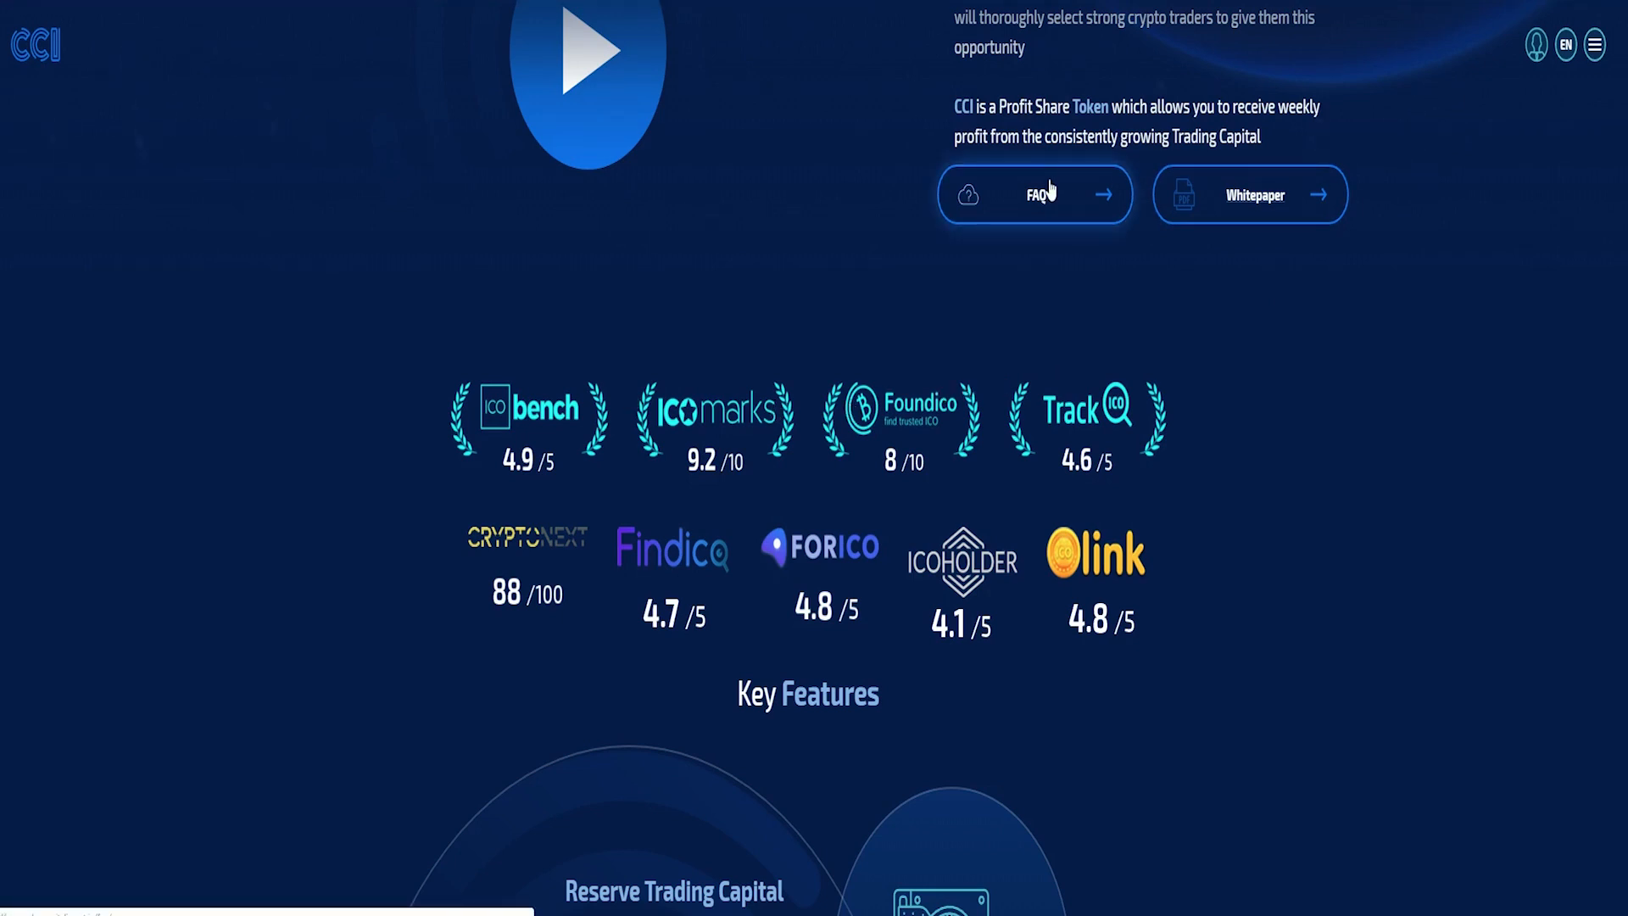
{"action": "mouse_move", "coordinate": [727, 441]}
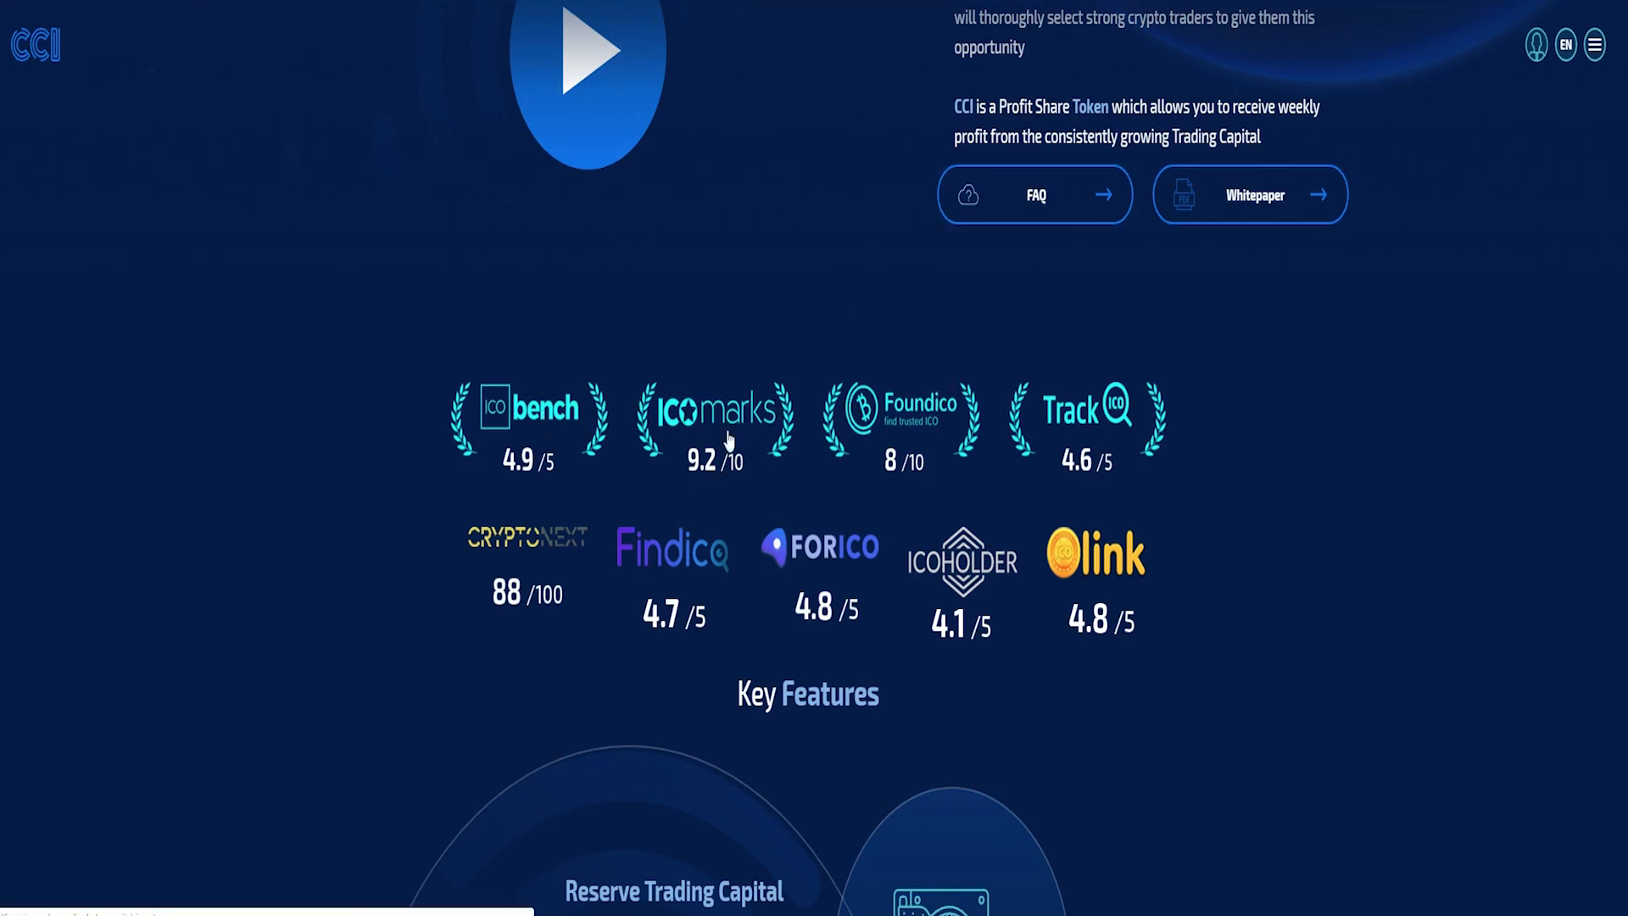
{"action": "scroll", "scroll_direction": "down", "scroll_amount": 3}
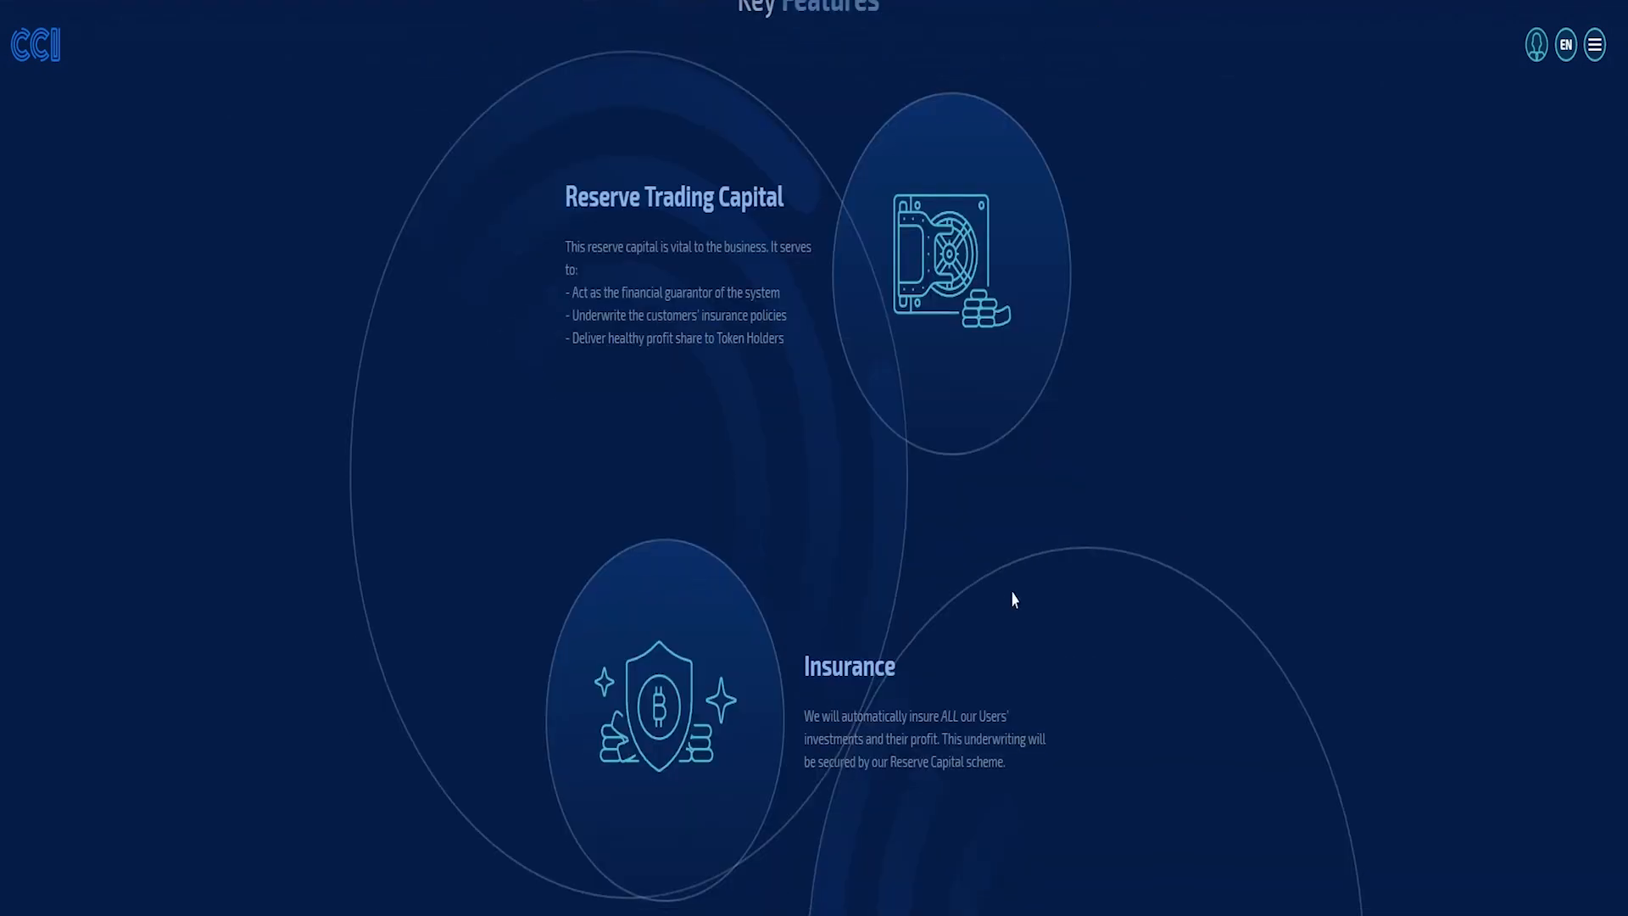
{"action": "scroll", "scroll_direction": "down", "scroll_amount": 3}
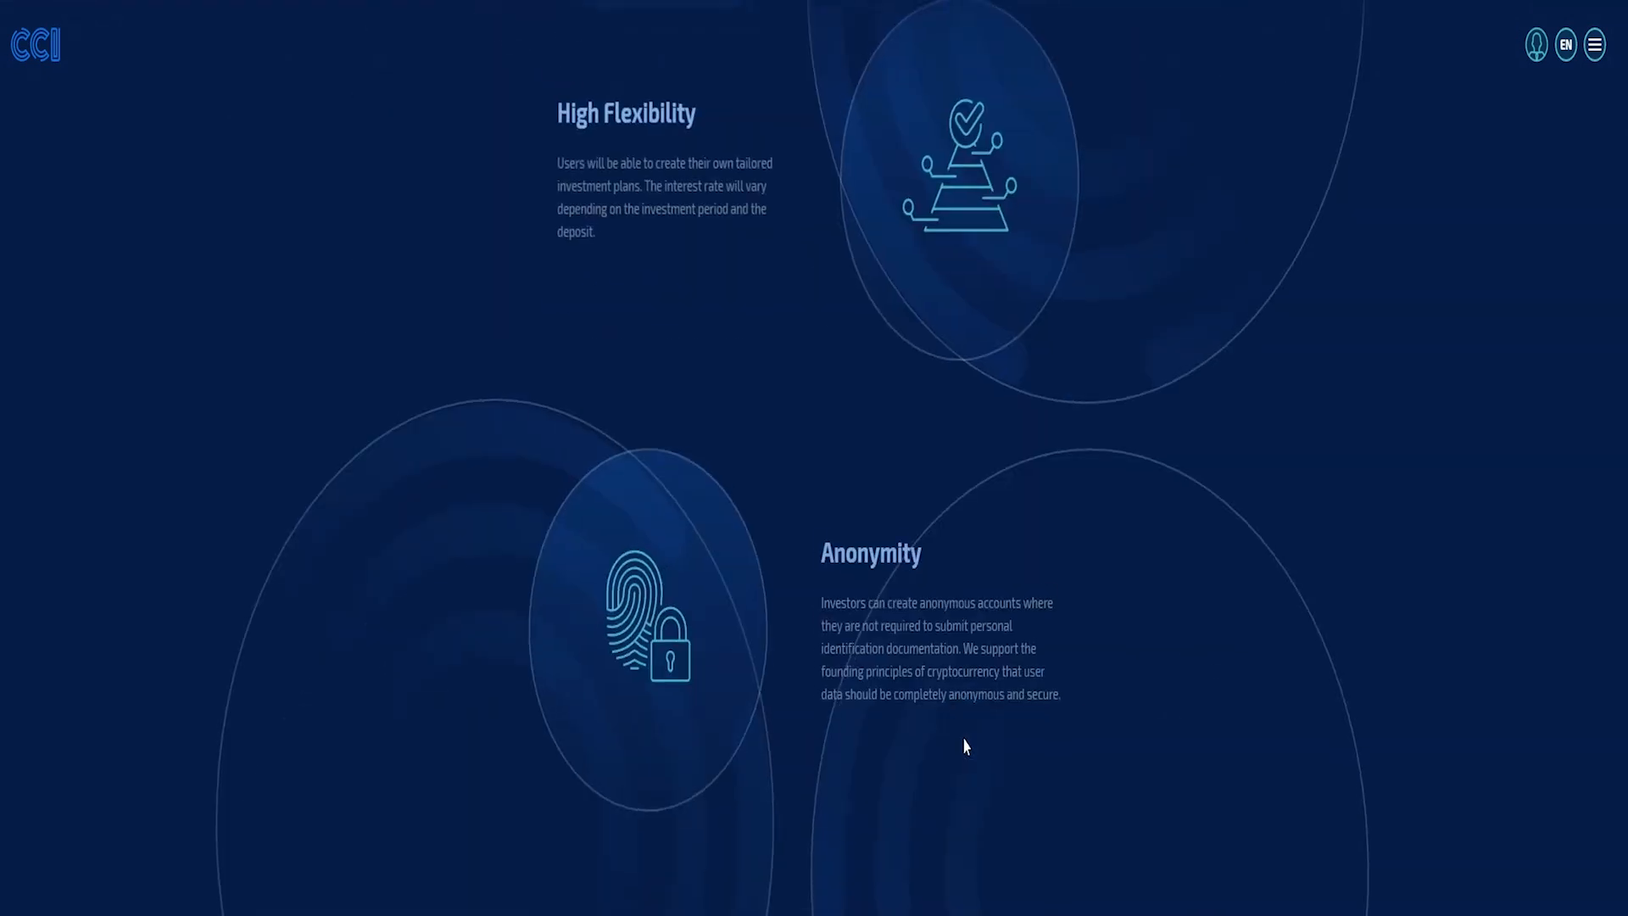
{"action": "scroll", "scroll_direction": "down", "scroll_amount": 3}
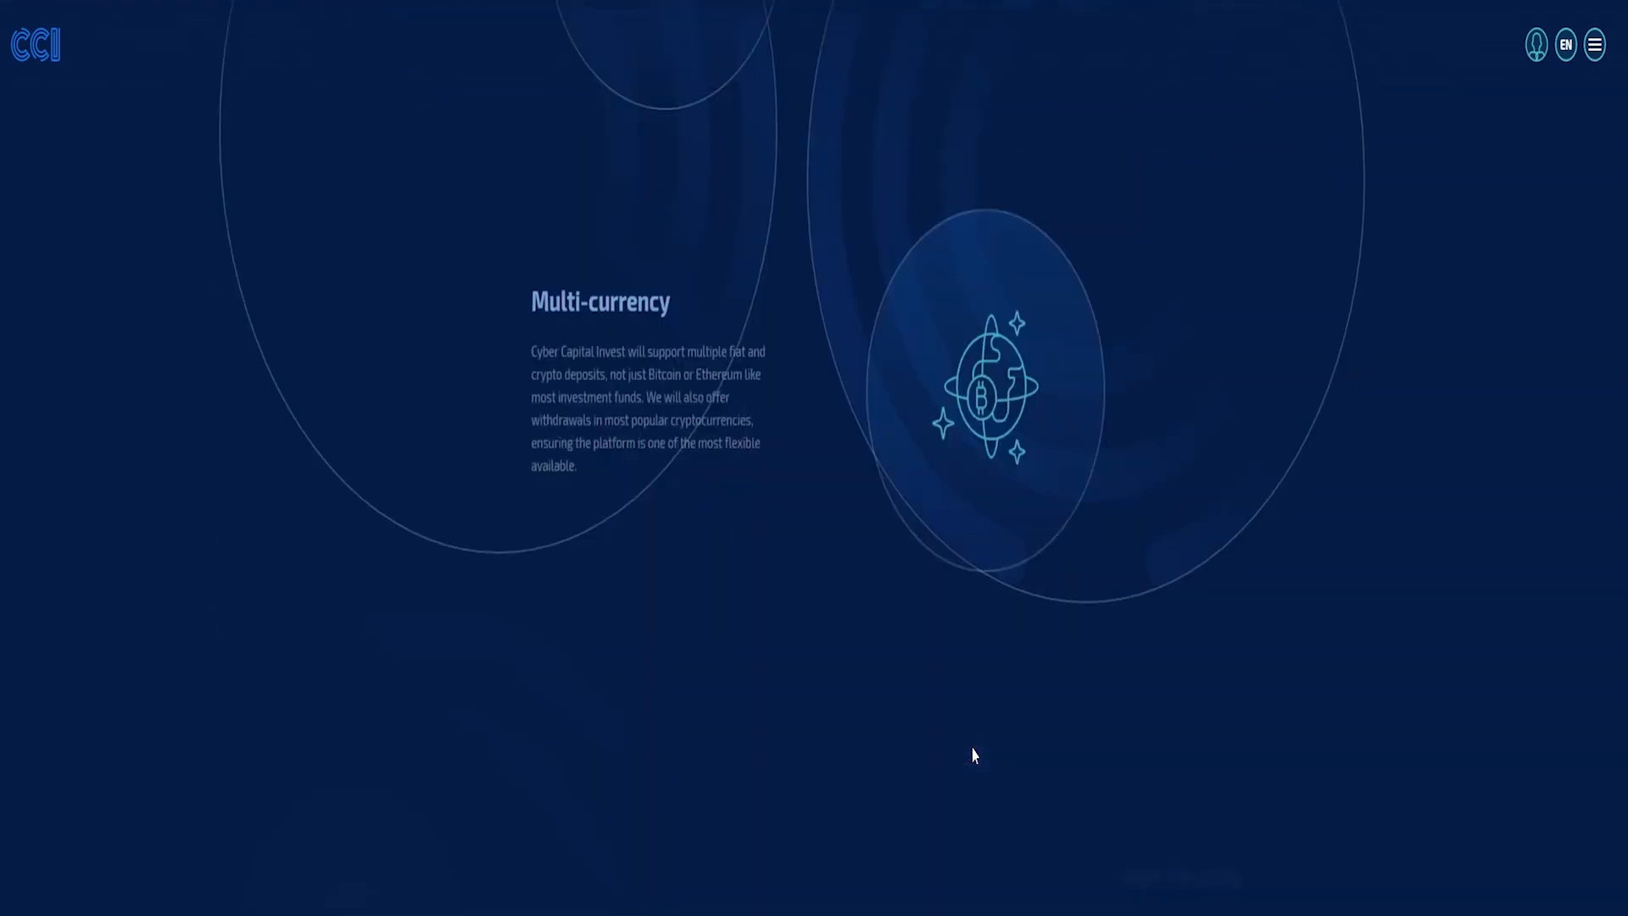
{"action": "scroll", "scroll_direction": "down", "scroll_amount": 3}
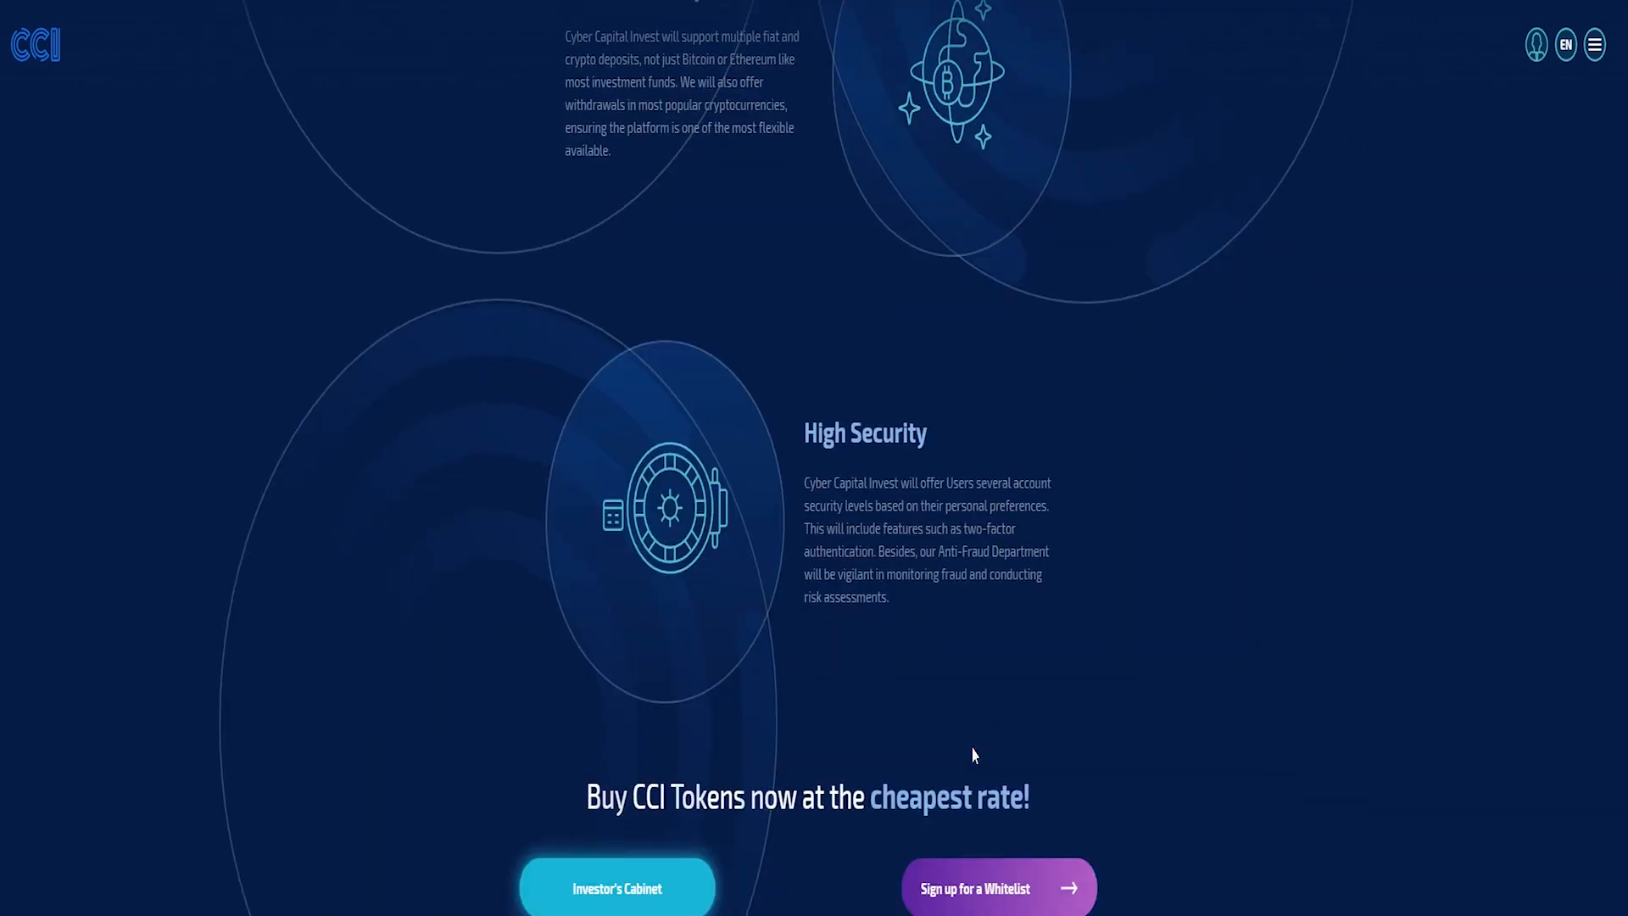
{"action": "scroll", "scroll_direction": "down", "scroll_amount": 3}
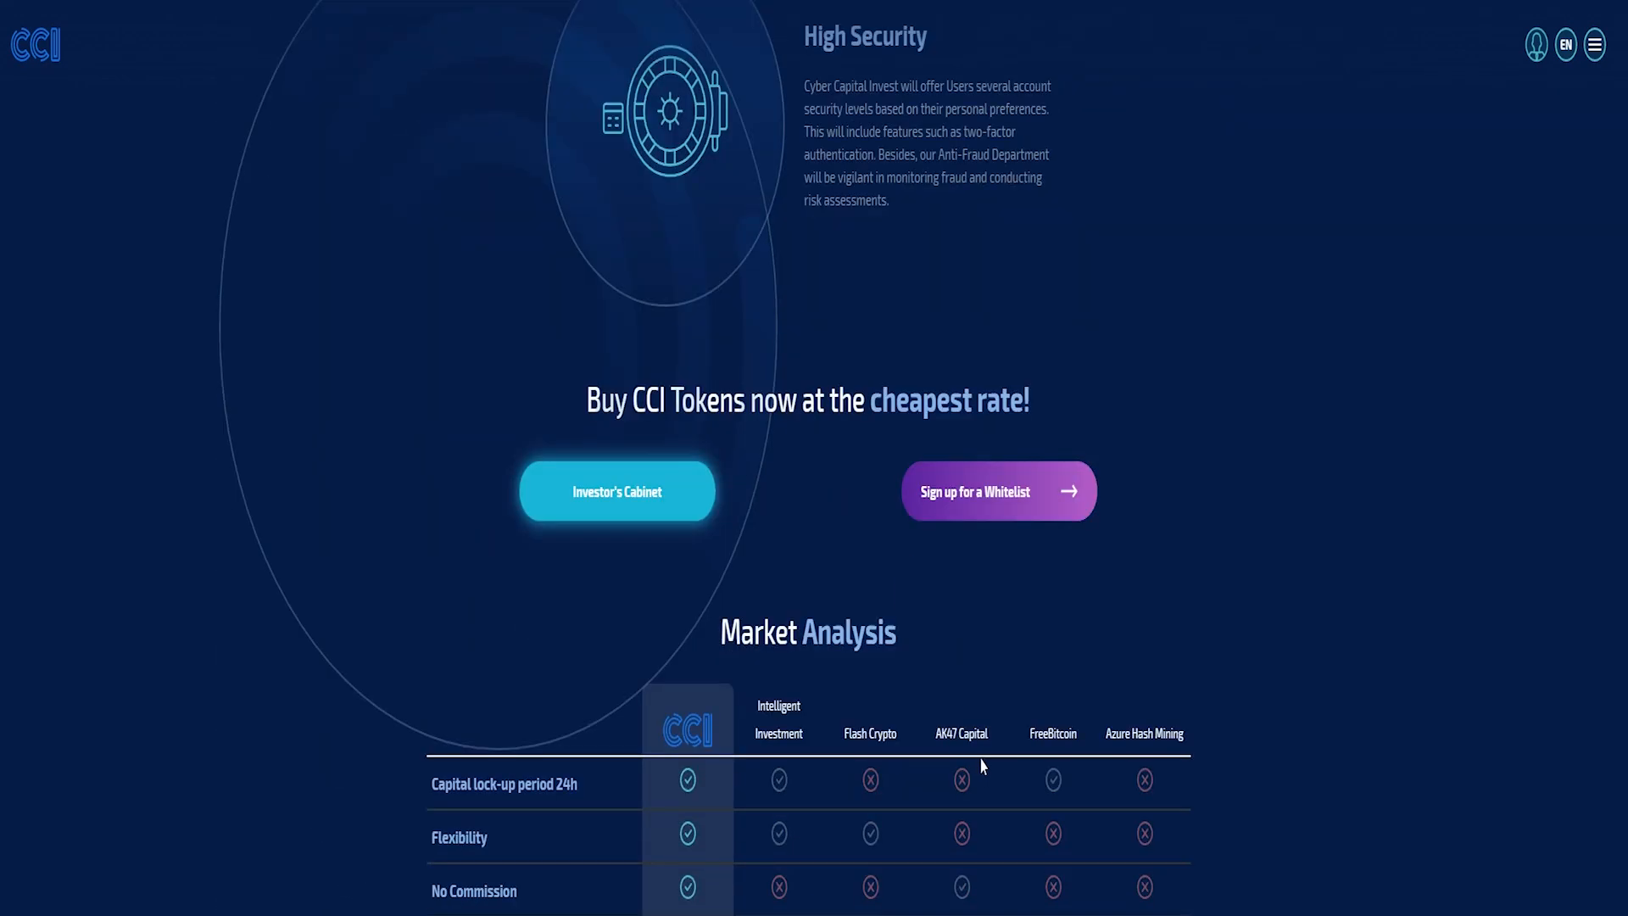
{"action": "scroll", "scroll_direction": "down", "scroll_amount": 3}
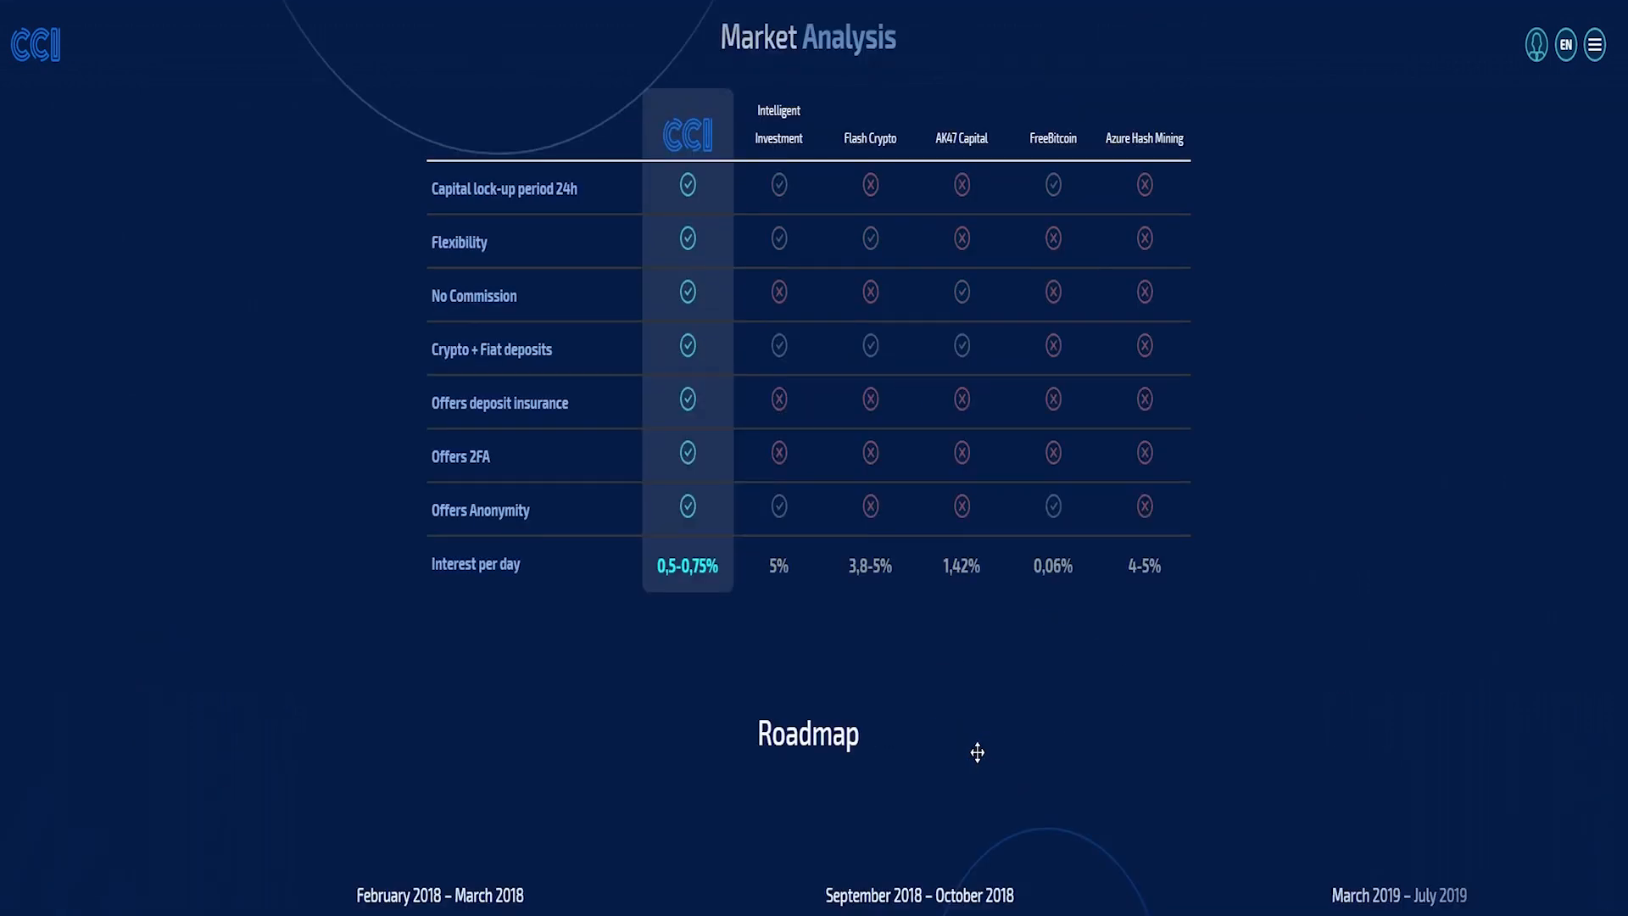
{"action": "mouse_move", "coordinate": [783, 122]}
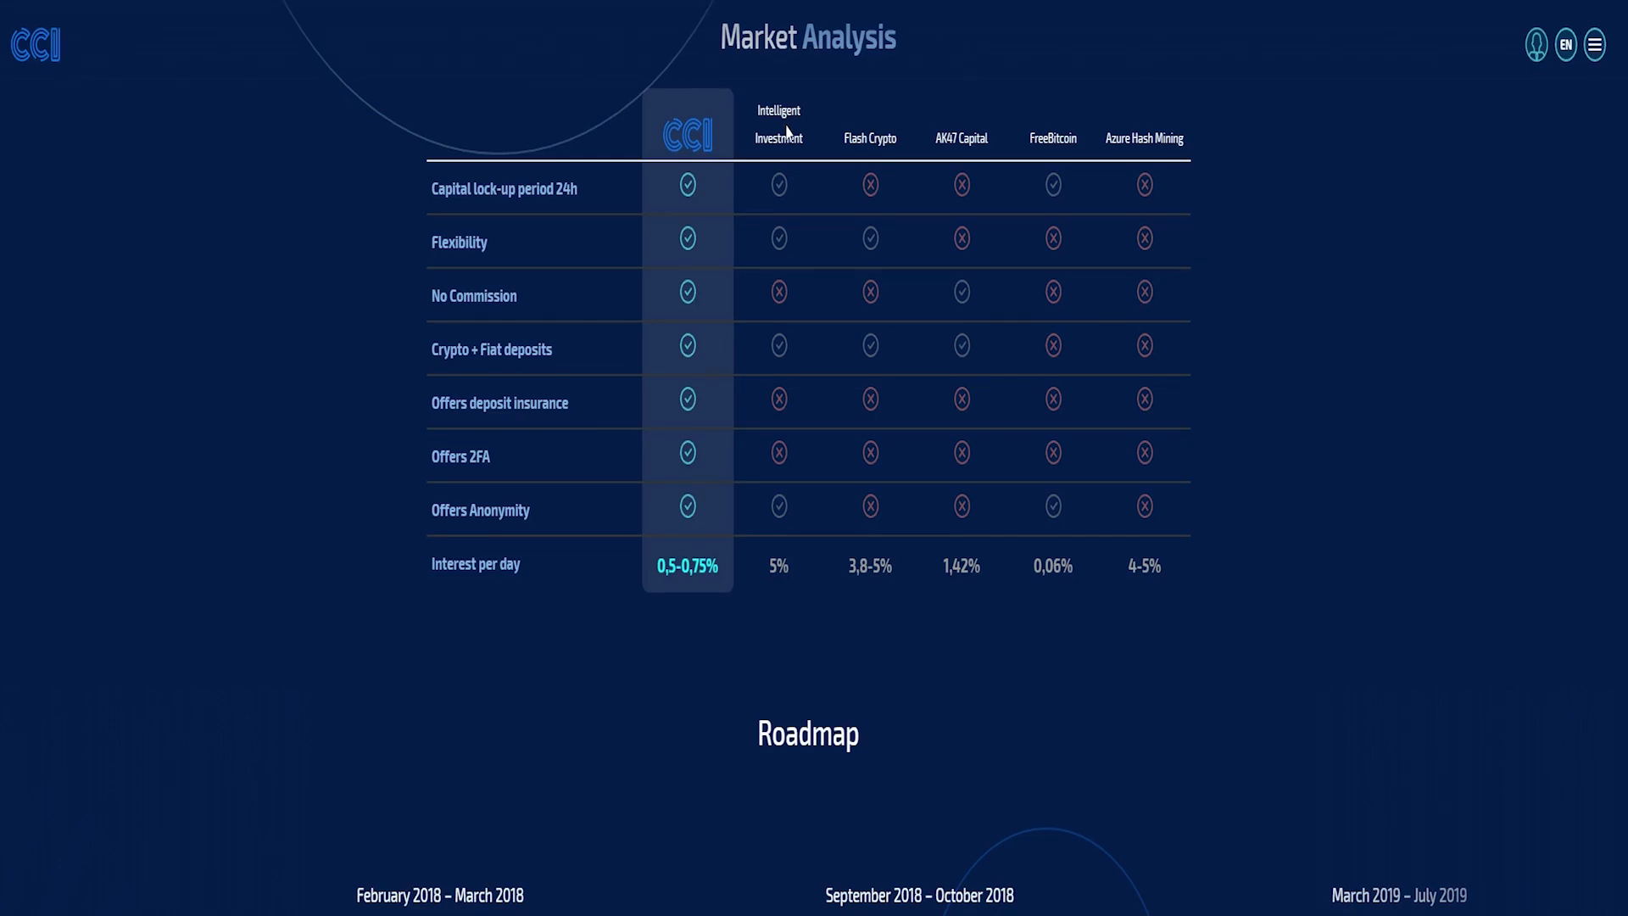
{"action": "mouse_move", "coordinate": [842, 365]}
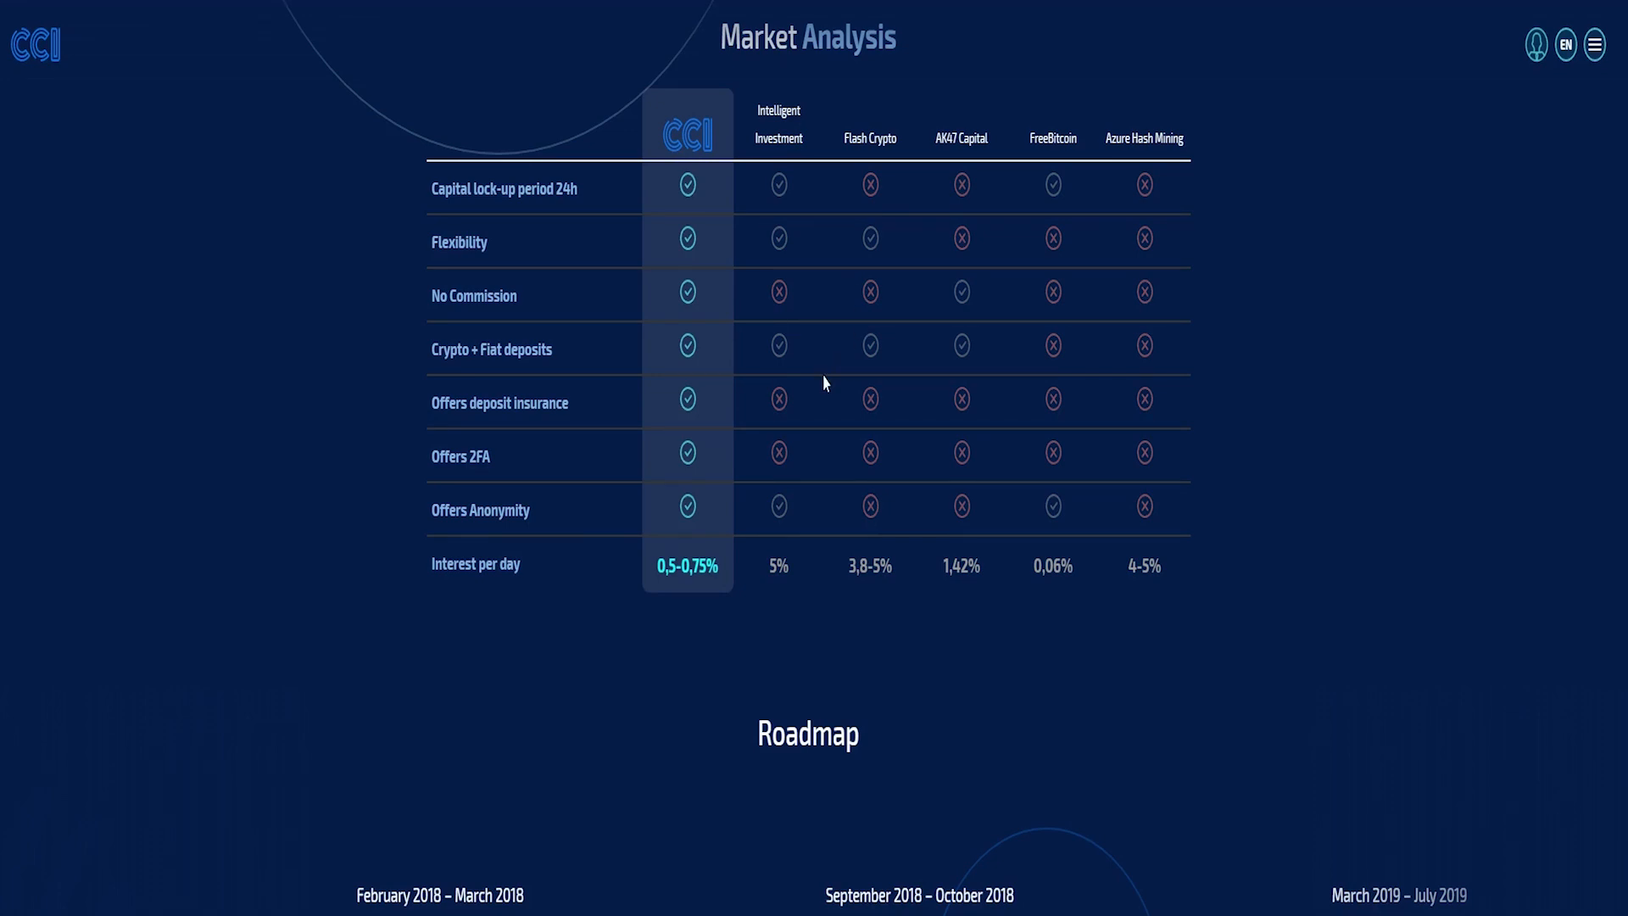
Scroll through the Roadmap timeline toward the ICO Details figures
{"action": "scroll", "scroll_direction": "down", "scroll_amount": 3}
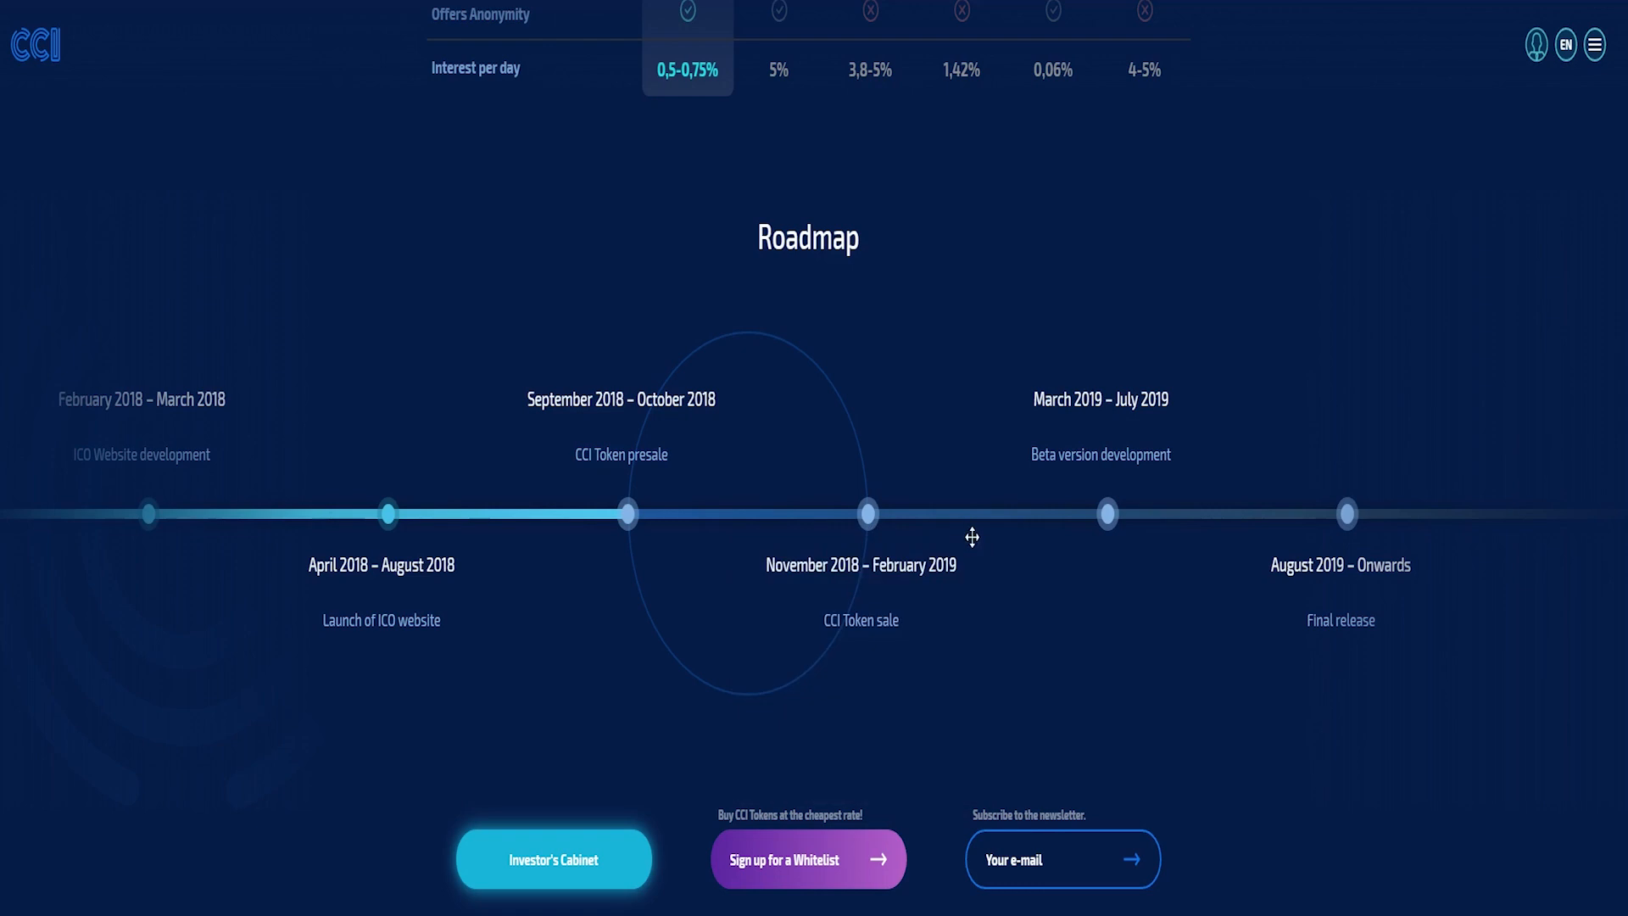
{"action": "mouse_move", "coordinate": [1368, 517]}
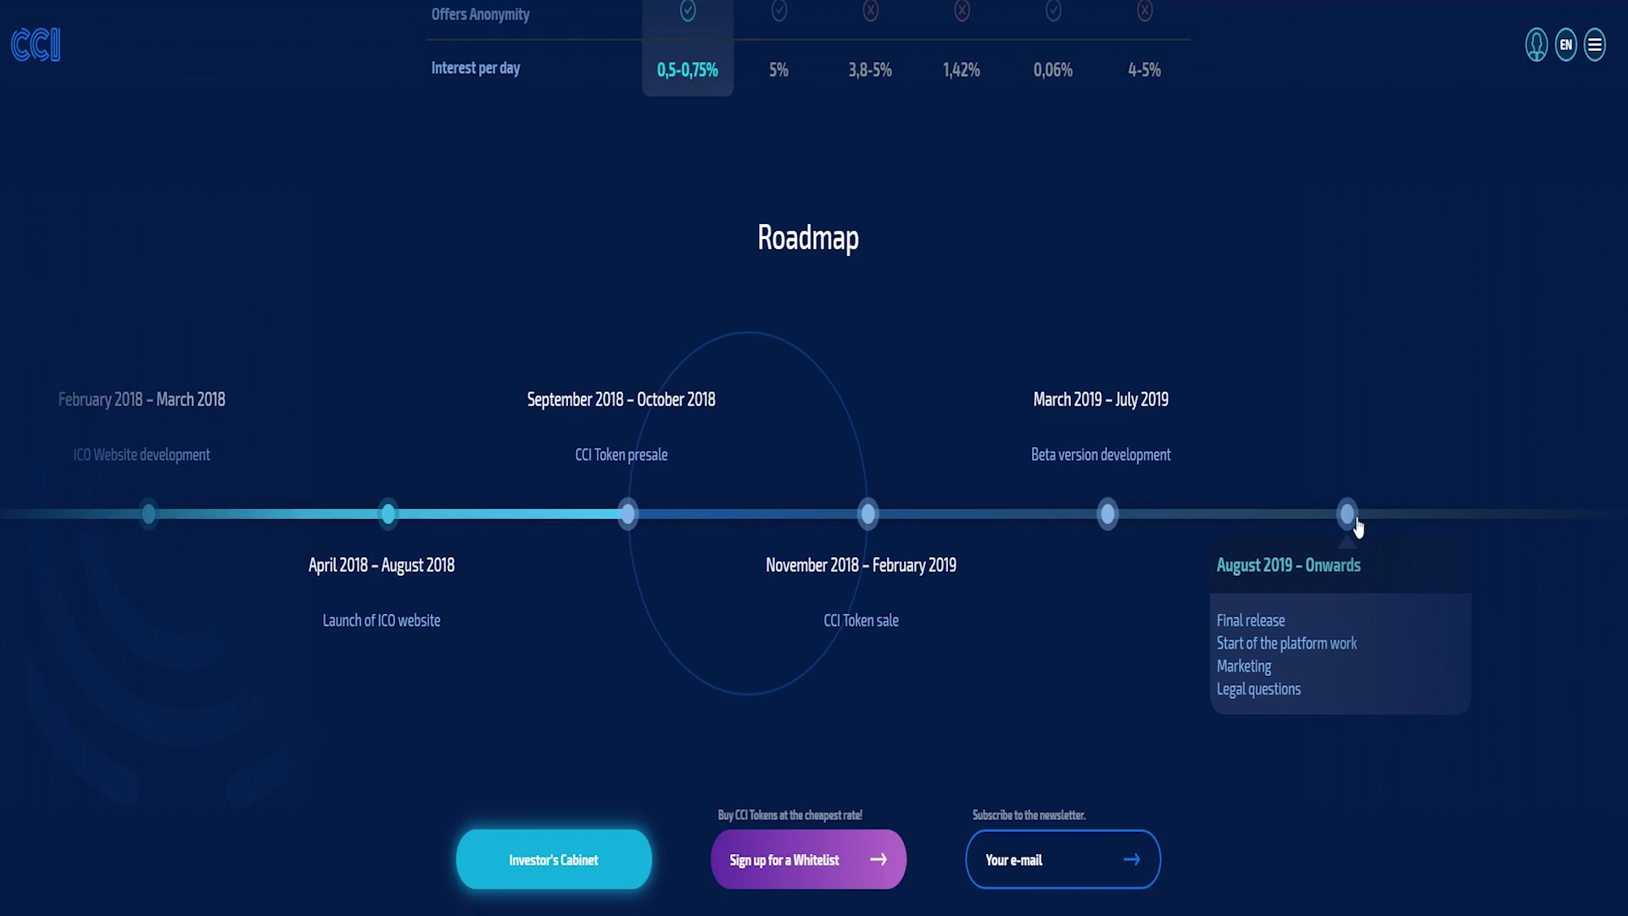
{"action": "mouse_move", "coordinate": [1352, 529]}
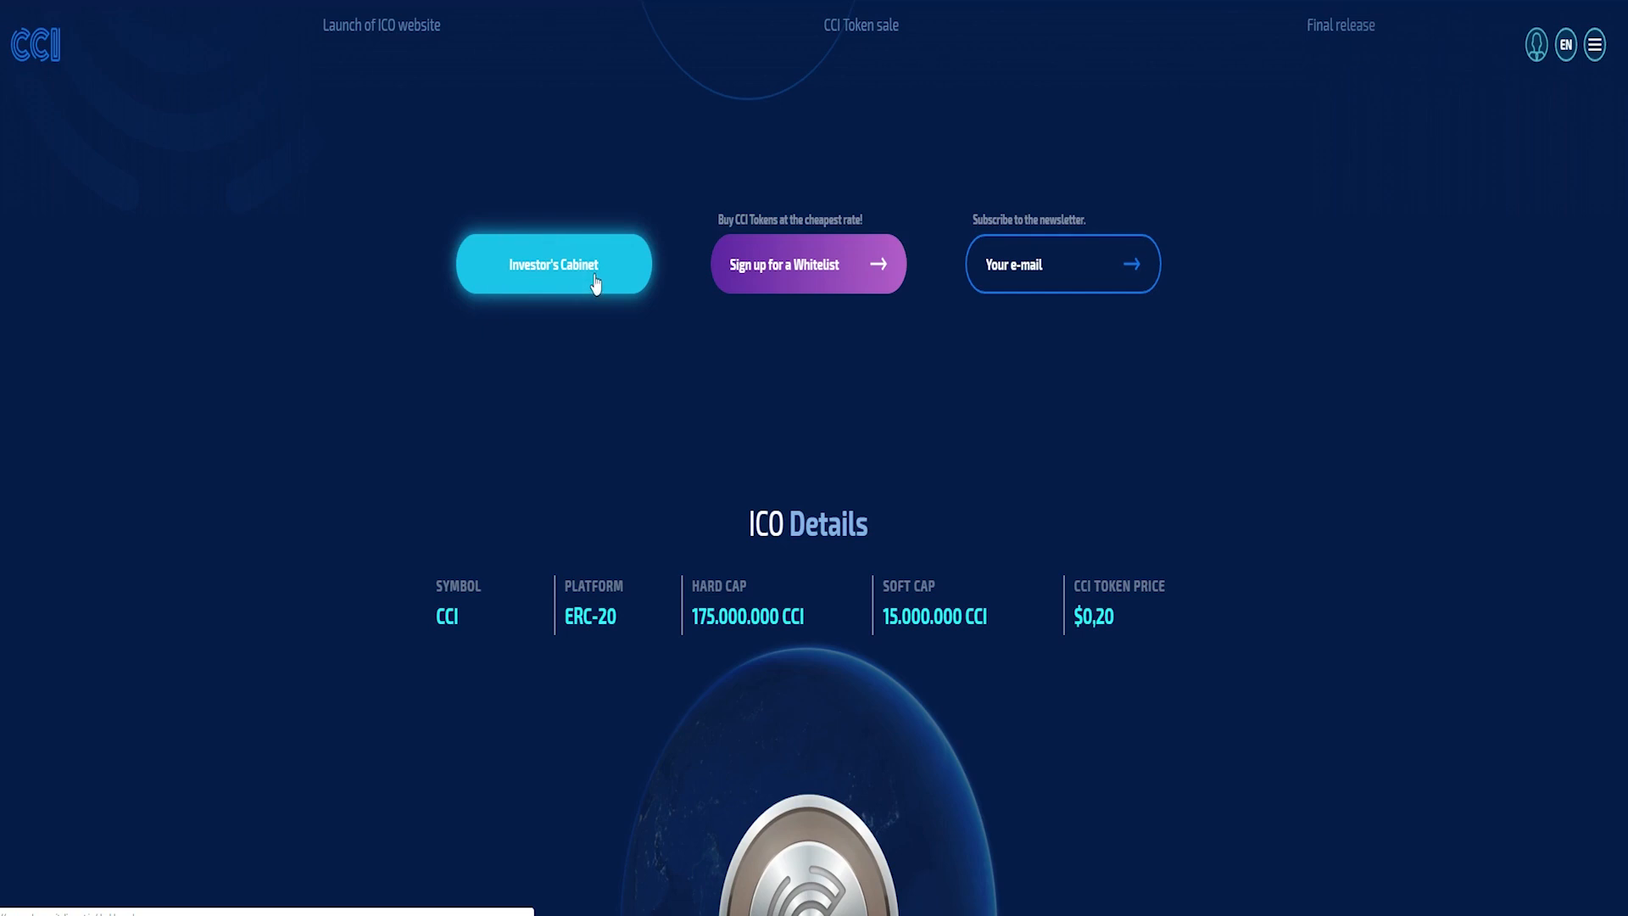
Scroll through Token Metrics, fund allocation, Team and Traders sections
{"action": "scroll", "scroll_direction": "down", "scroll_amount": 3}
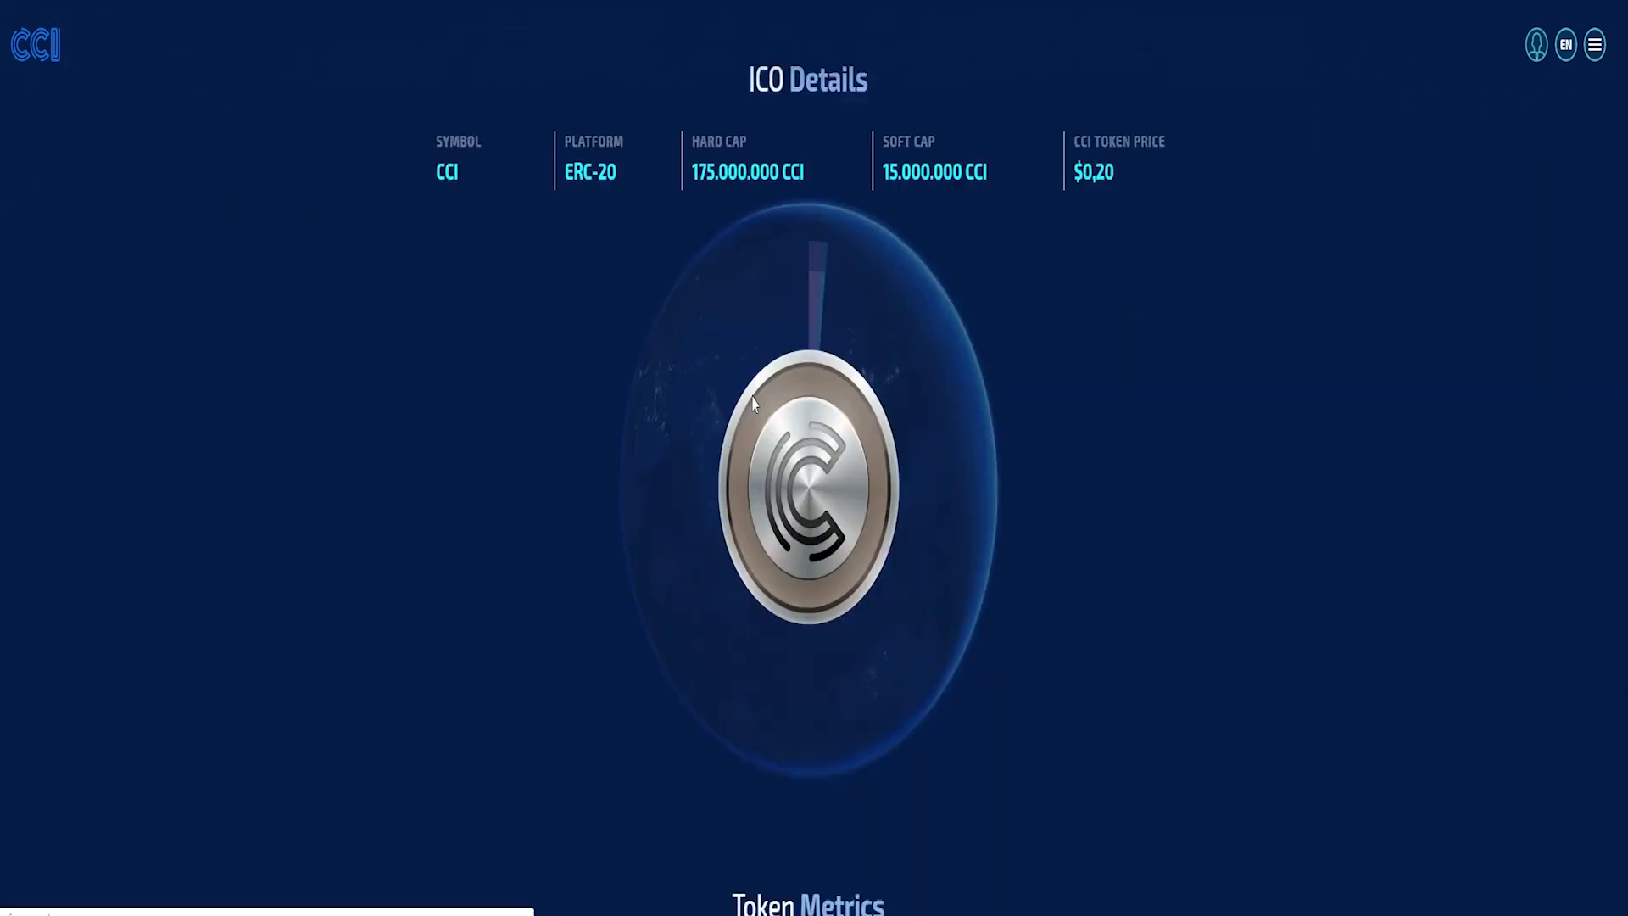
{"action": "scroll", "scroll_direction": "down", "scroll_amount": 3}
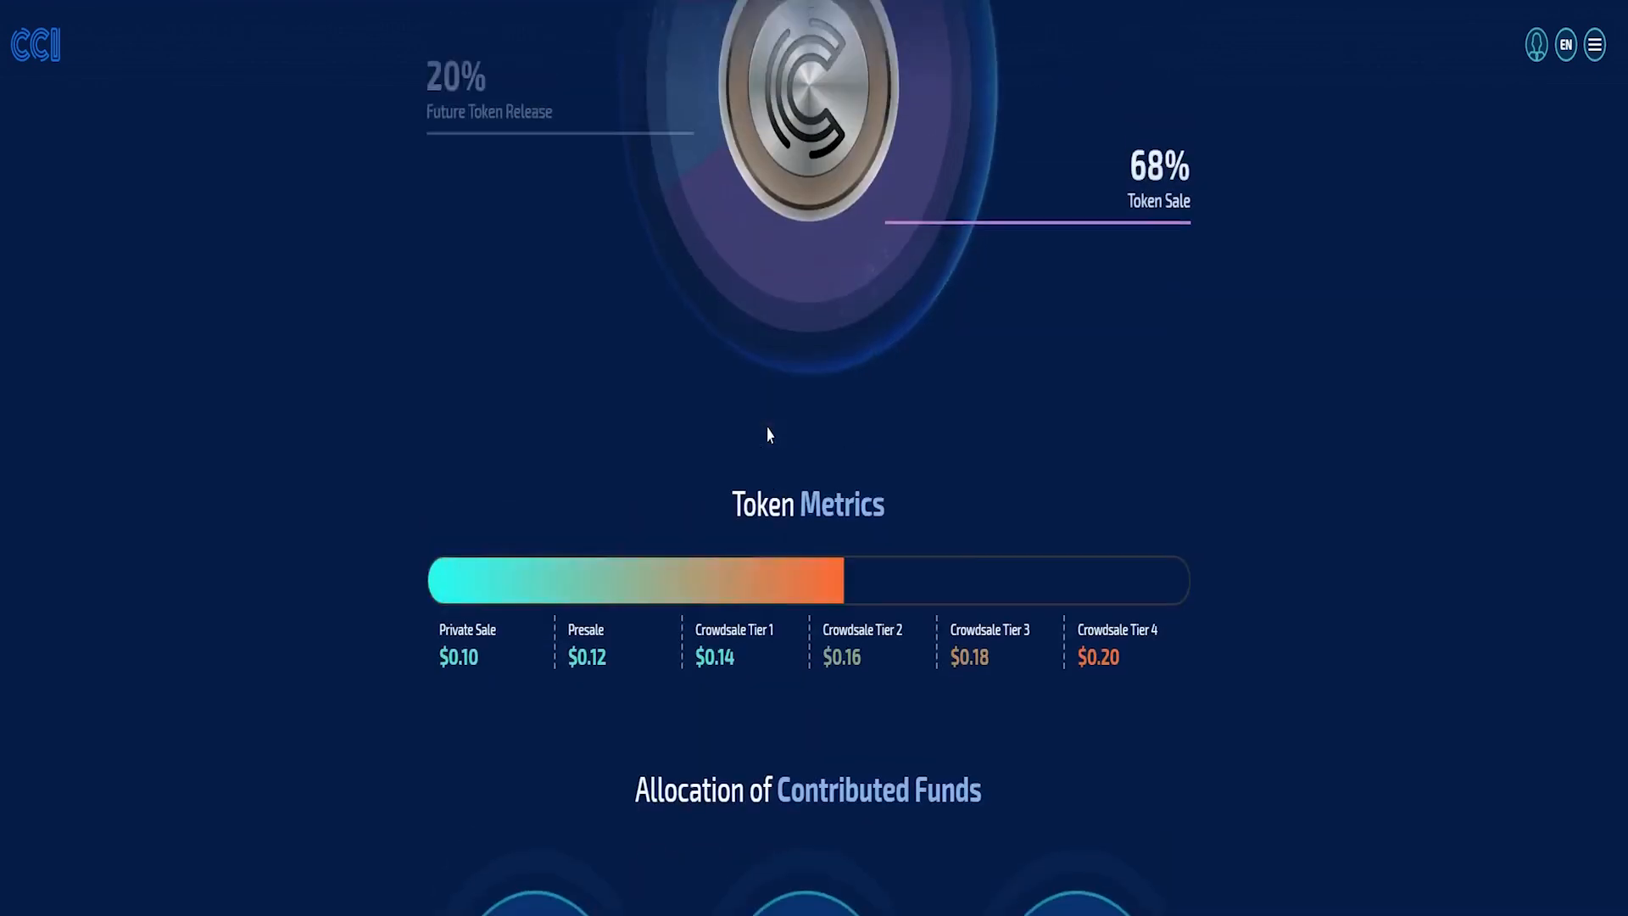
{"action": "scroll", "scroll_direction": "down", "scroll_amount": 3}
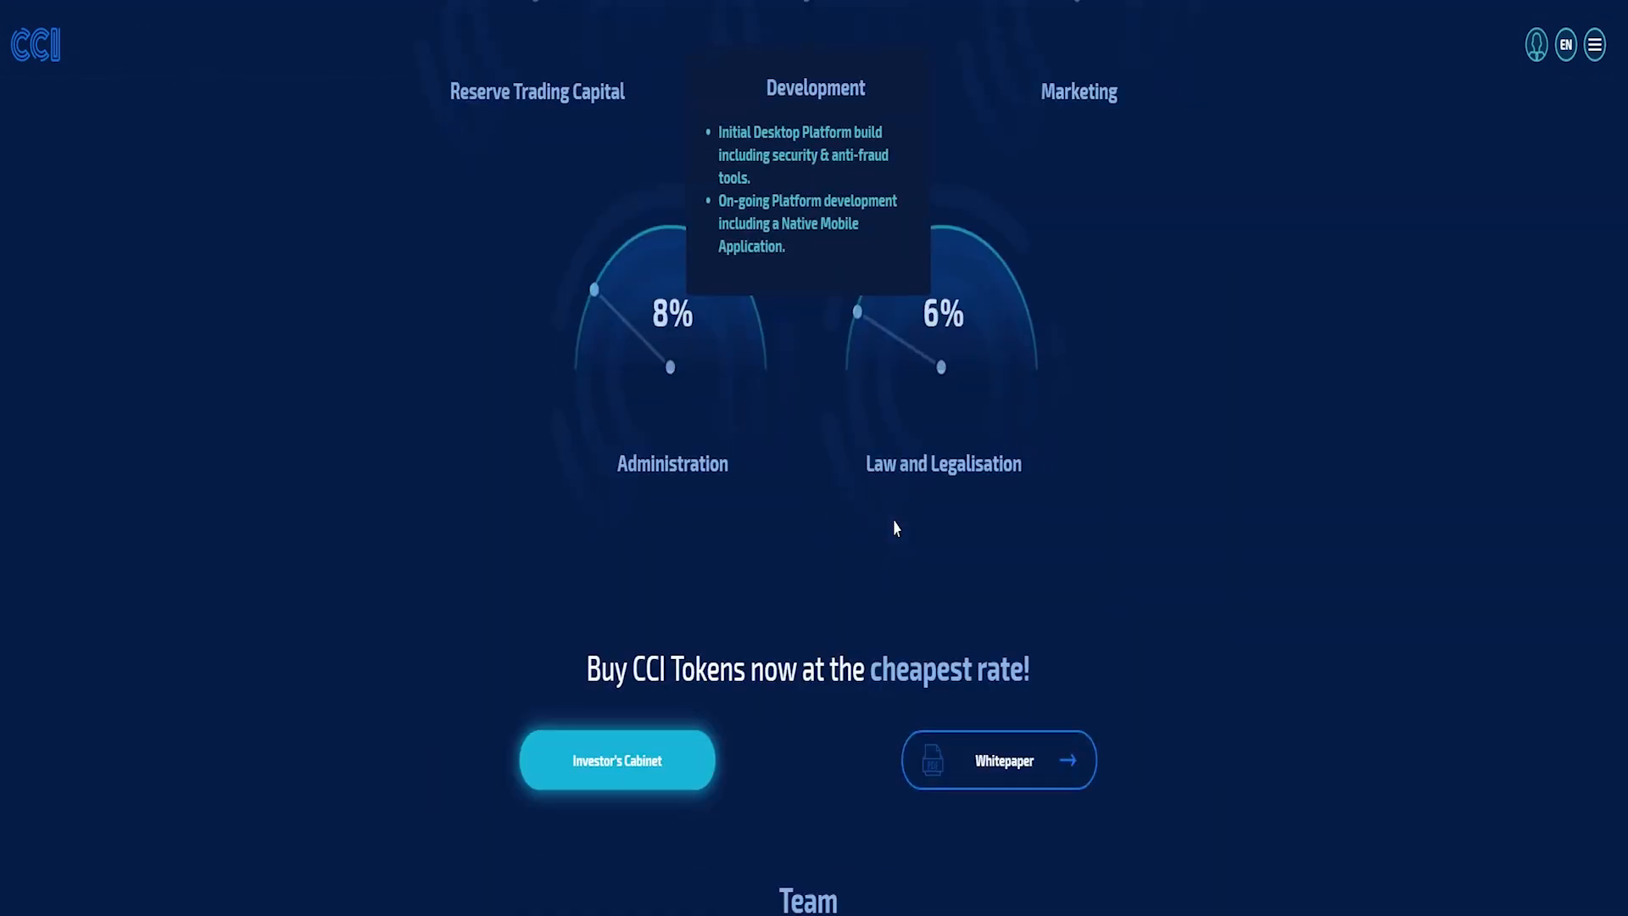
{"action": "scroll", "scroll_direction": "down", "scroll_amount": 3}
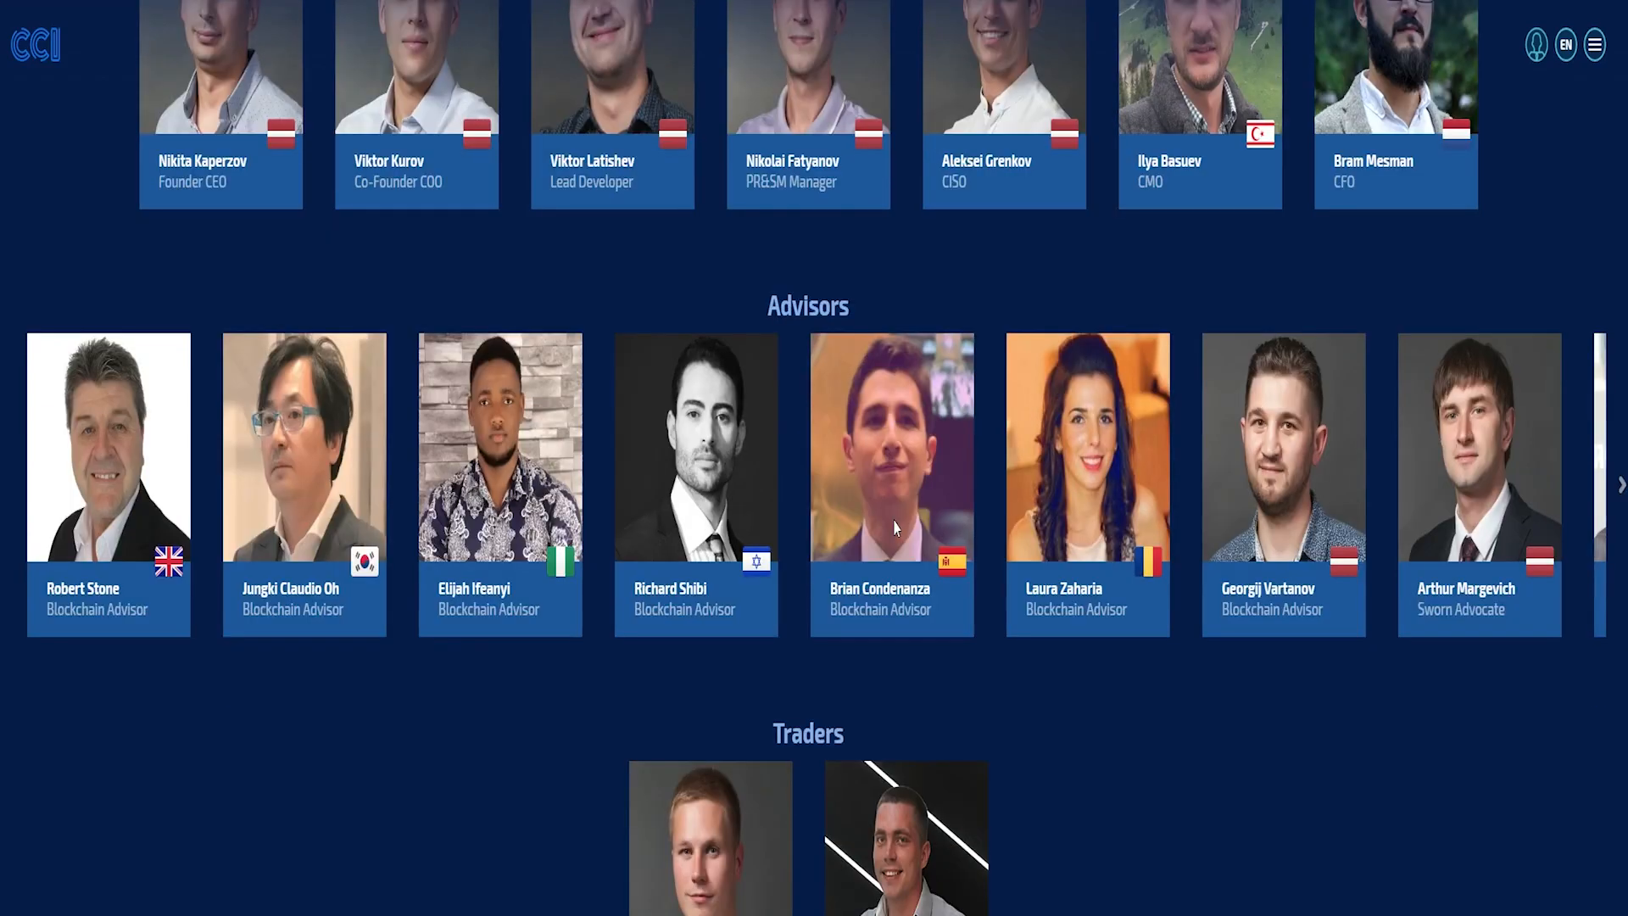
{"action": "scroll", "scroll_direction": "down", "scroll_amount": 3}
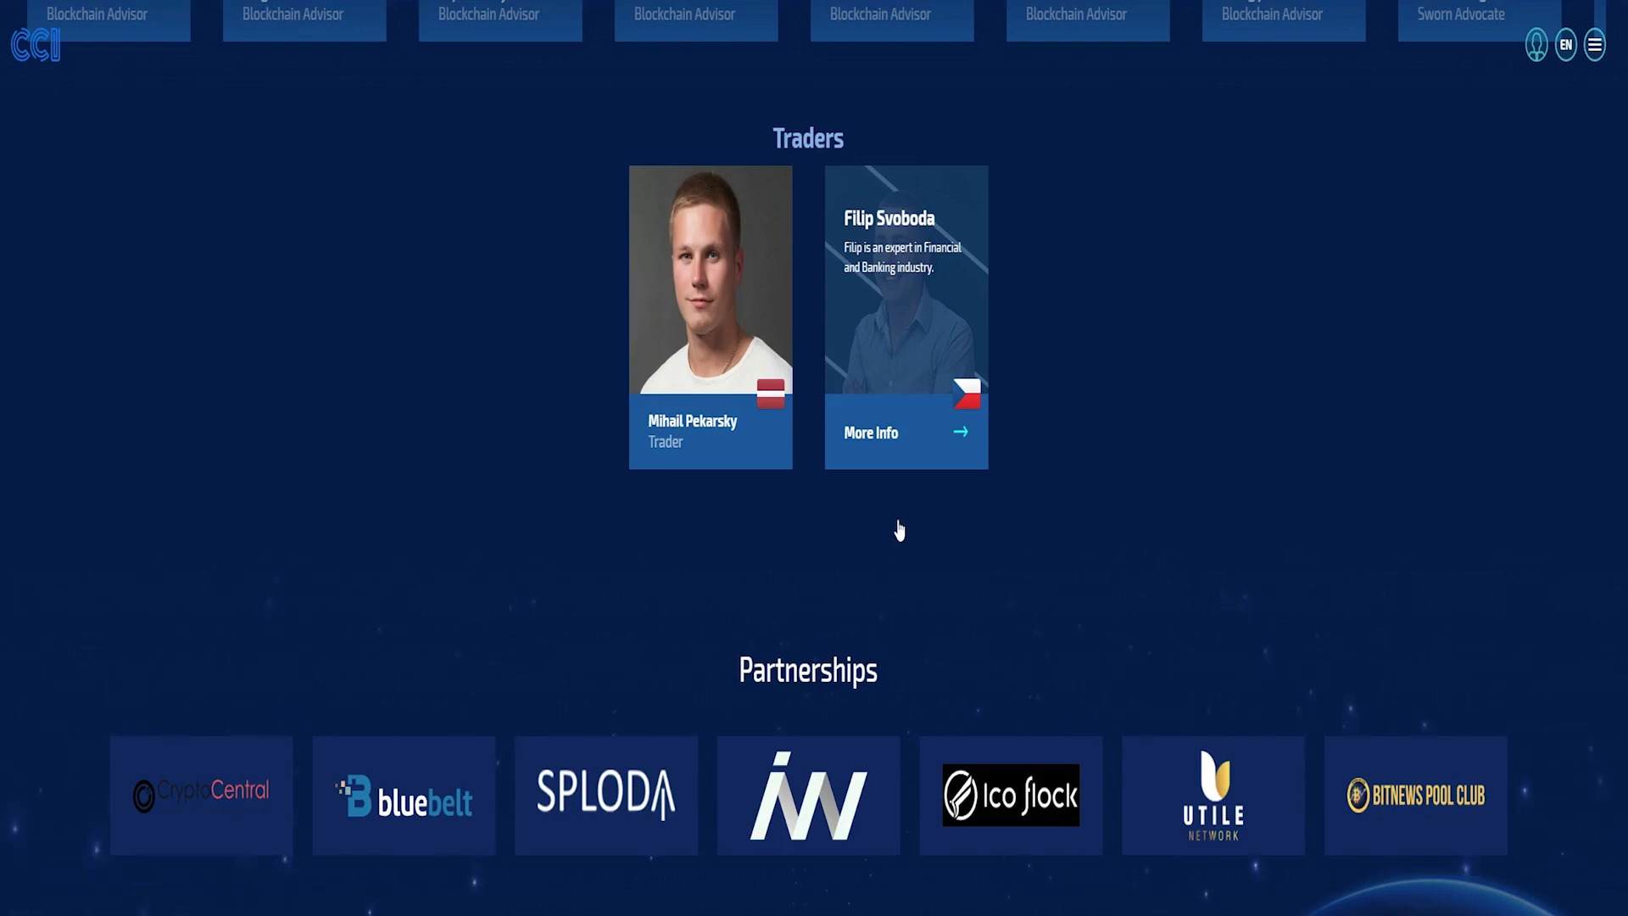
Continue down to the Partnerships and Publications sections
{"action": "scroll", "scroll_direction": "down", "scroll_amount": 3}
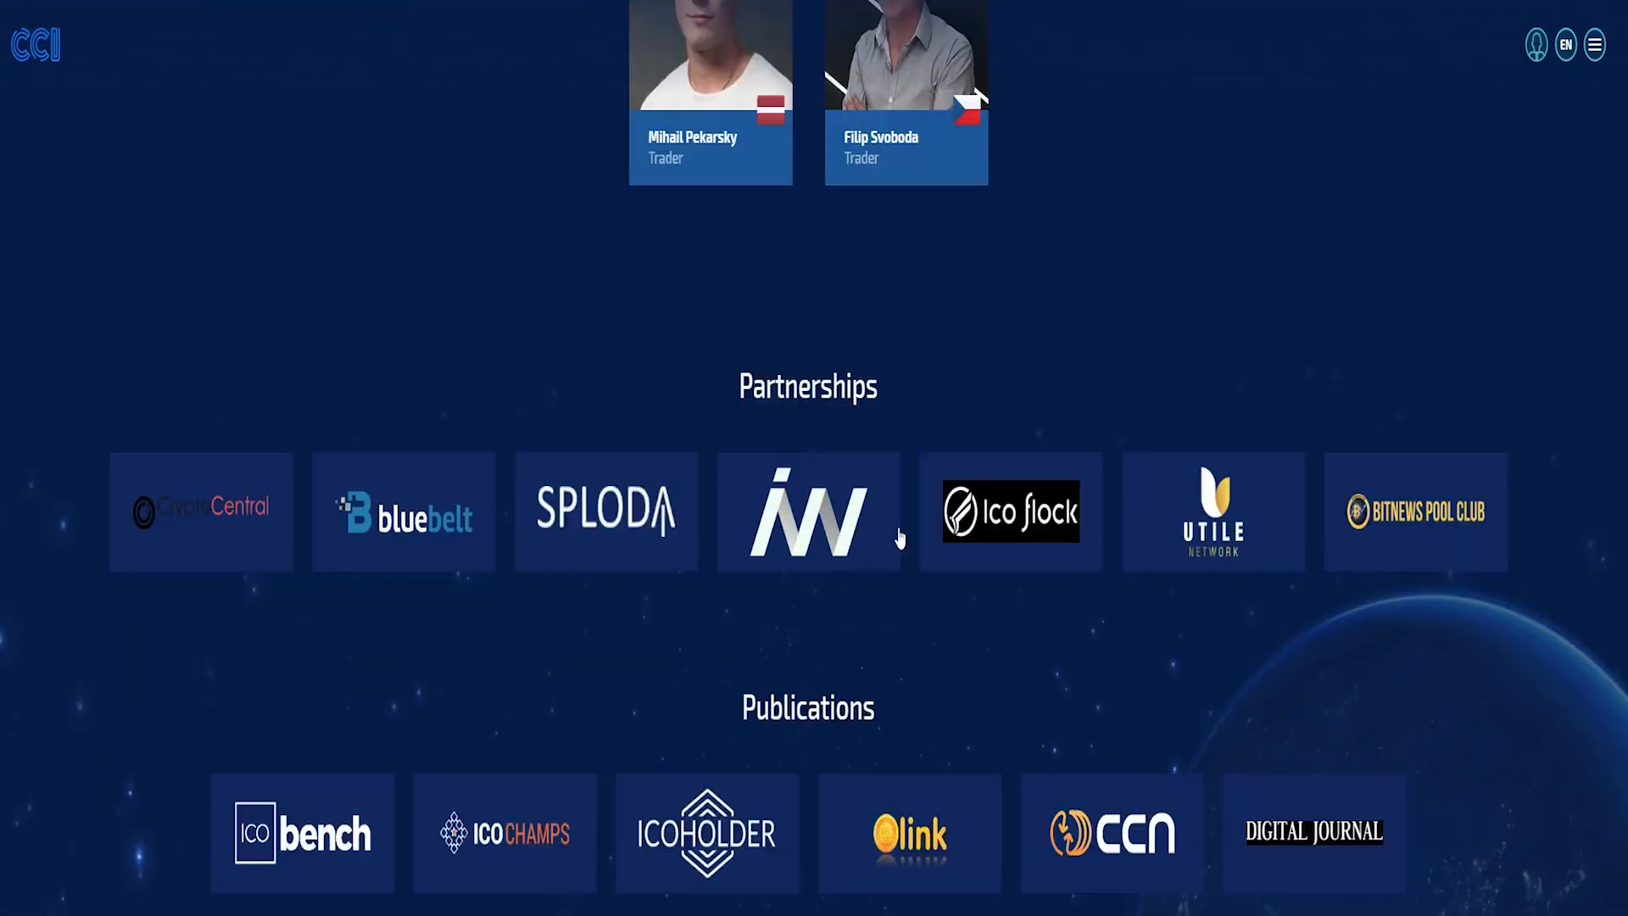
{"action": "scroll", "scroll_direction": "up", "scroll_amount": 3}
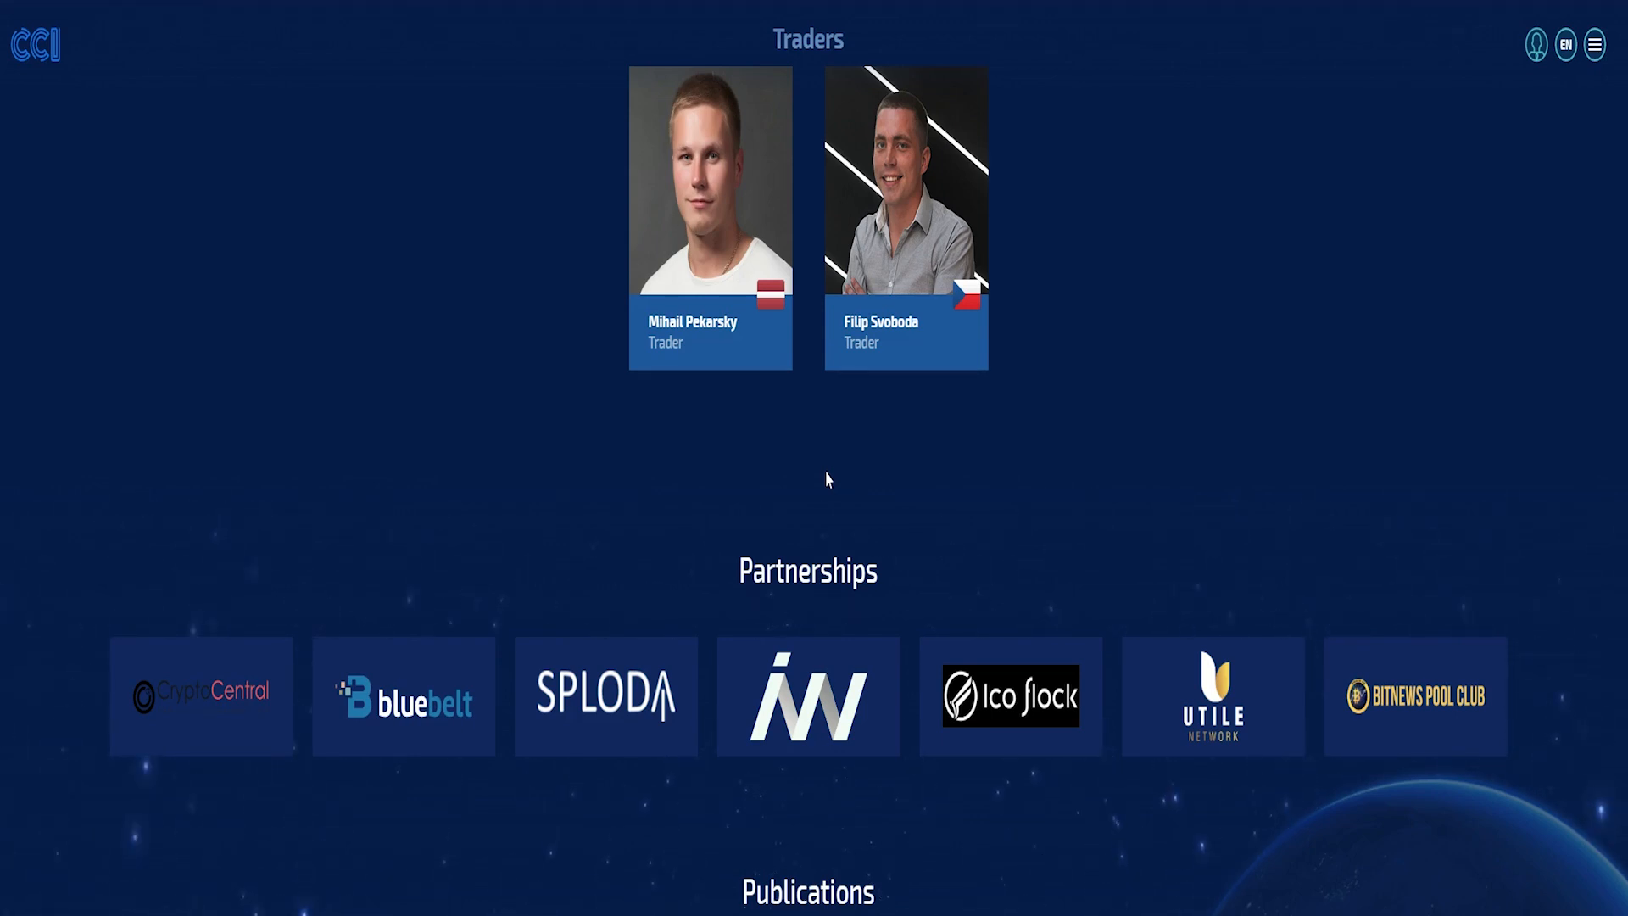
{"action": "scroll", "scroll_direction": "down", "scroll_amount": 3}
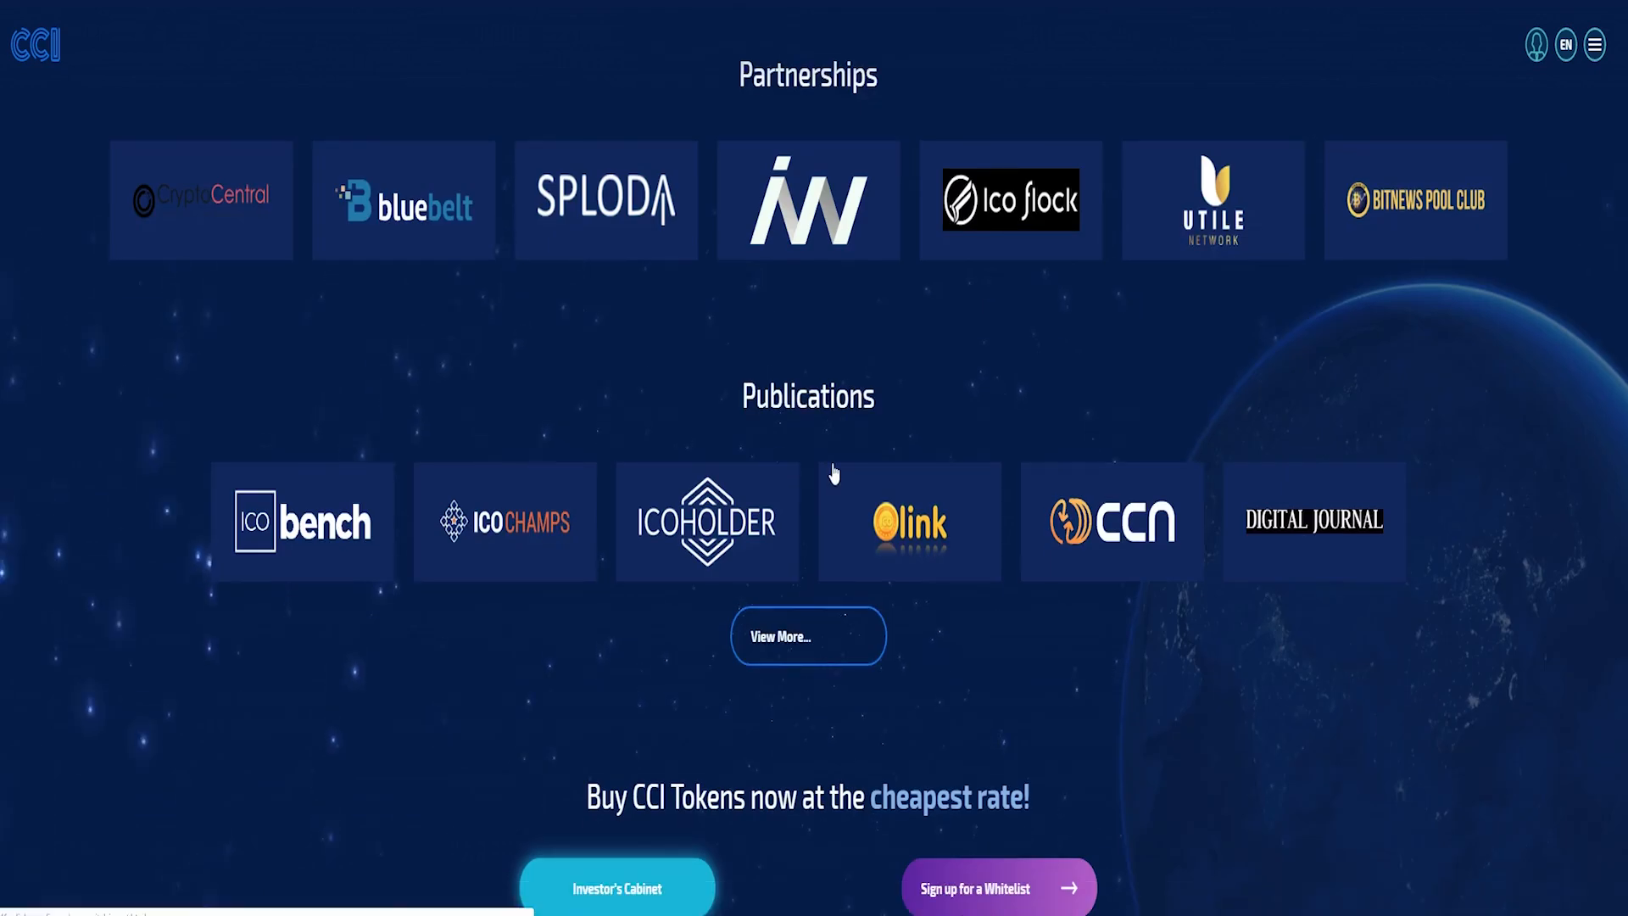
{"action": "scroll", "scroll_direction": "down", "scroll_amount": 3}
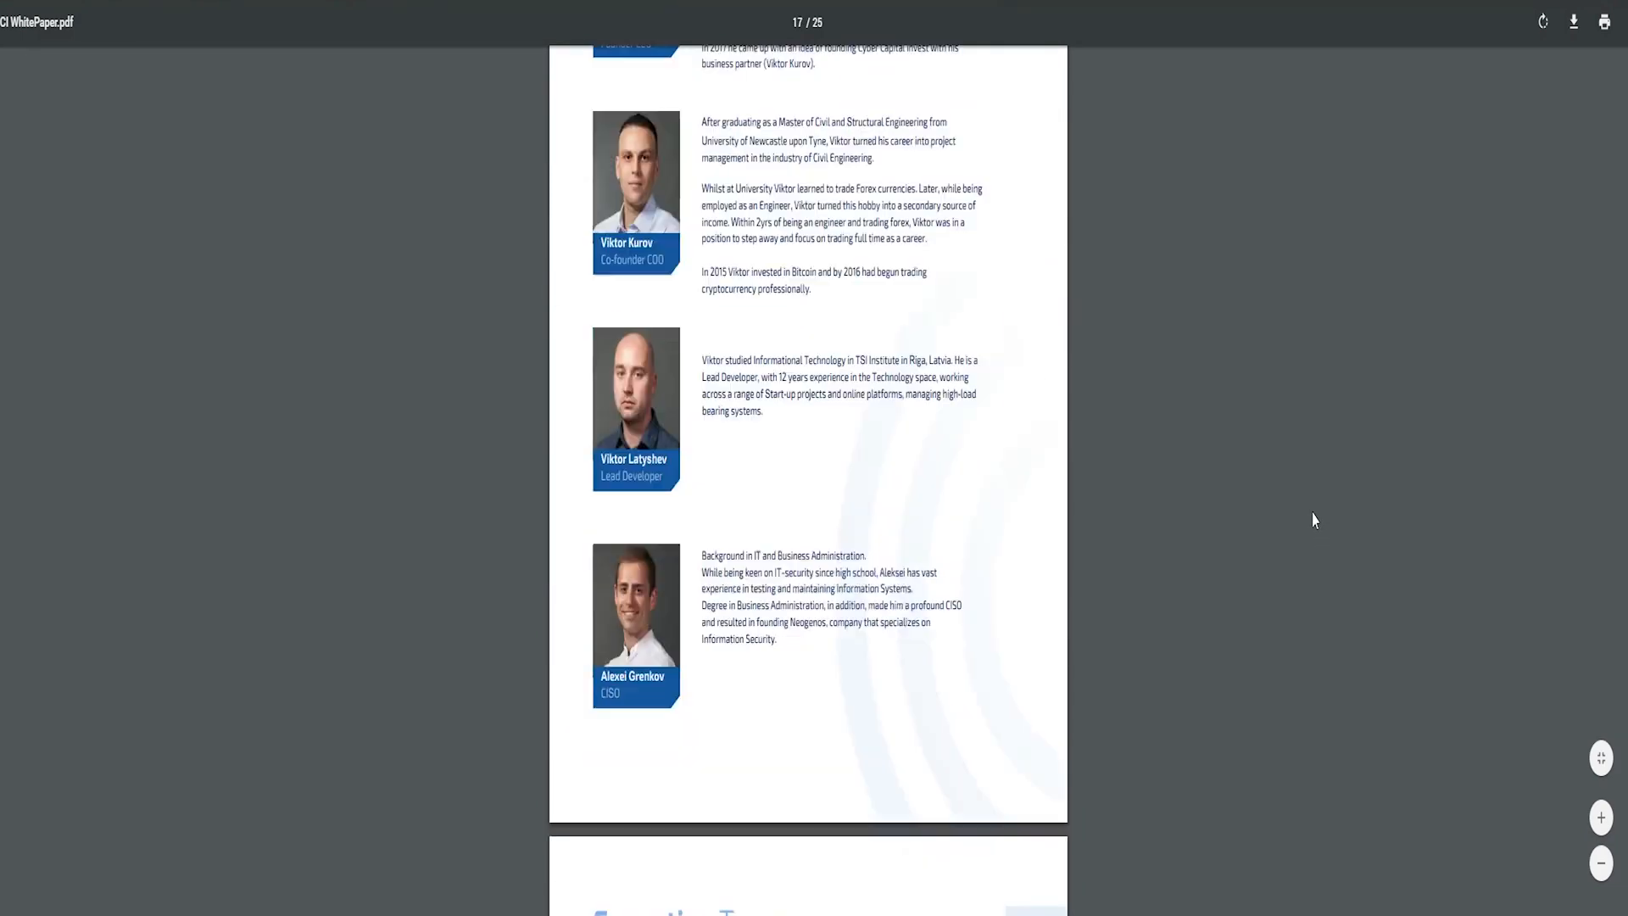
Scroll the whitepaper PDF to the team biographies on page 17 of 25
{"action": "scroll", "scroll_direction": "down", "scroll_amount": 3}
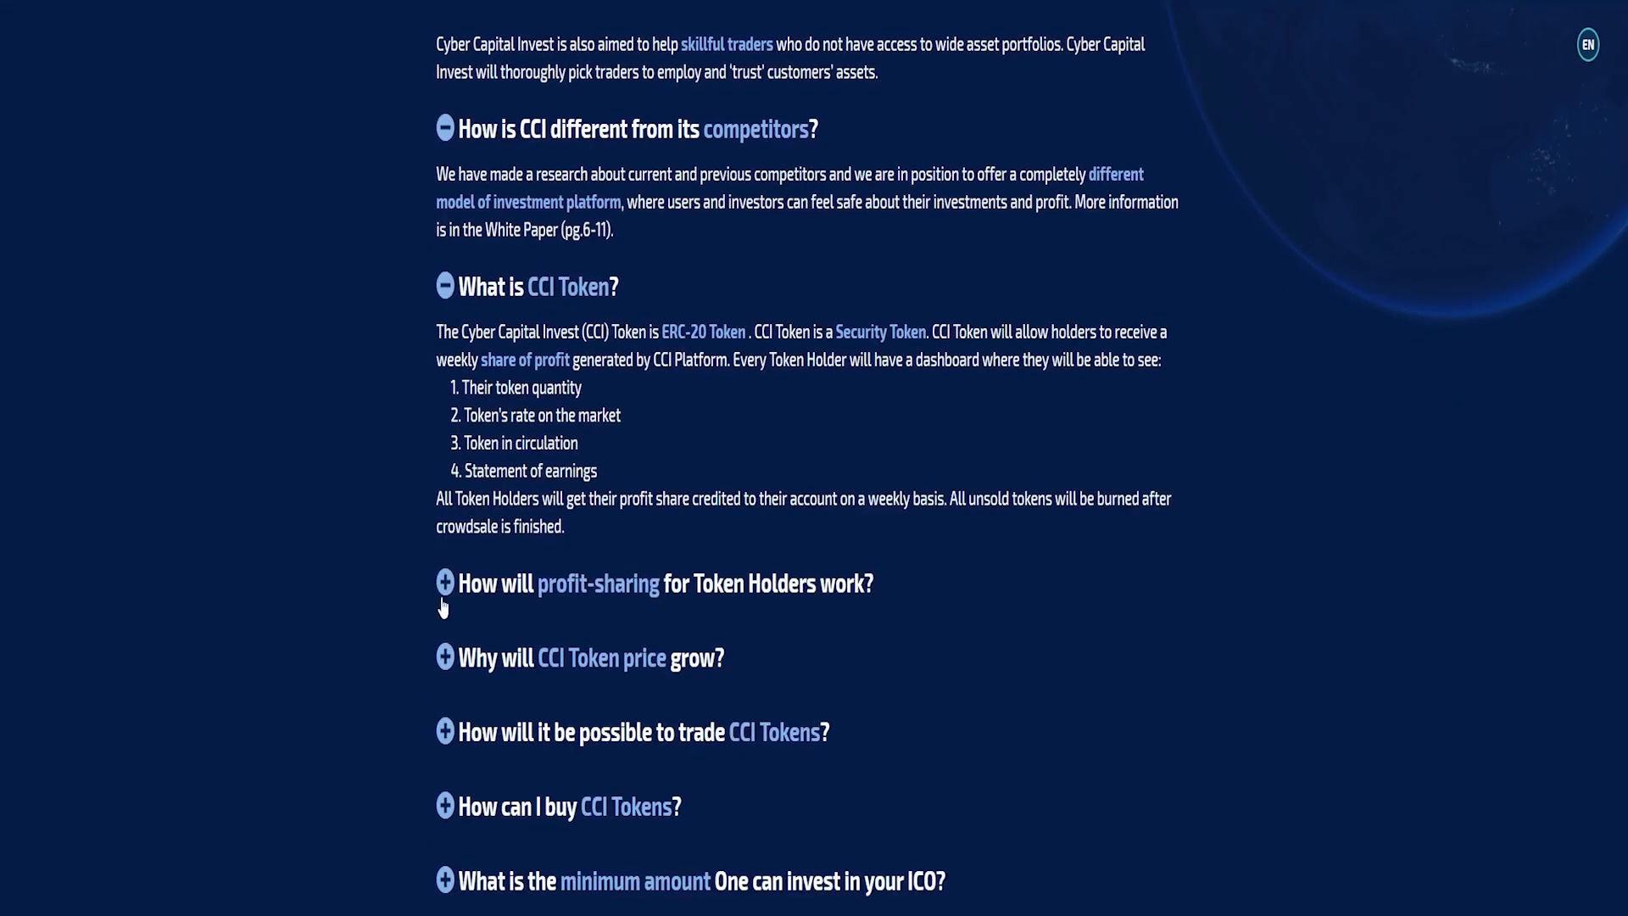
Expand FAQ answers on profit sharing, token price growth, buying, issuance and allocation
{"action": "left_click", "coordinate": [442, 582]}
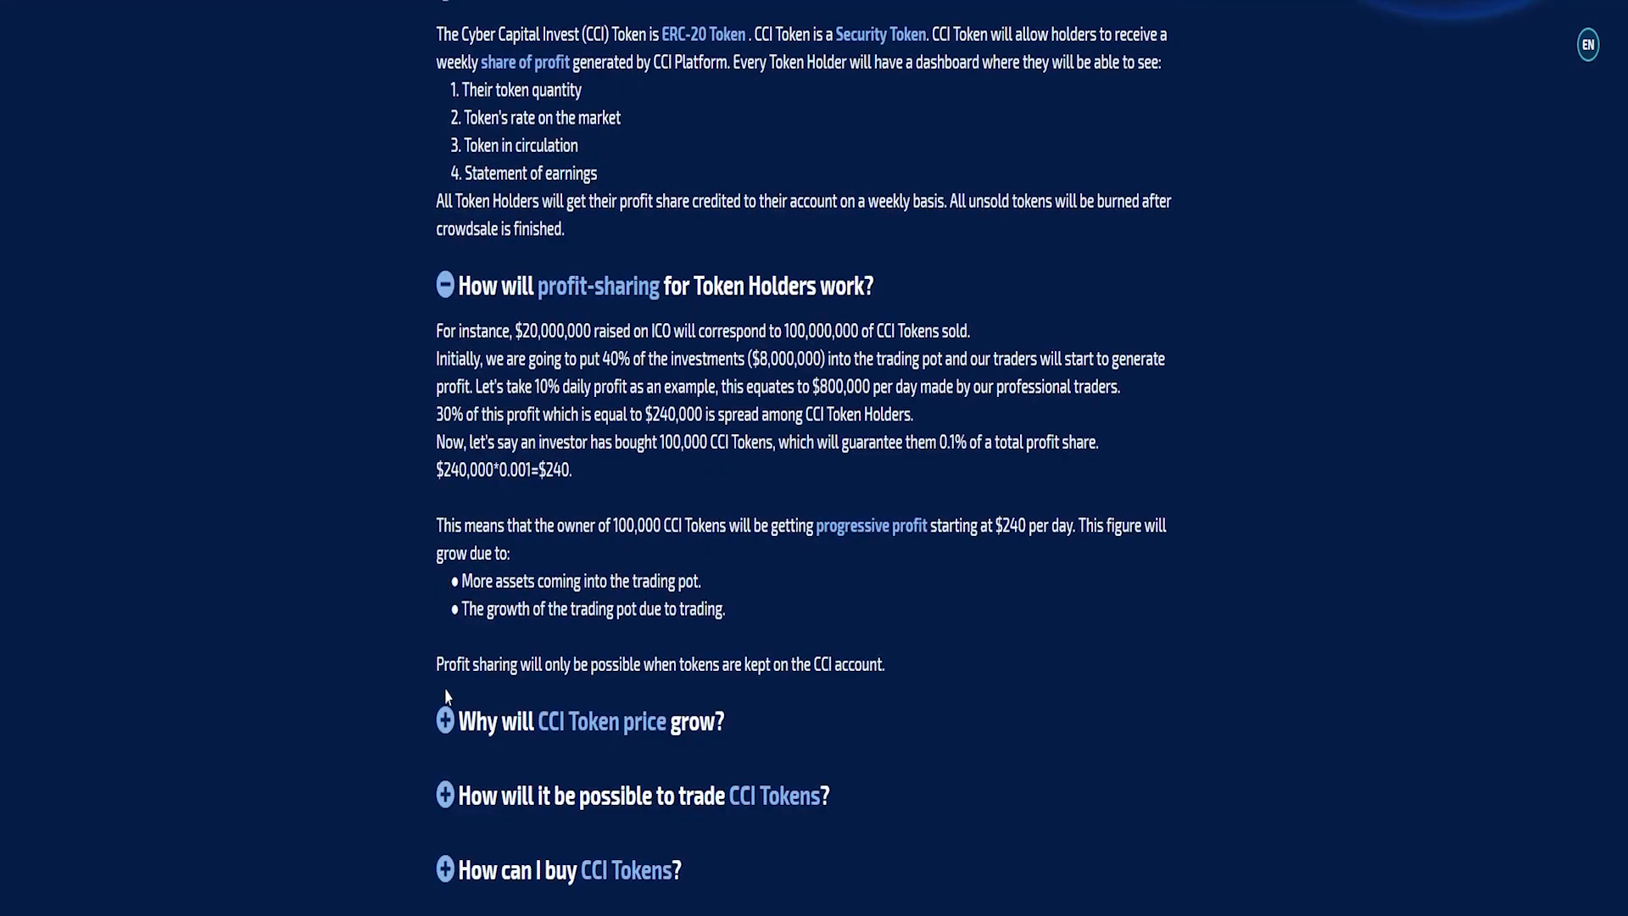
{"action": "left_click", "coordinate": [445, 721]}
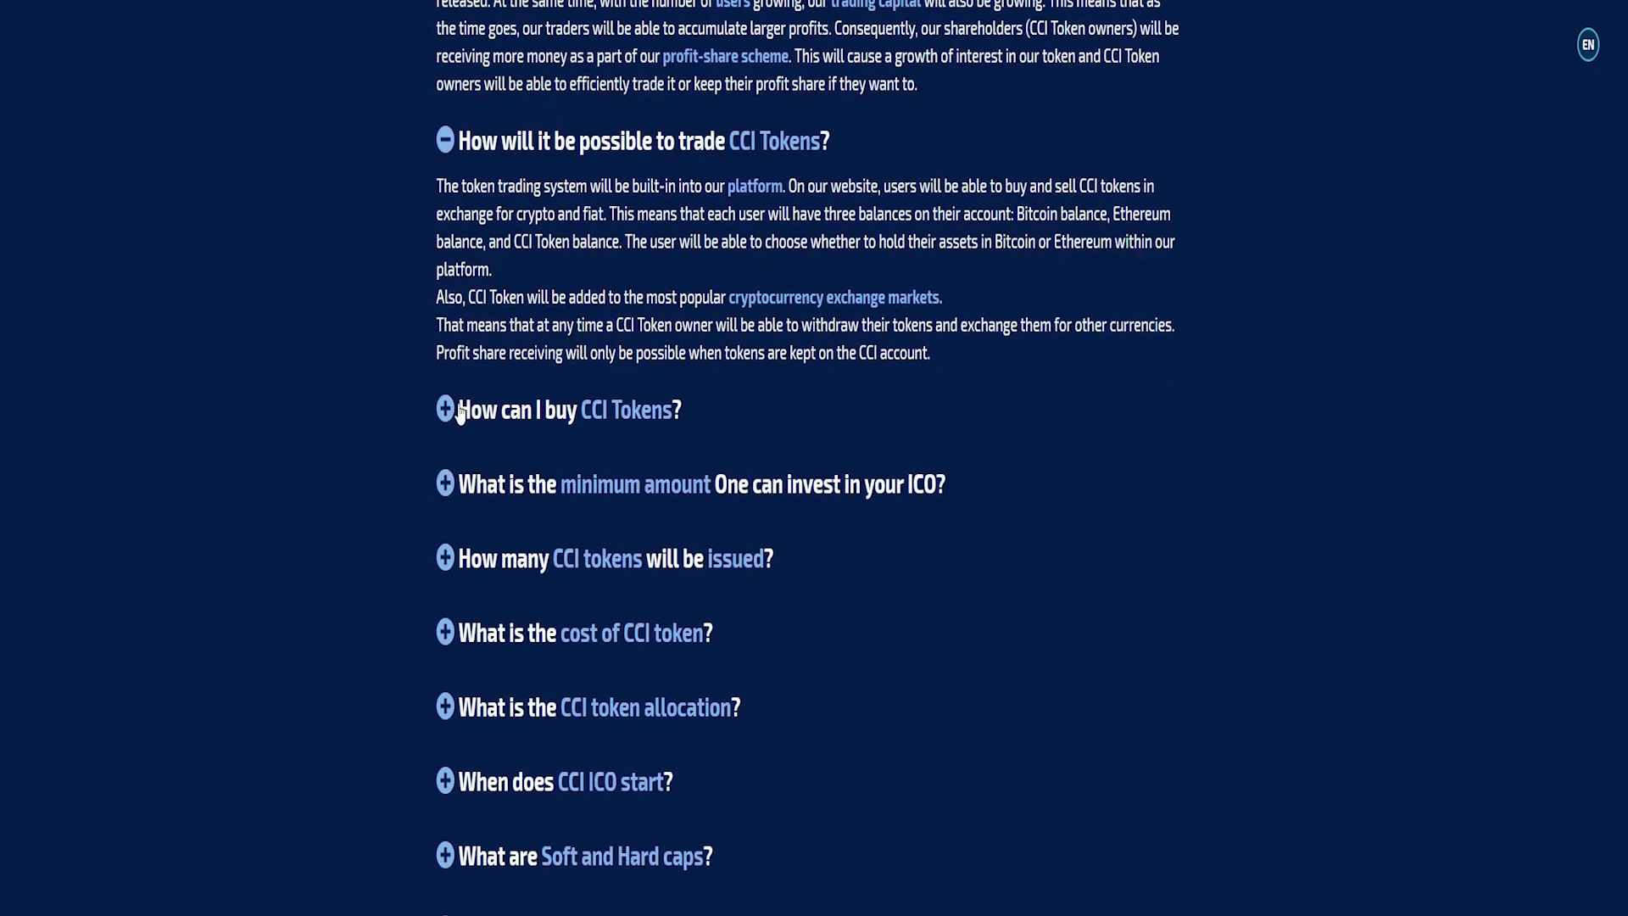
{"action": "left_click", "coordinate": [445, 409]}
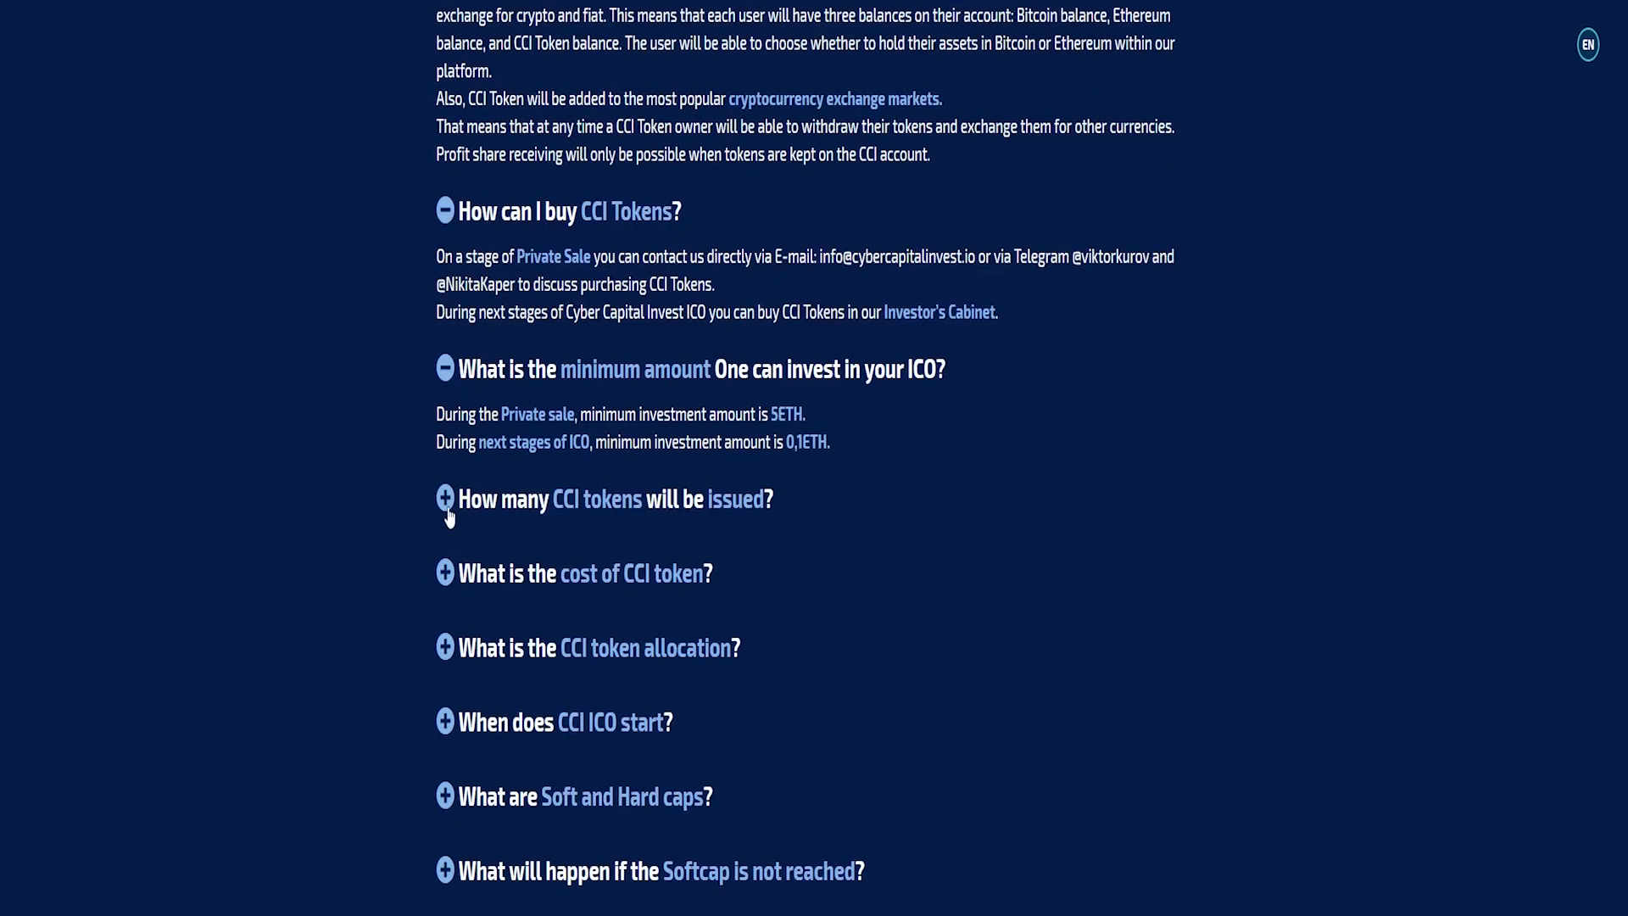
{"action": "left_click", "coordinate": [445, 499]}
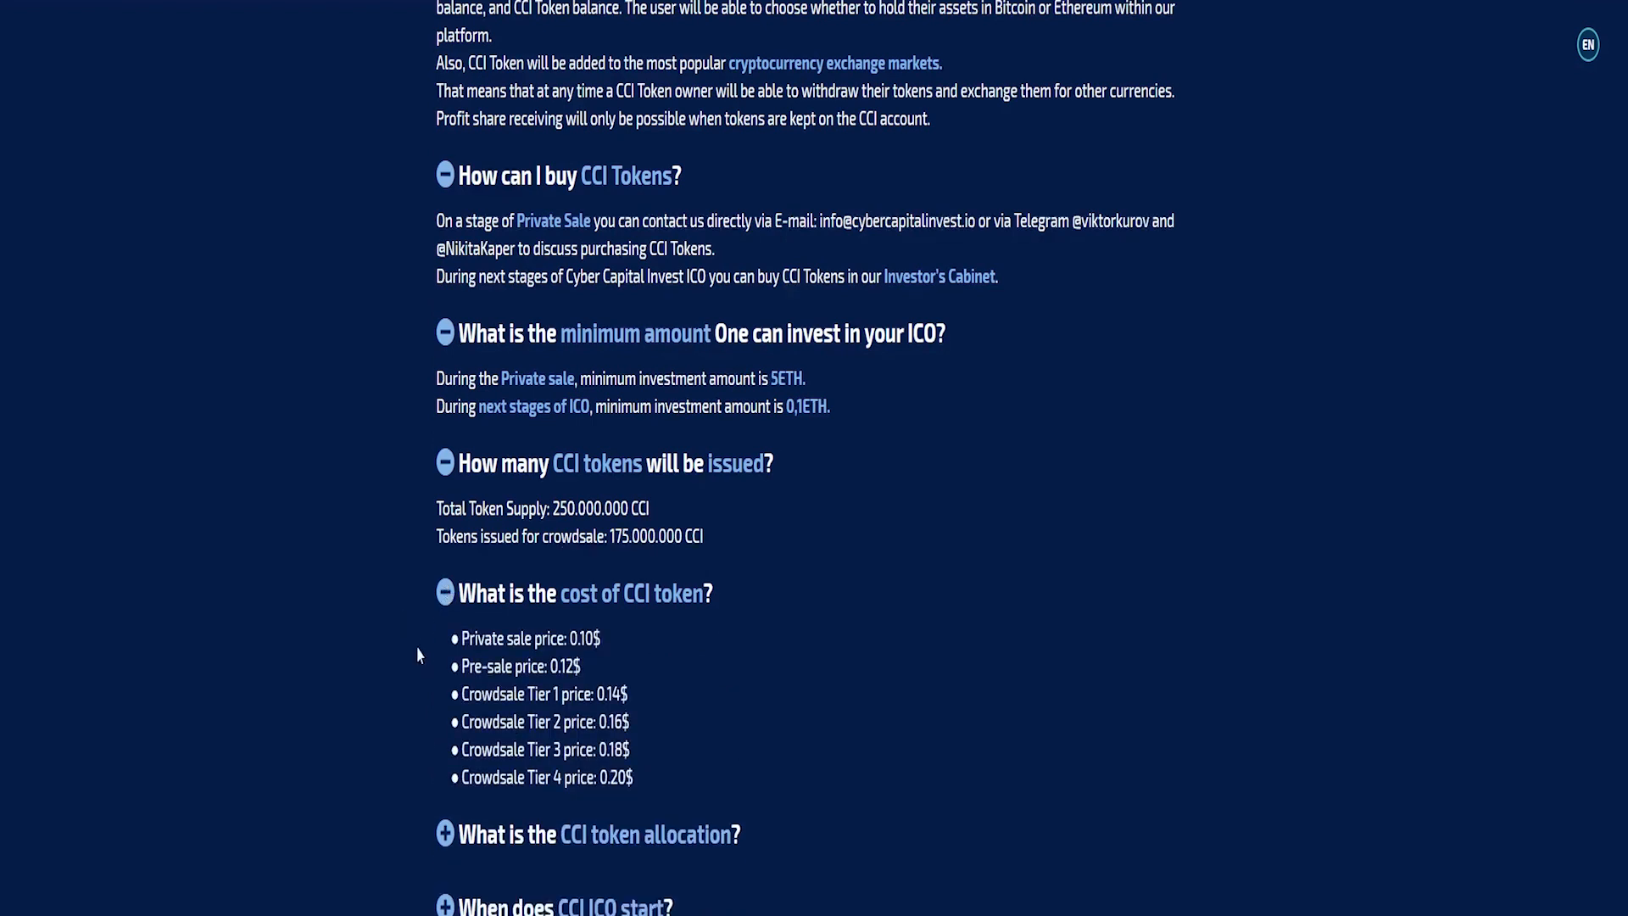
{"action": "left_click", "coordinate": [444, 834]}
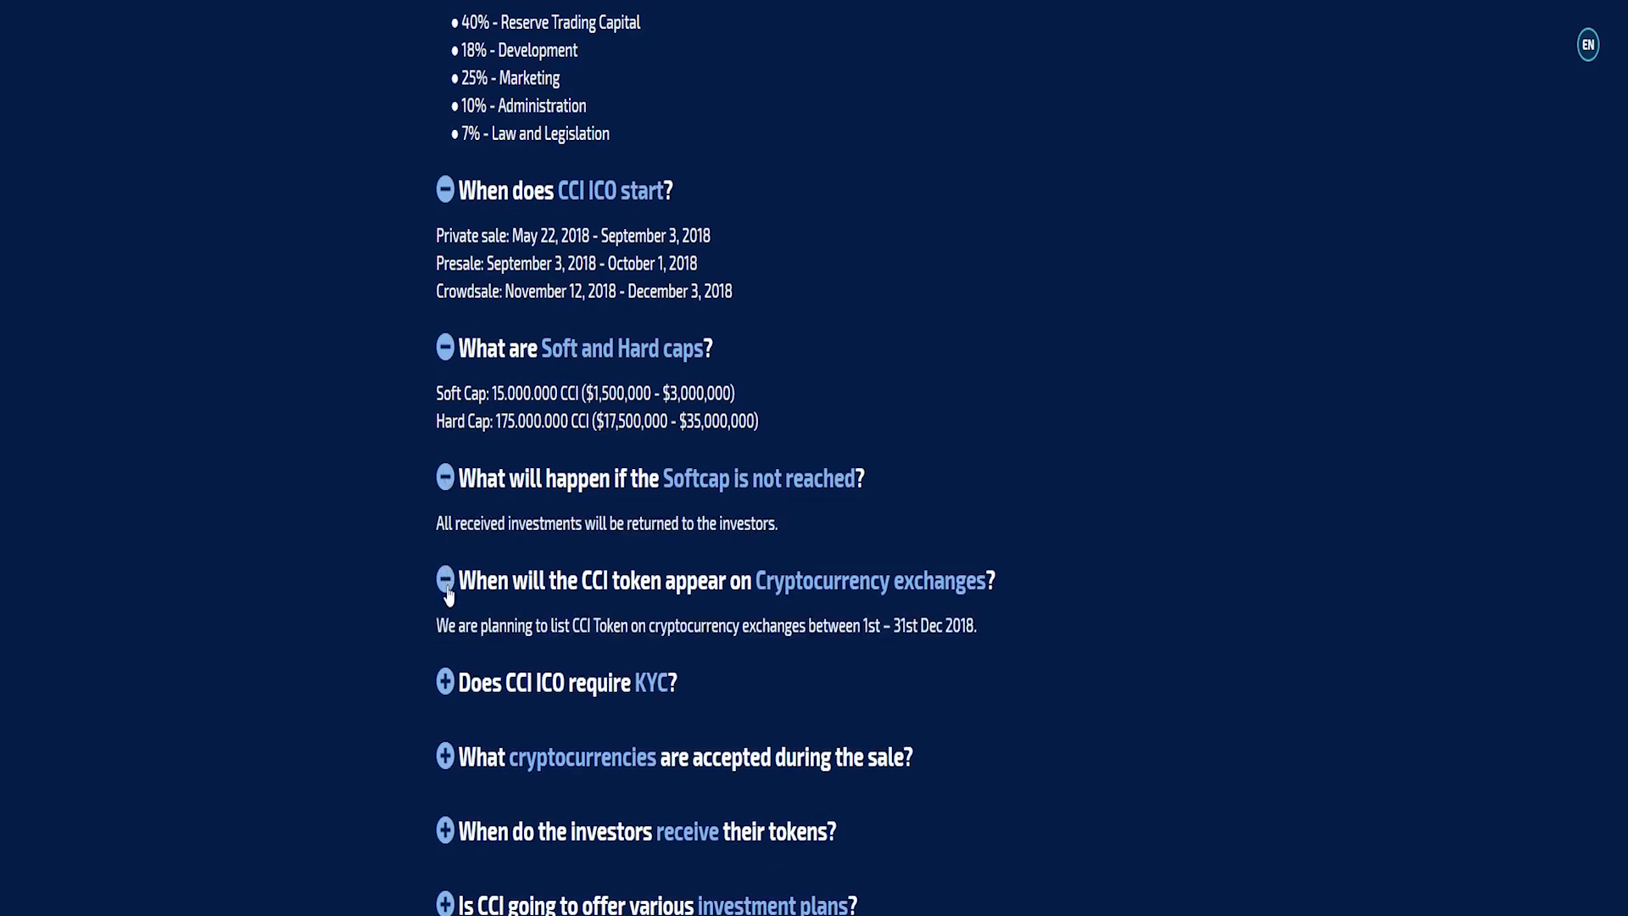
Expand FAQ answers on KYC requirements, data security and the Trading Capital Pot
{"action": "left_click", "coordinate": [444, 682]}
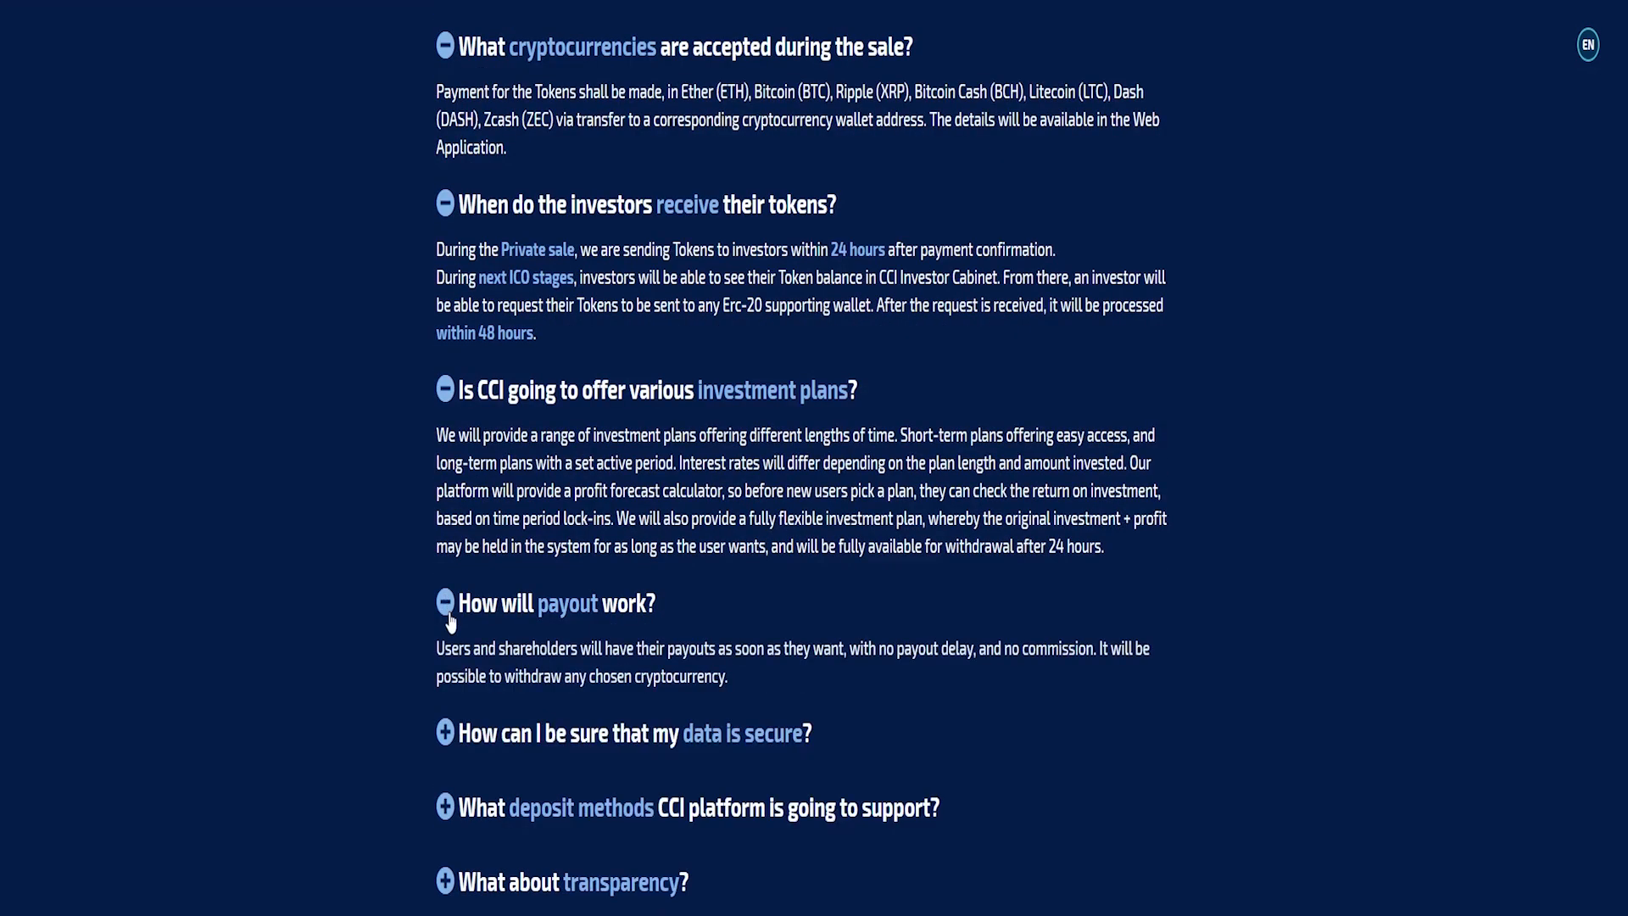
{"action": "left_click", "coordinate": [444, 732]}
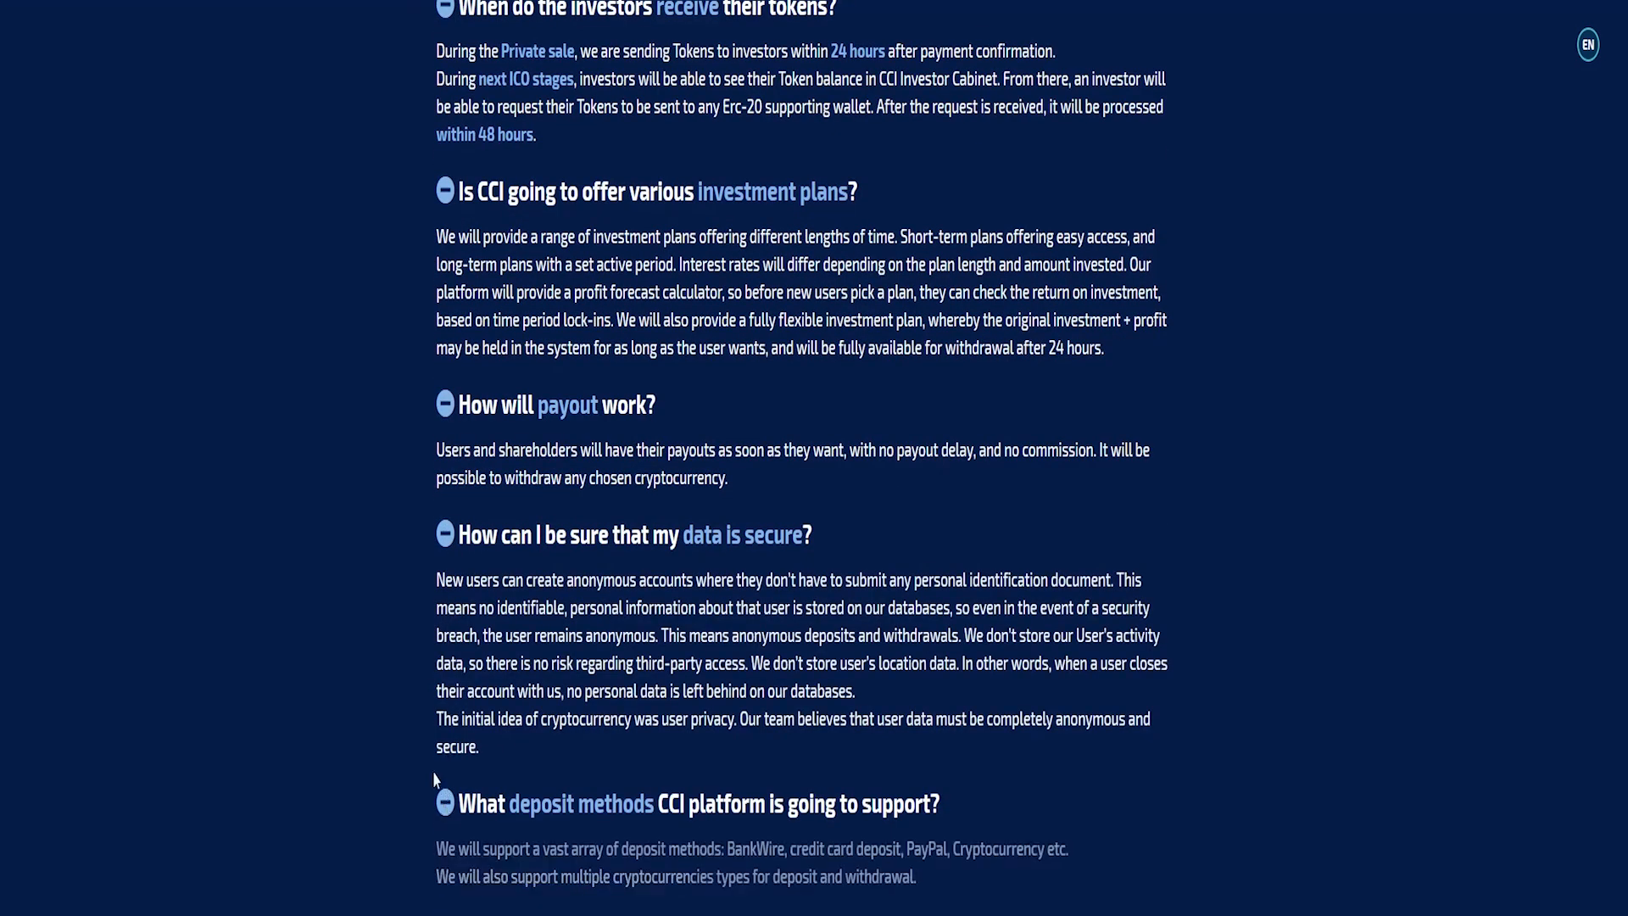
{"action": "scroll", "scroll_direction": "down", "scroll_amount": 3}
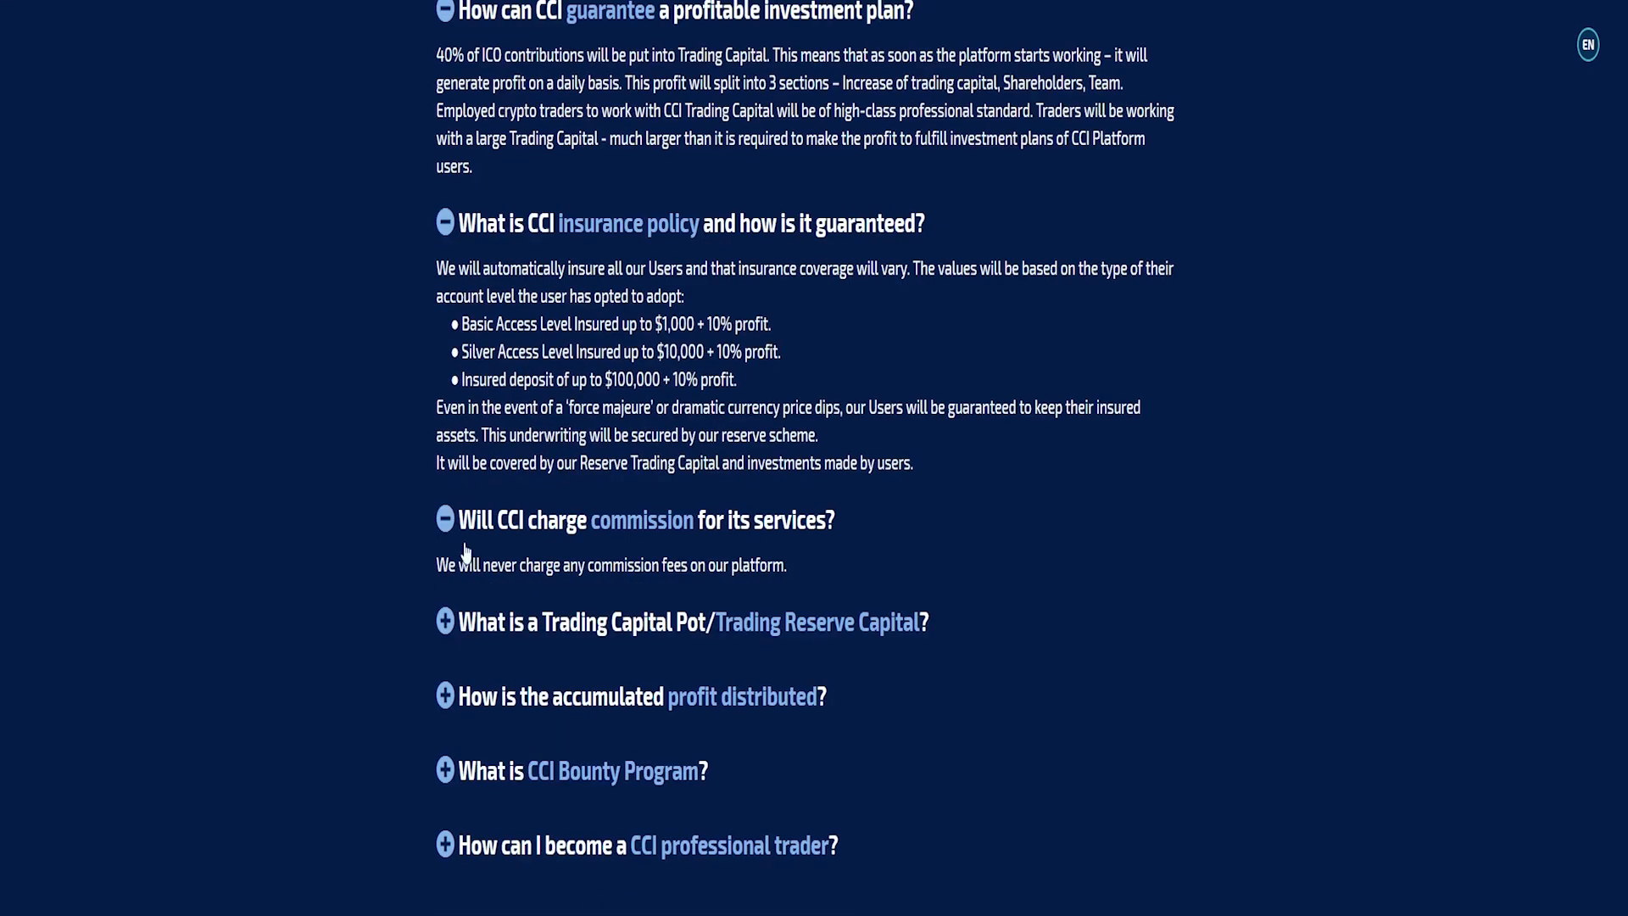
{"action": "left_click", "coordinate": [445, 697]}
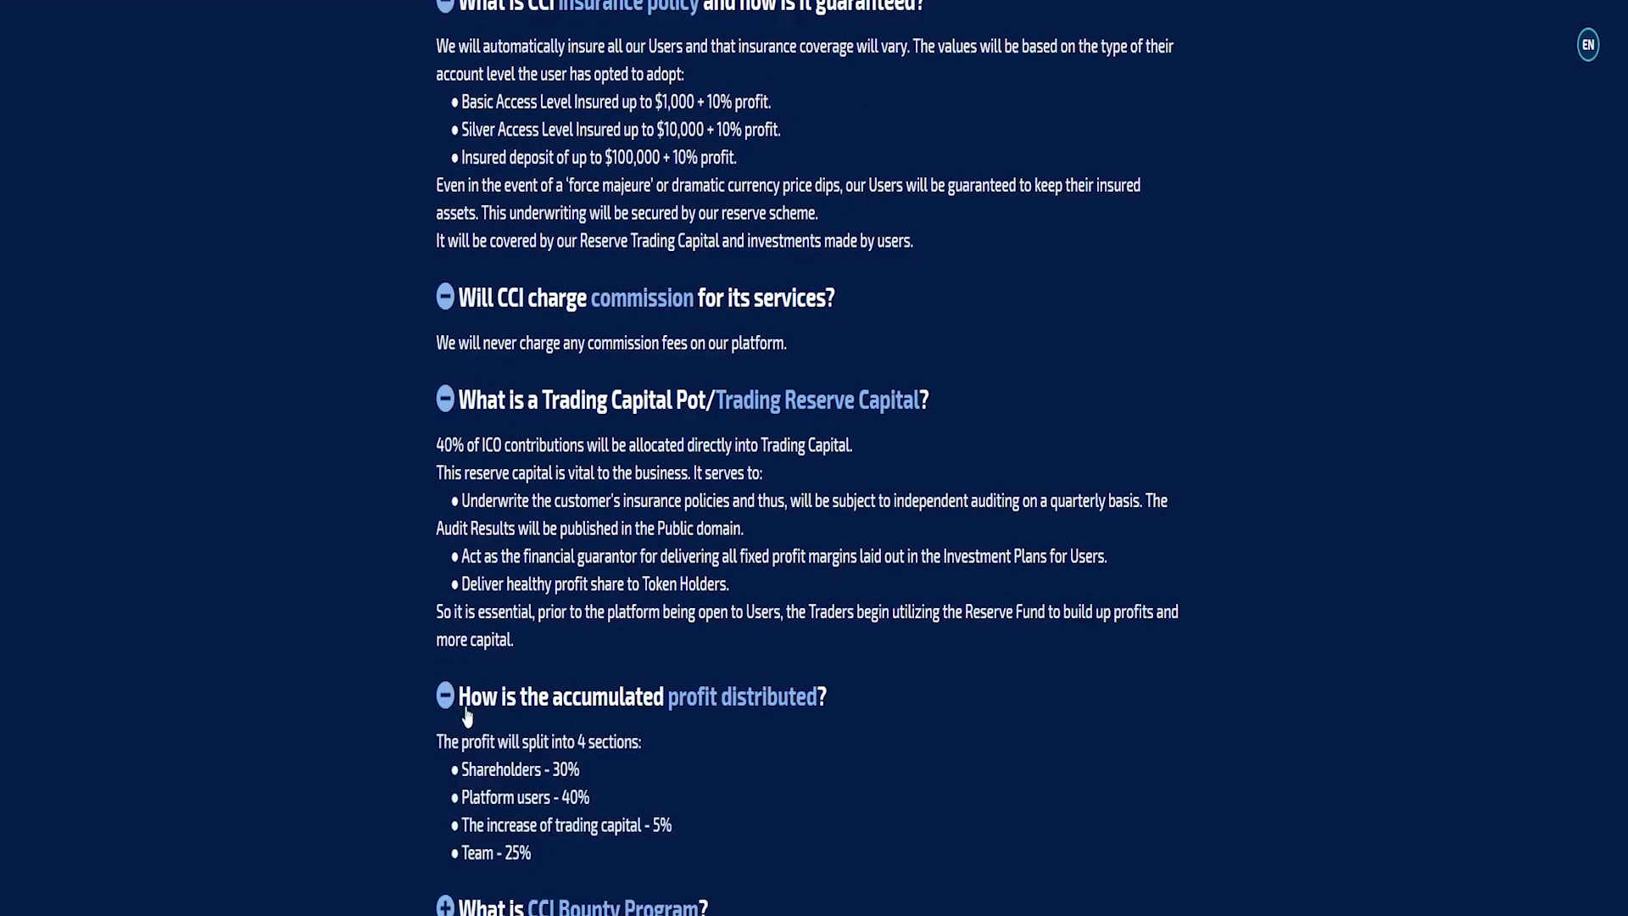
{"action": "scroll", "scroll_direction": "down", "scroll_amount": 3}
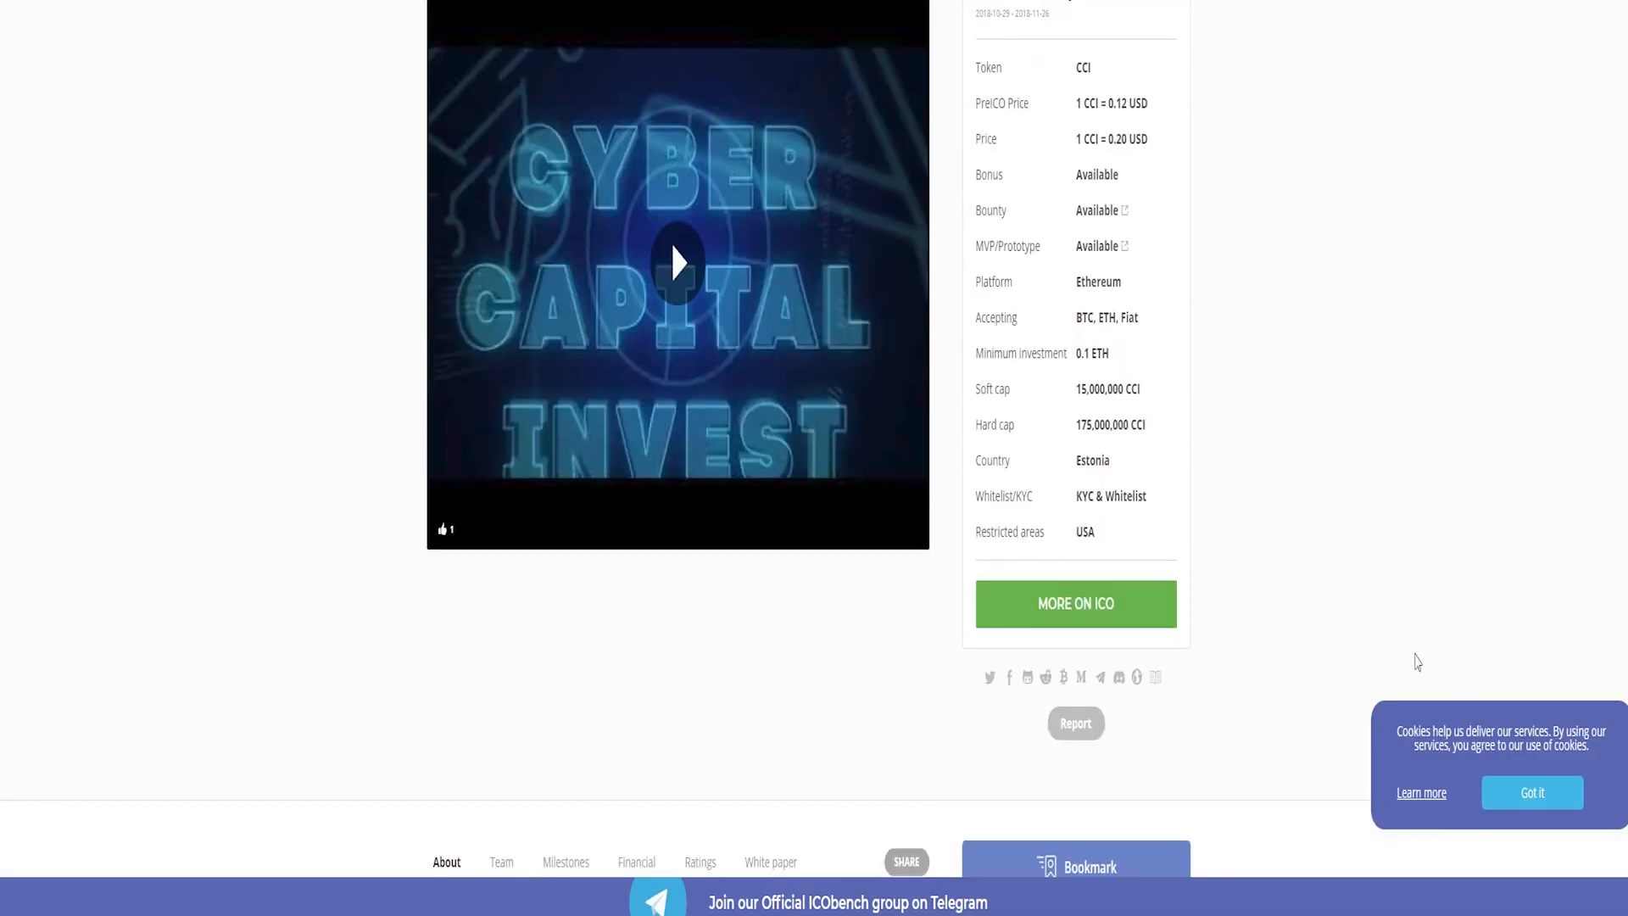
Show the Team tab of the ICObench CCI listing
{"action": "scroll", "scroll_direction": "down", "scroll_amount": 3}
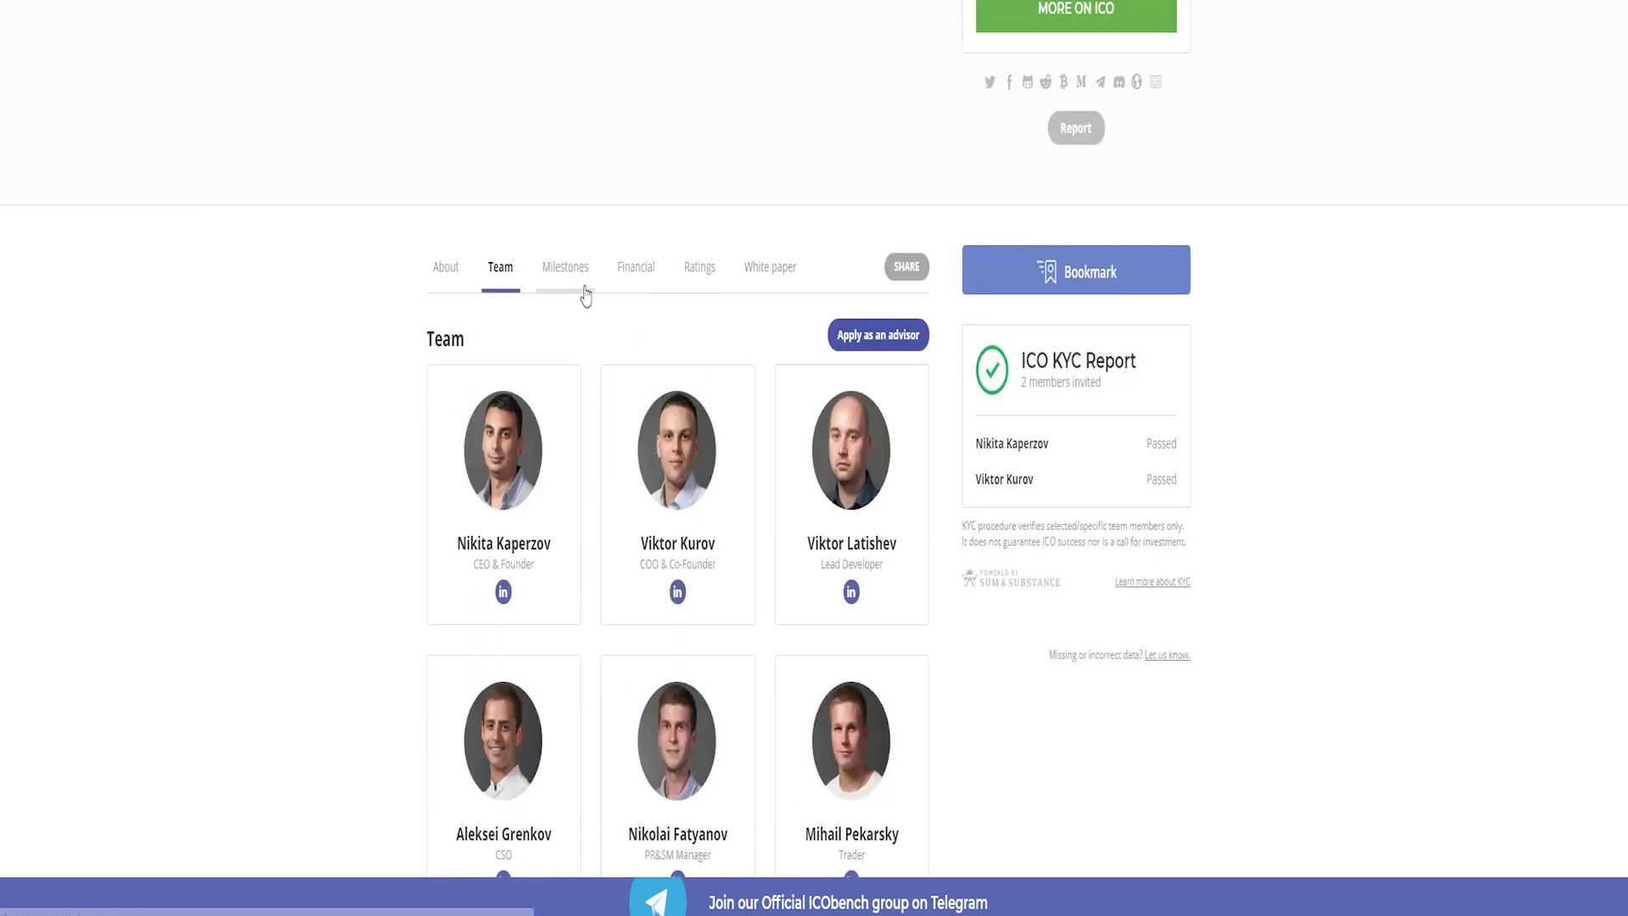
{"action": "left_click", "coordinate": [565, 266]}
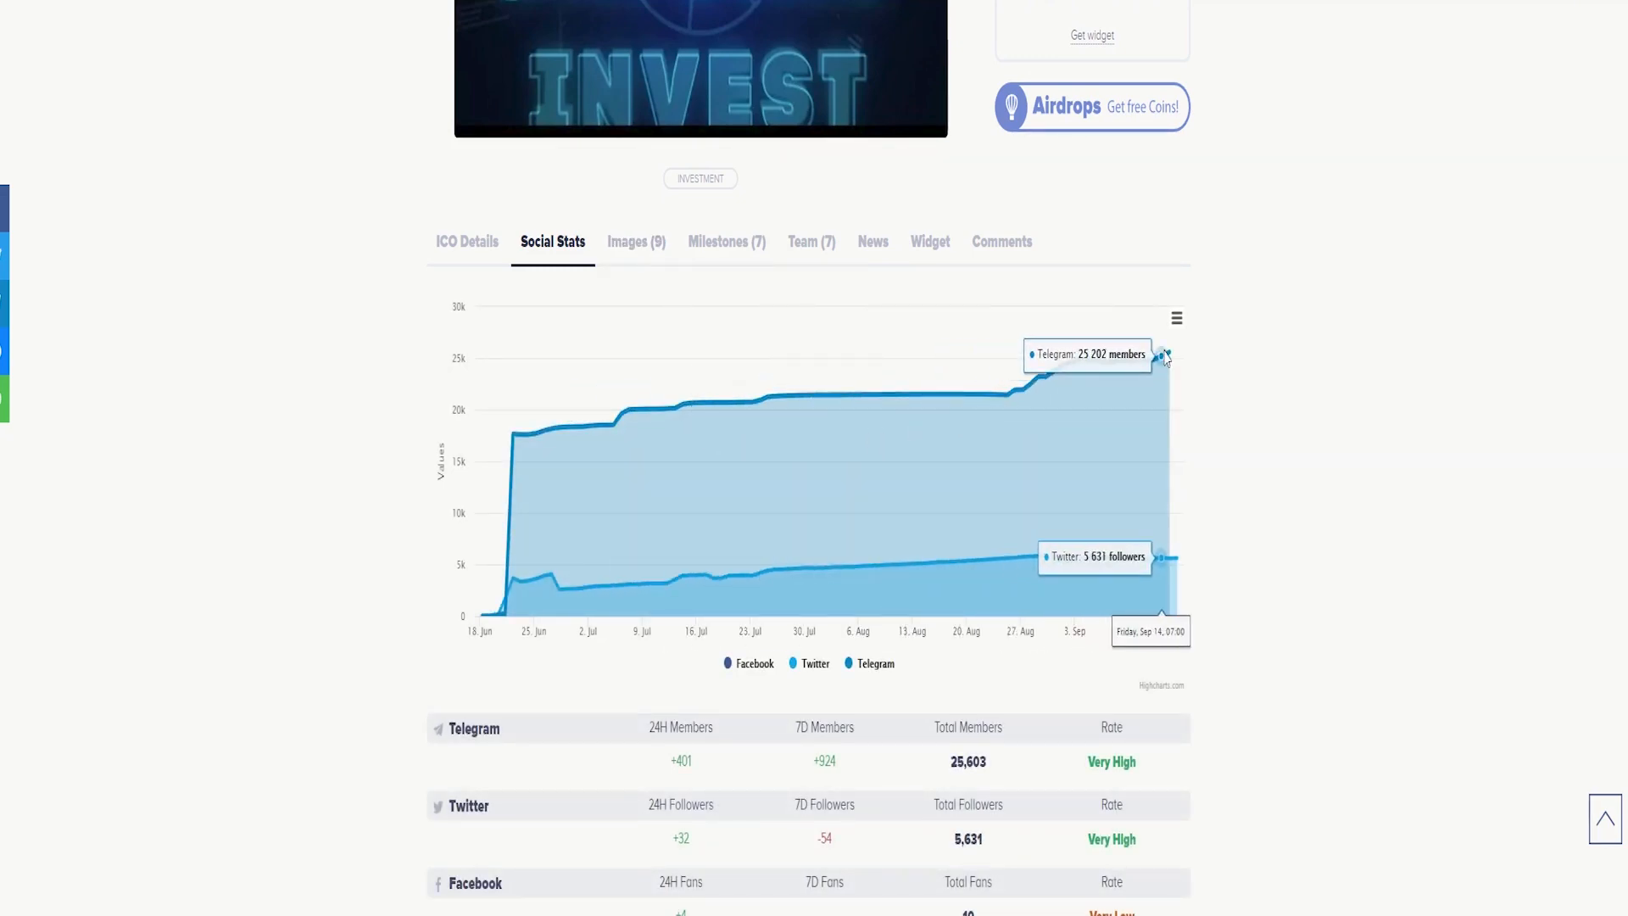
Browse the image gallery, milestones and team list, then the CEO's LinkedIn link
{"action": "scroll", "scroll_direction": "down", "scroll_amount": 3}
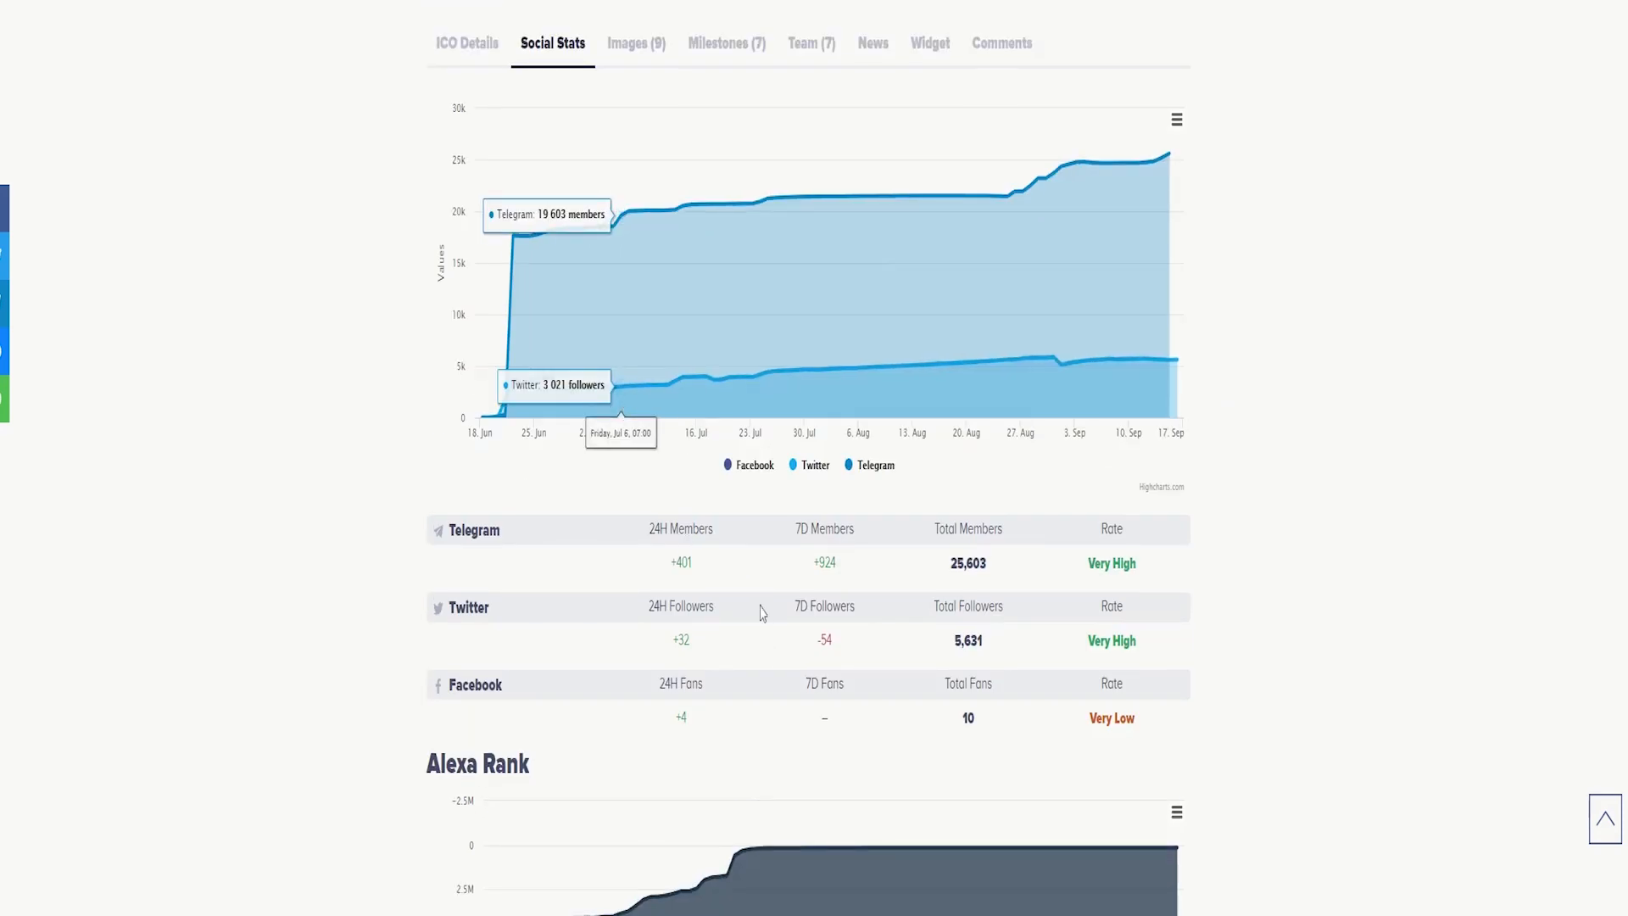
{"action": "left_click", "coordinate": [636, 42]}
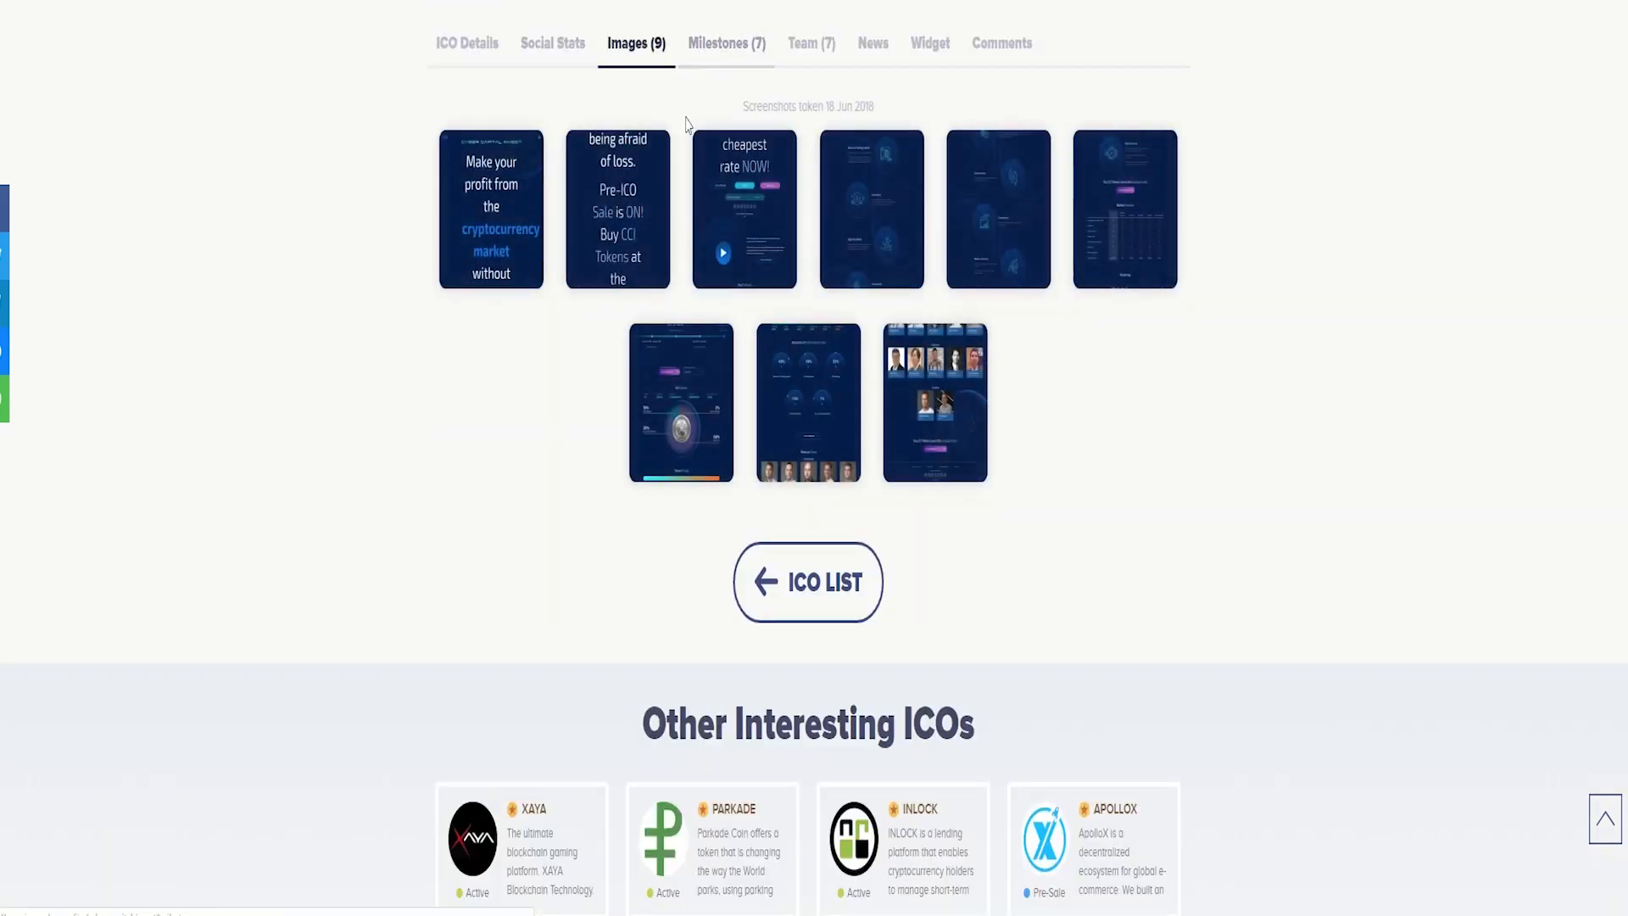
{"action": "left_click", "coordinate": [725, 43]}
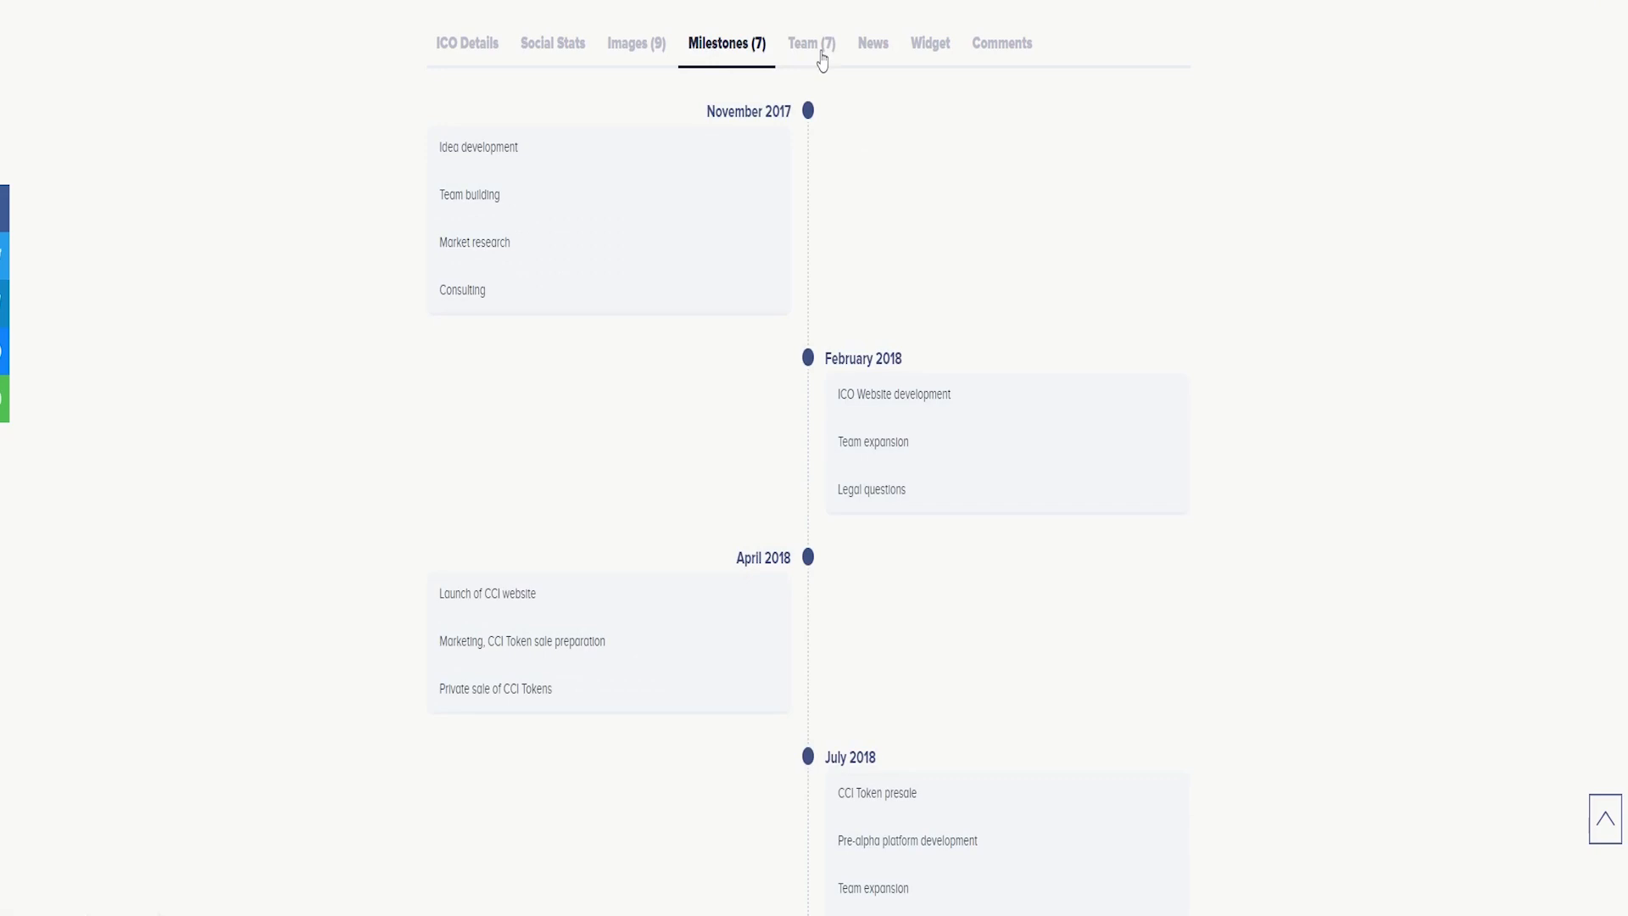
{"action": "left_click", "coordinate": [811, 42]}
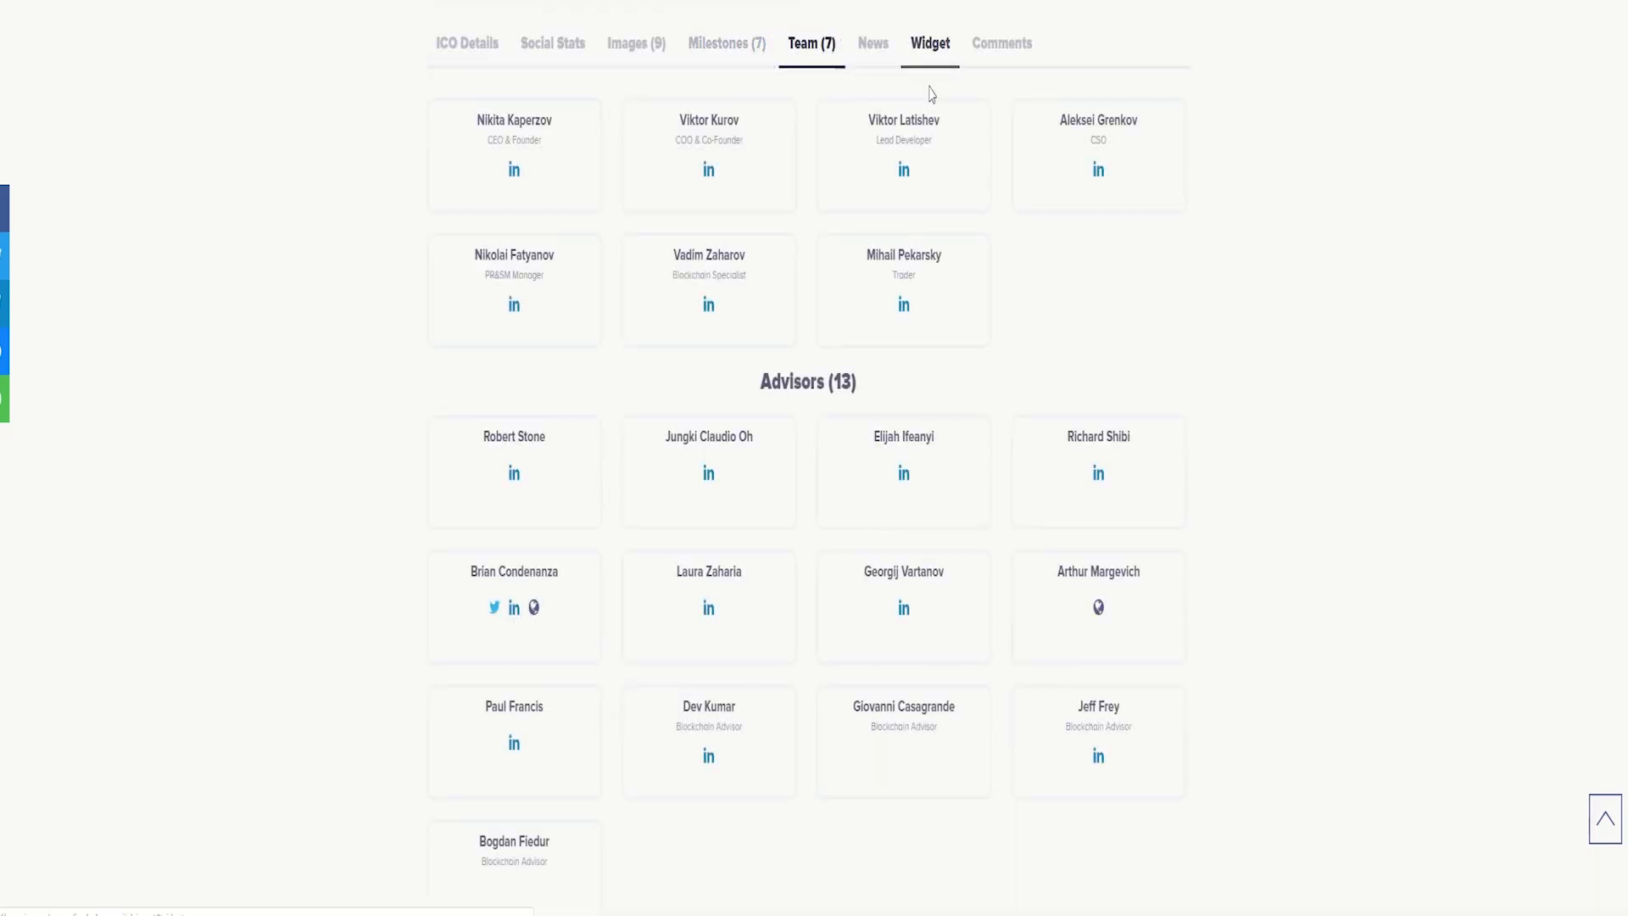
{"action": "mouse_move", "coordinate": [1180, 8]}
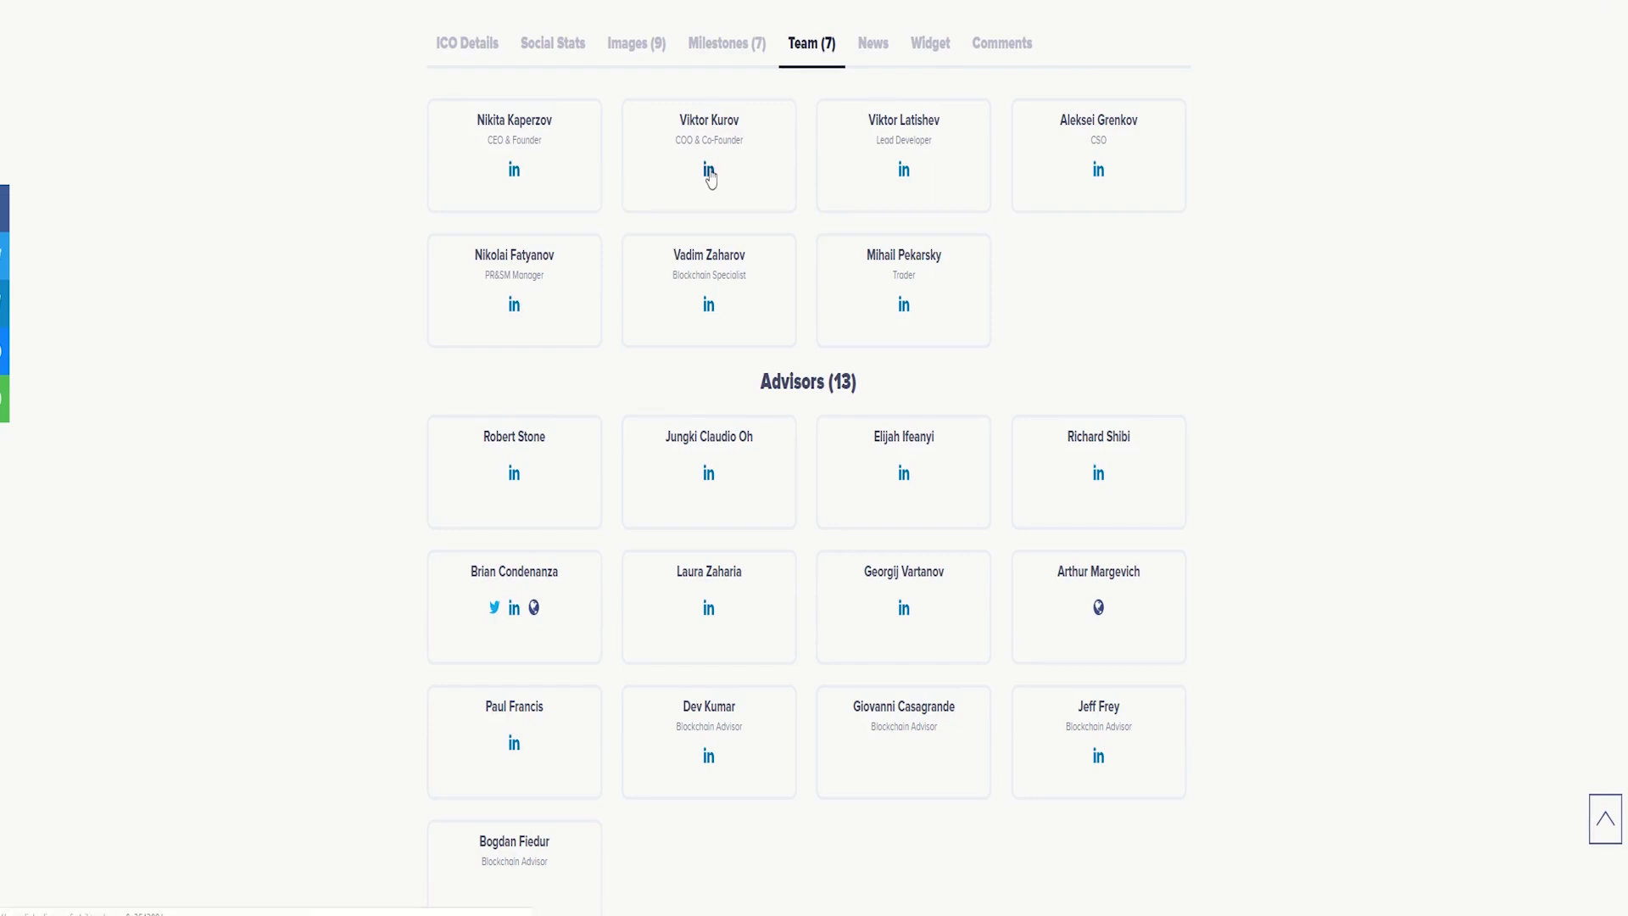
{"action": "mouse_move", "coordinate": [1097, 189]}
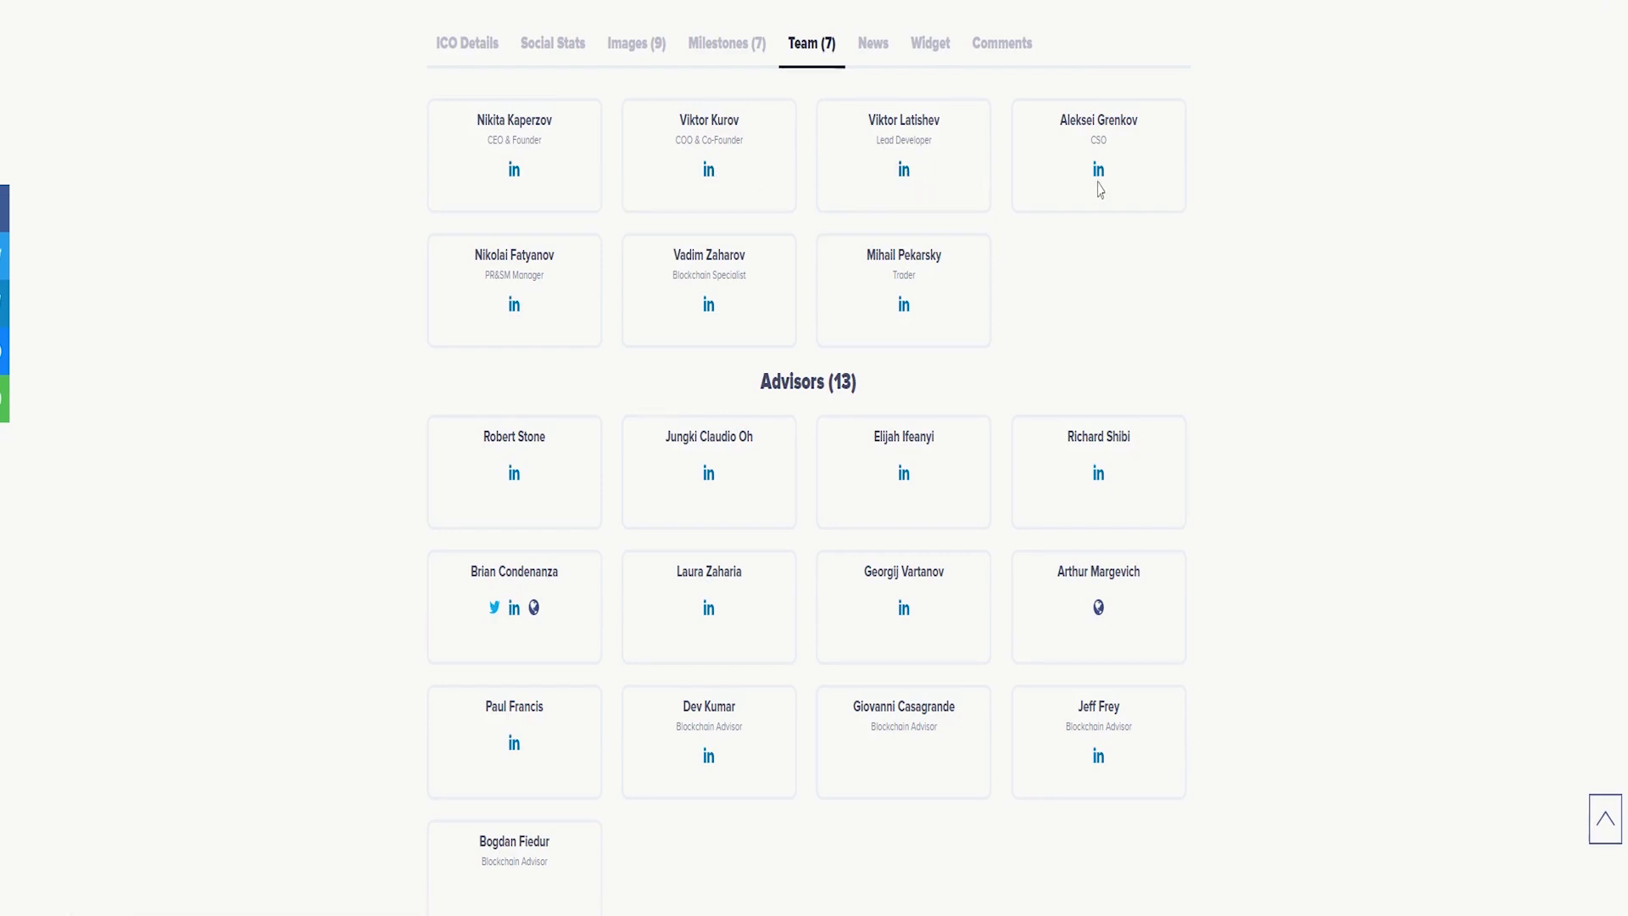
{"action": "mouse_move", "coordinate": [1177, 14]}
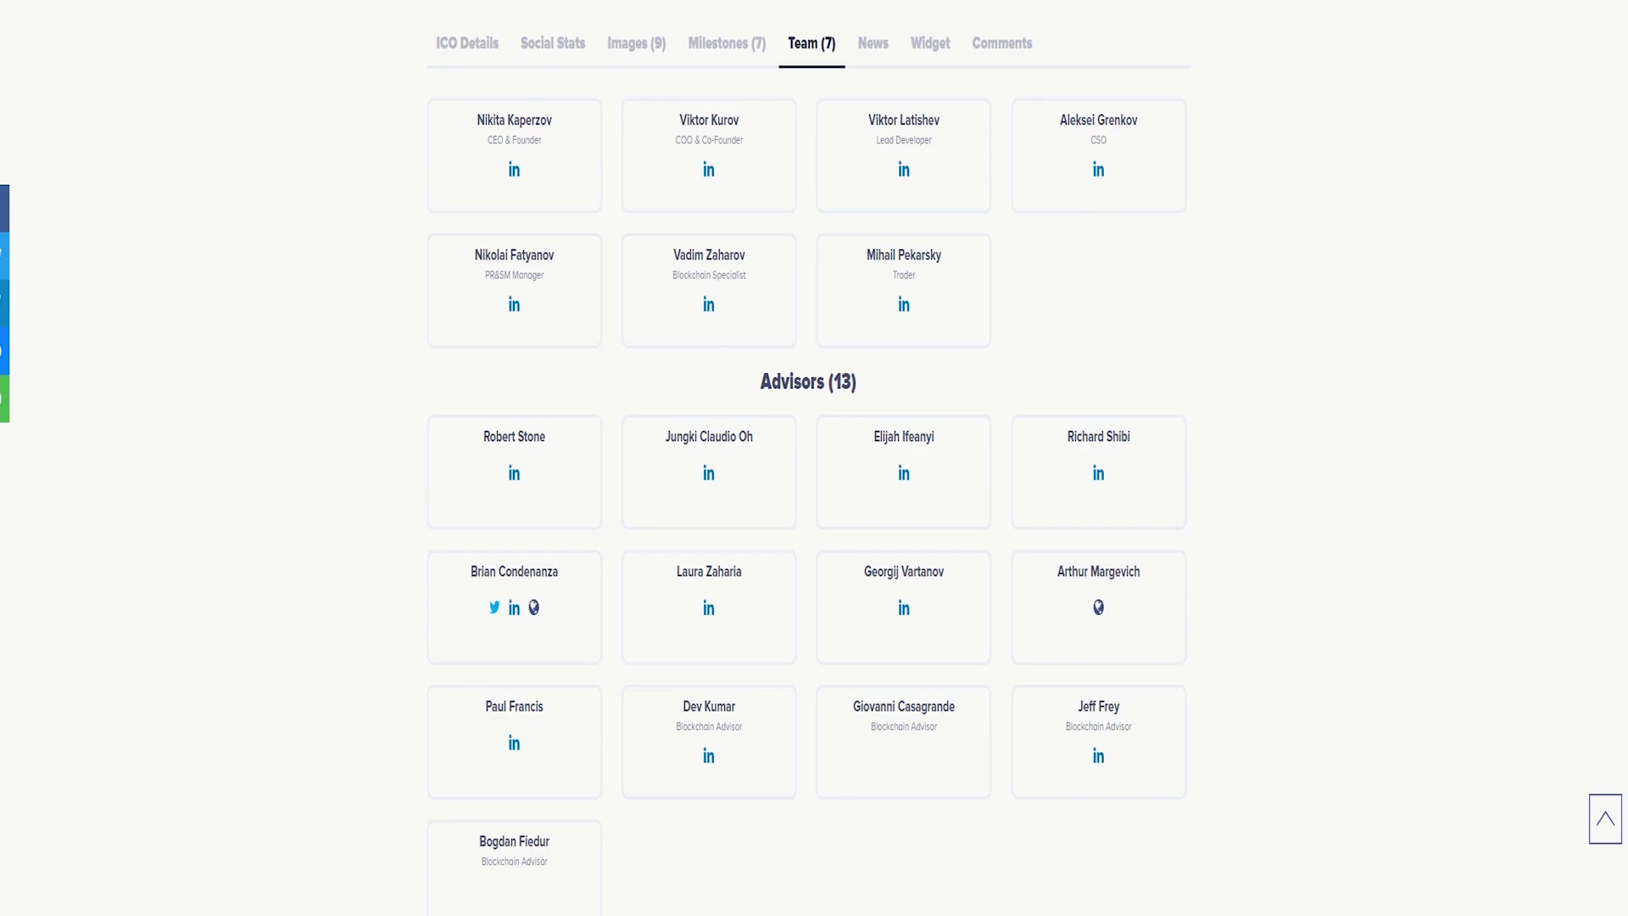
{"action": "left_click", "coordinate": [512, 170]}
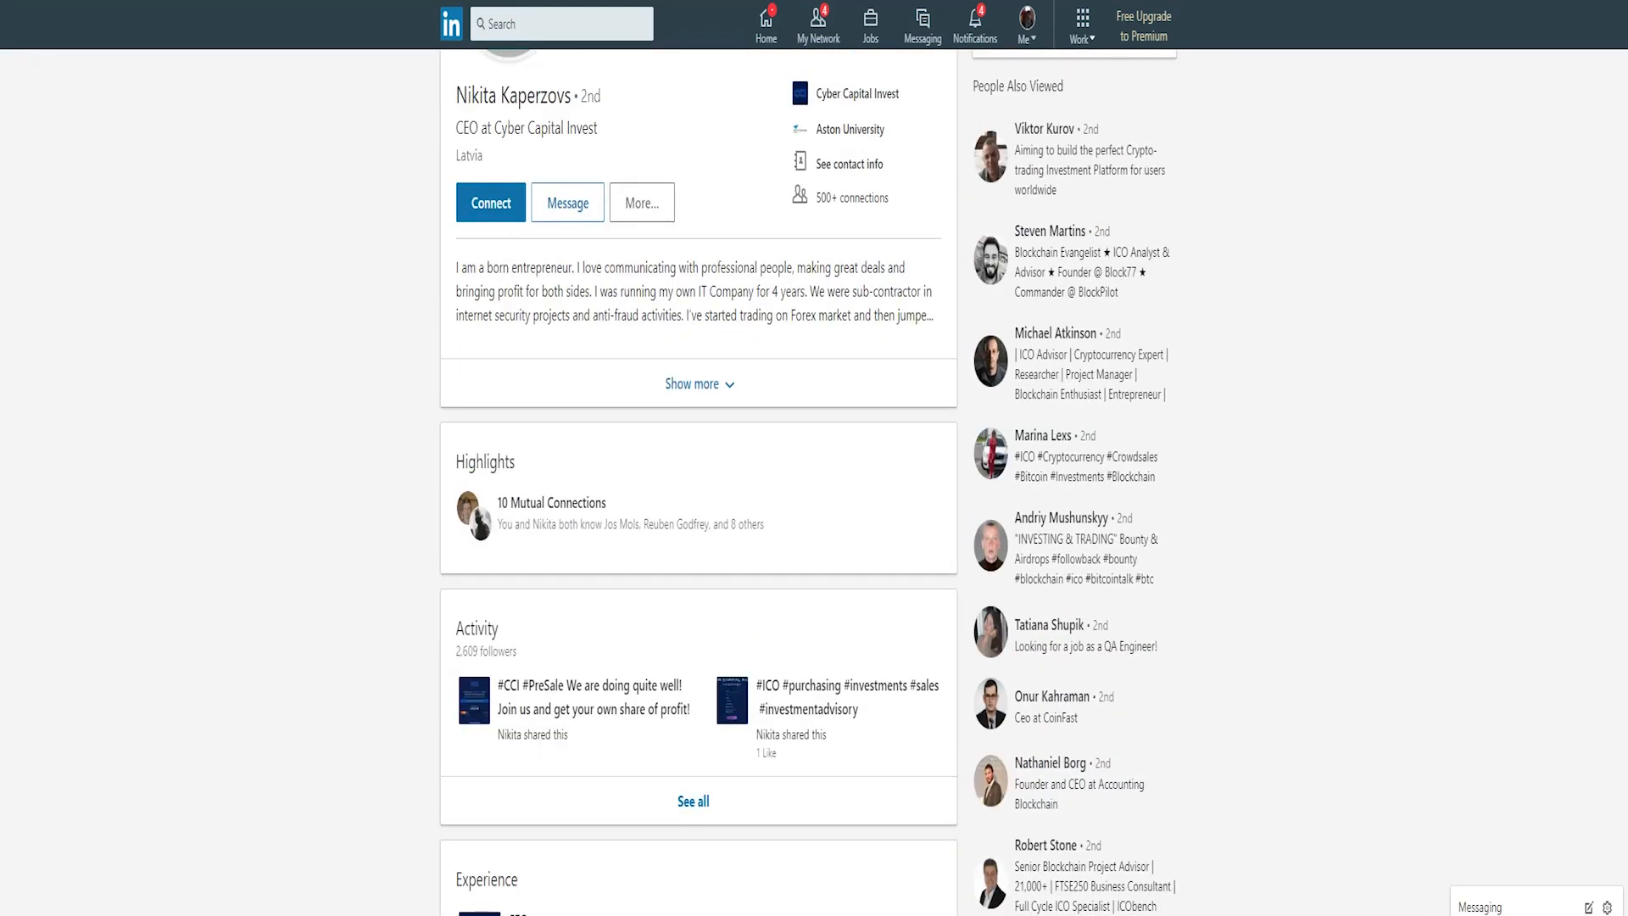
Scroll down the CEO's LinkedIn profile page
{"action": "scroll", "scroll_direction": "down", "scroll_amount": 3}
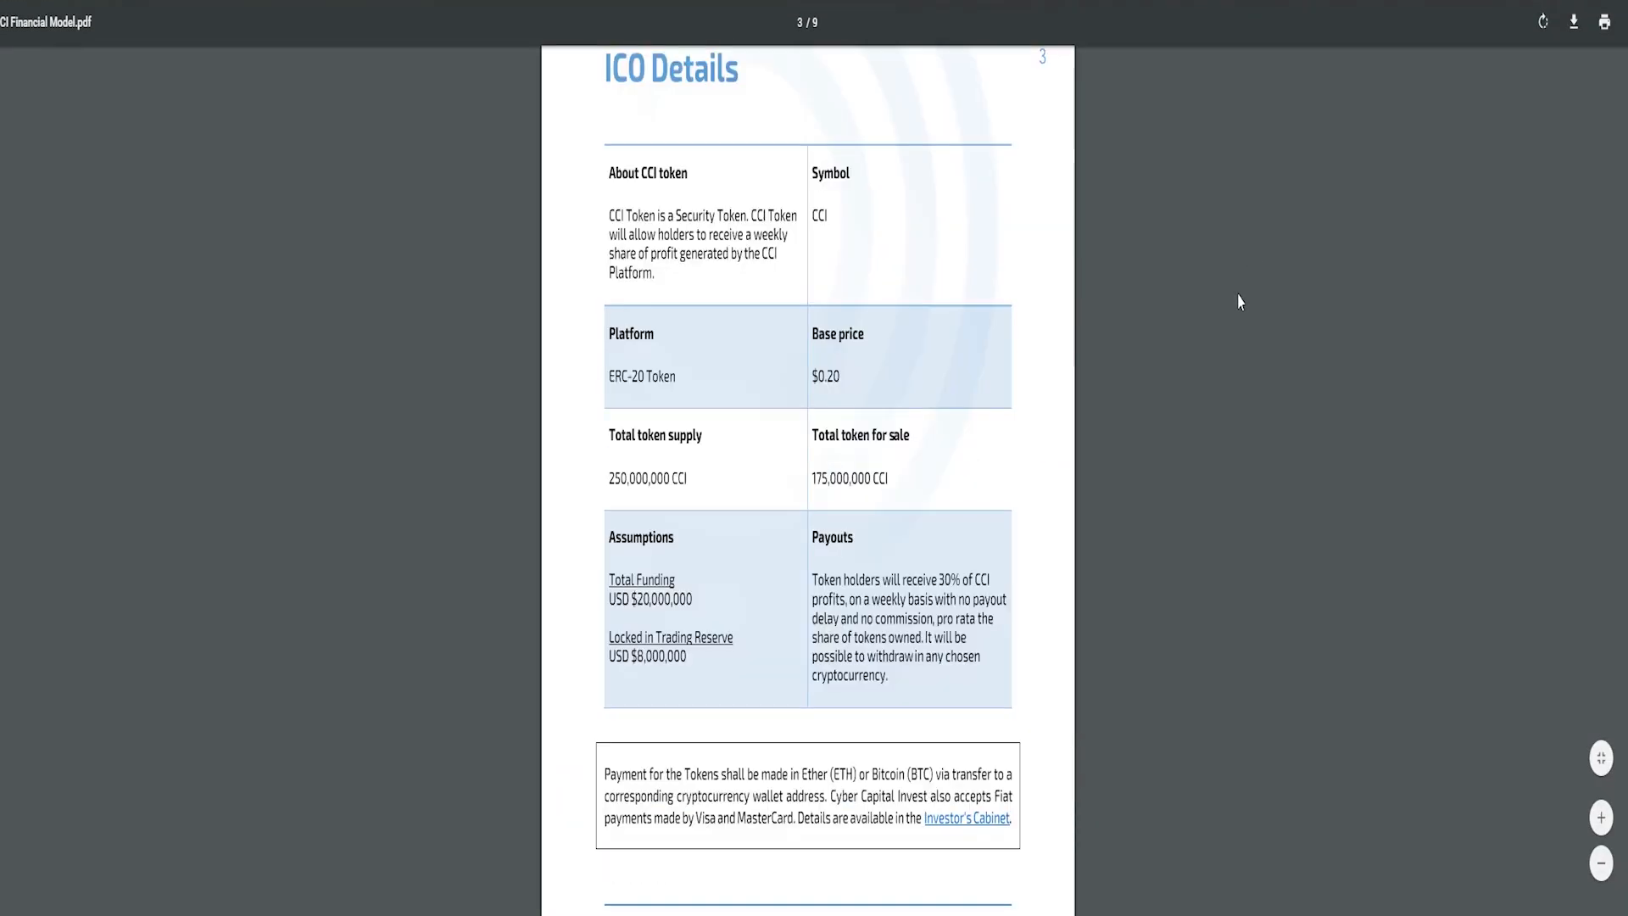
Scroll the CCI Financial Model PDF from ICO Details to the Funds Allocation page
{"action": "scroll", "scroll_direction": "down", "scroll_amount": 3}
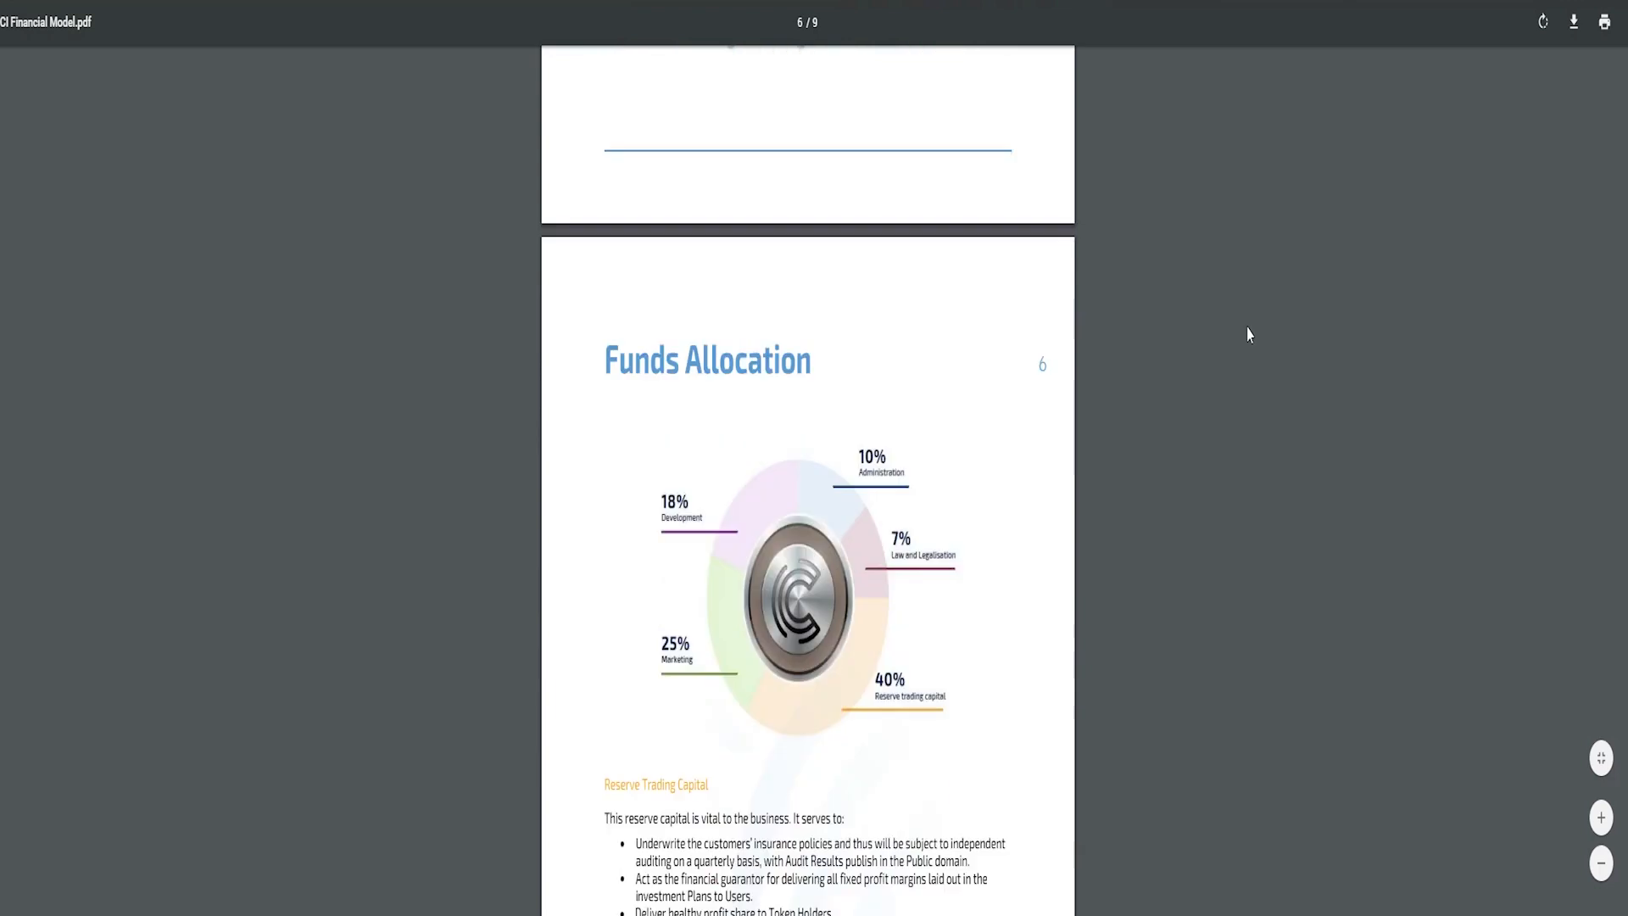
{"action": "scroll", "scroll_direction": "down", "scroll_amount": 3}
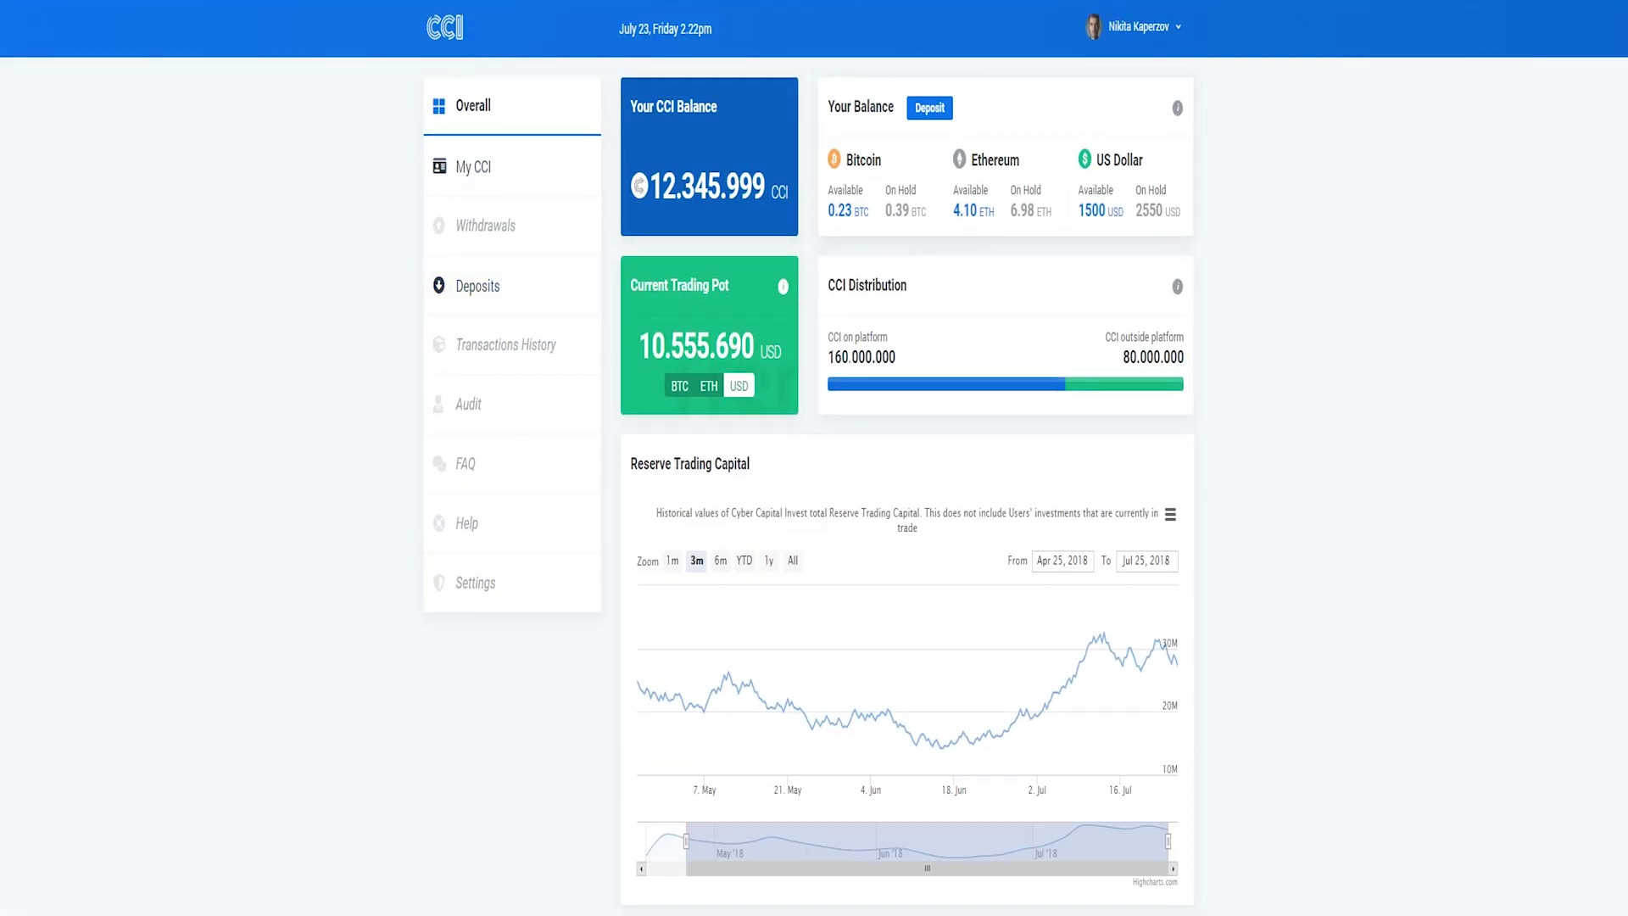
Show the trading pot in BTC and a one-year (July 2017–July 2018) Reserve Trading Capital chart
{"action": "left_click", "coordinate": [709, 385]}
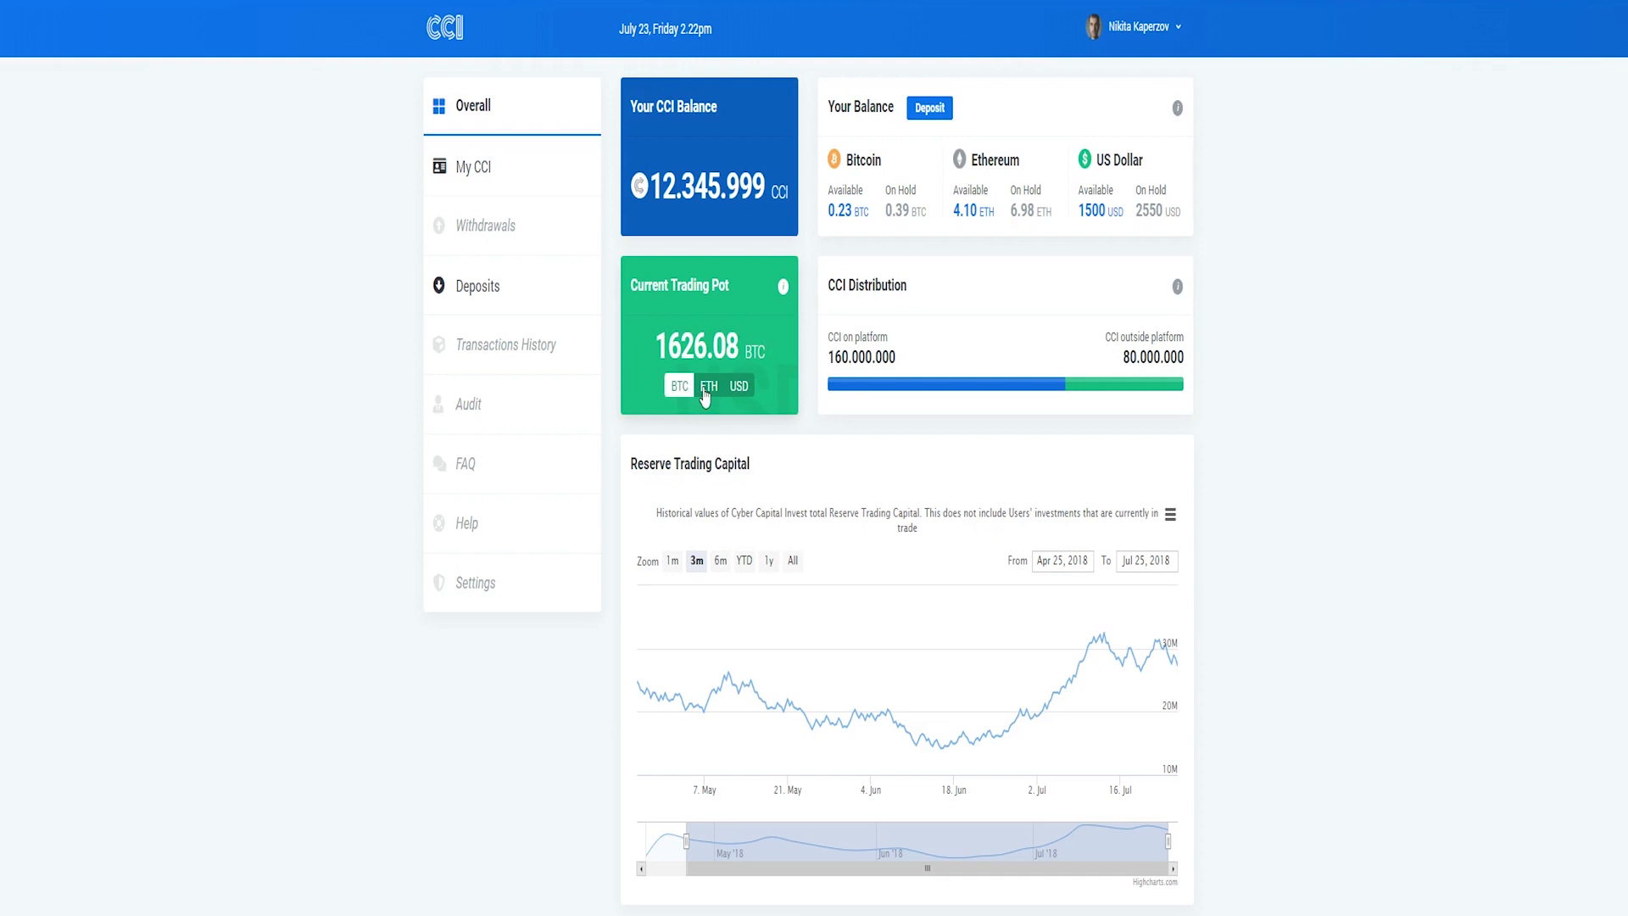
{"action": "scroll", "scroll_direction": "down", "scroll_amount": 3}
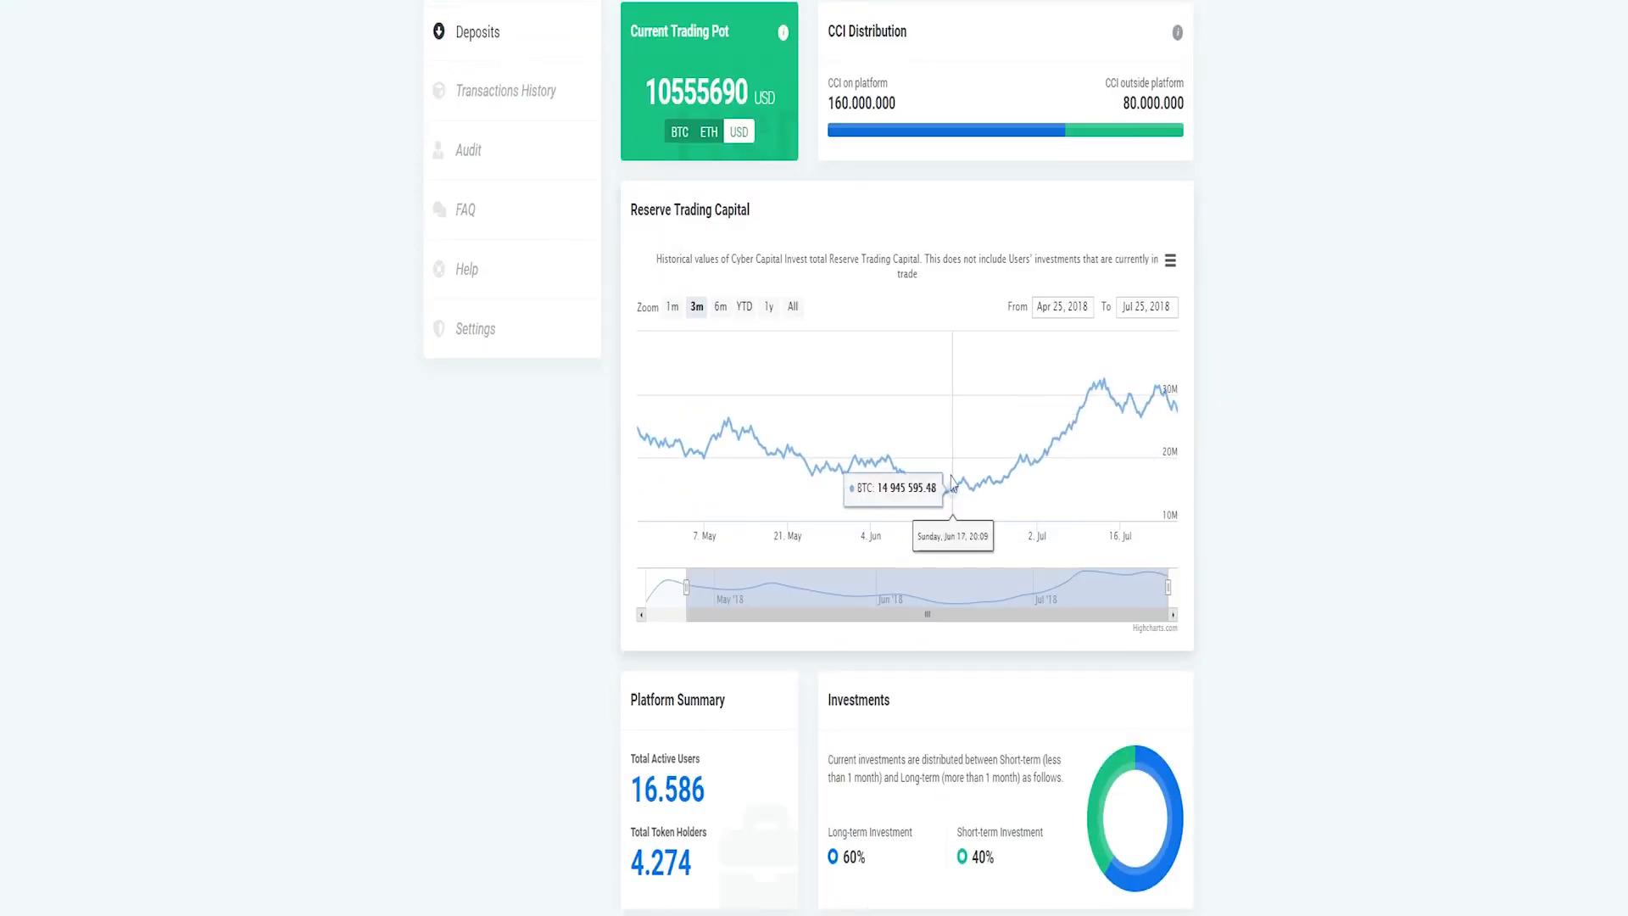
{"action": "left_click", "coordinate": [769, 307]}
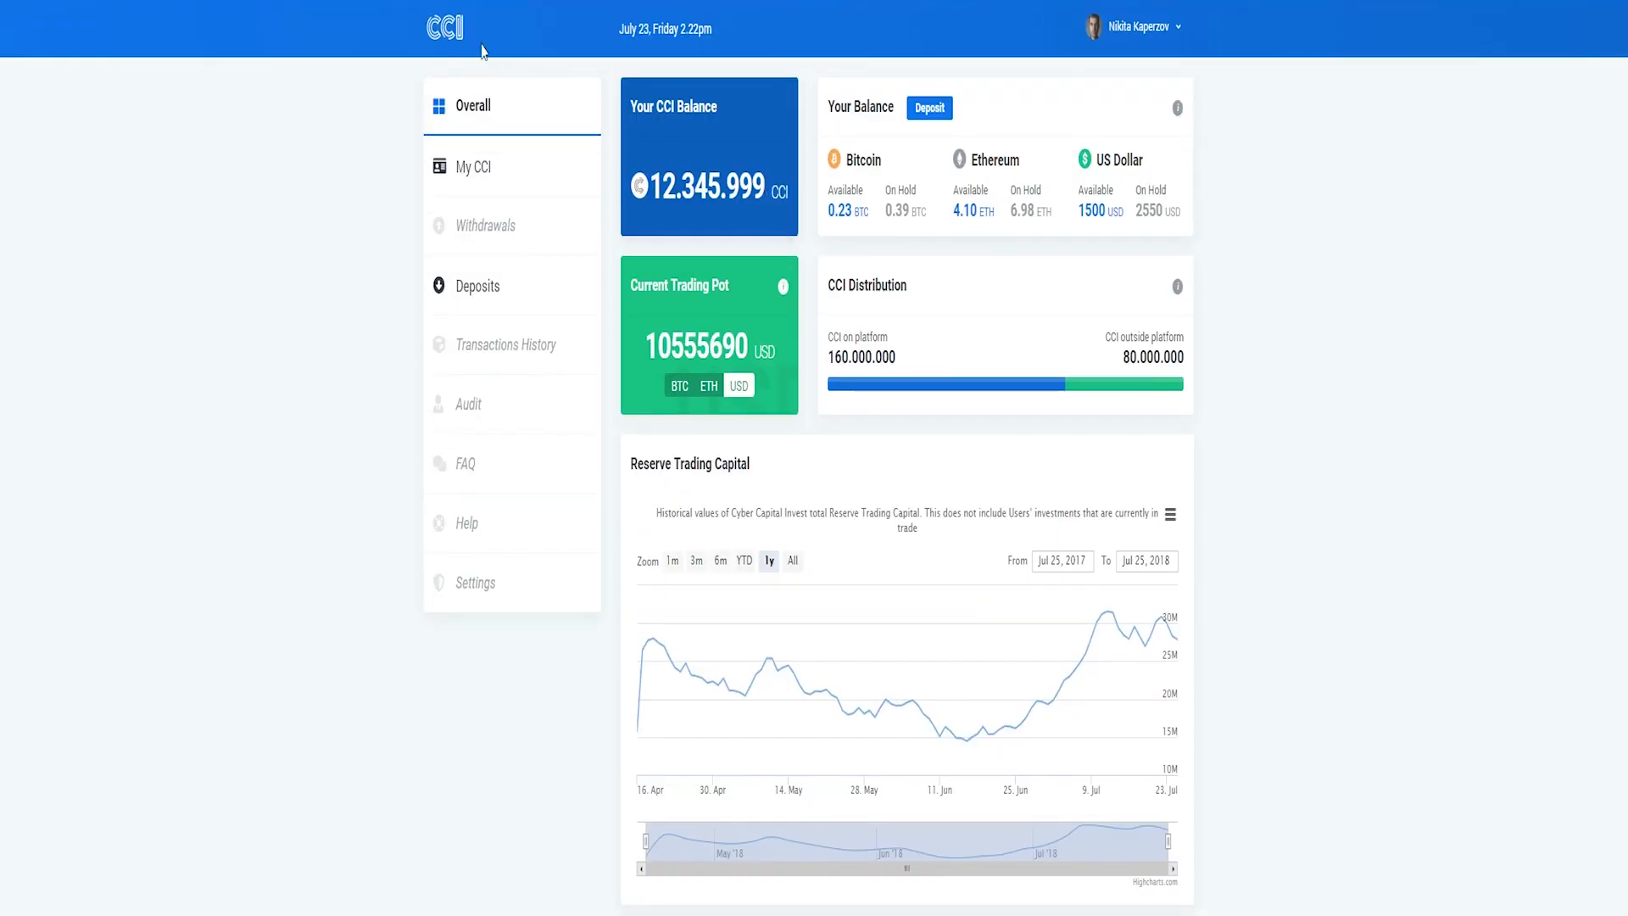
{"action": "mouse_move", "coordinate": [483, 49]}
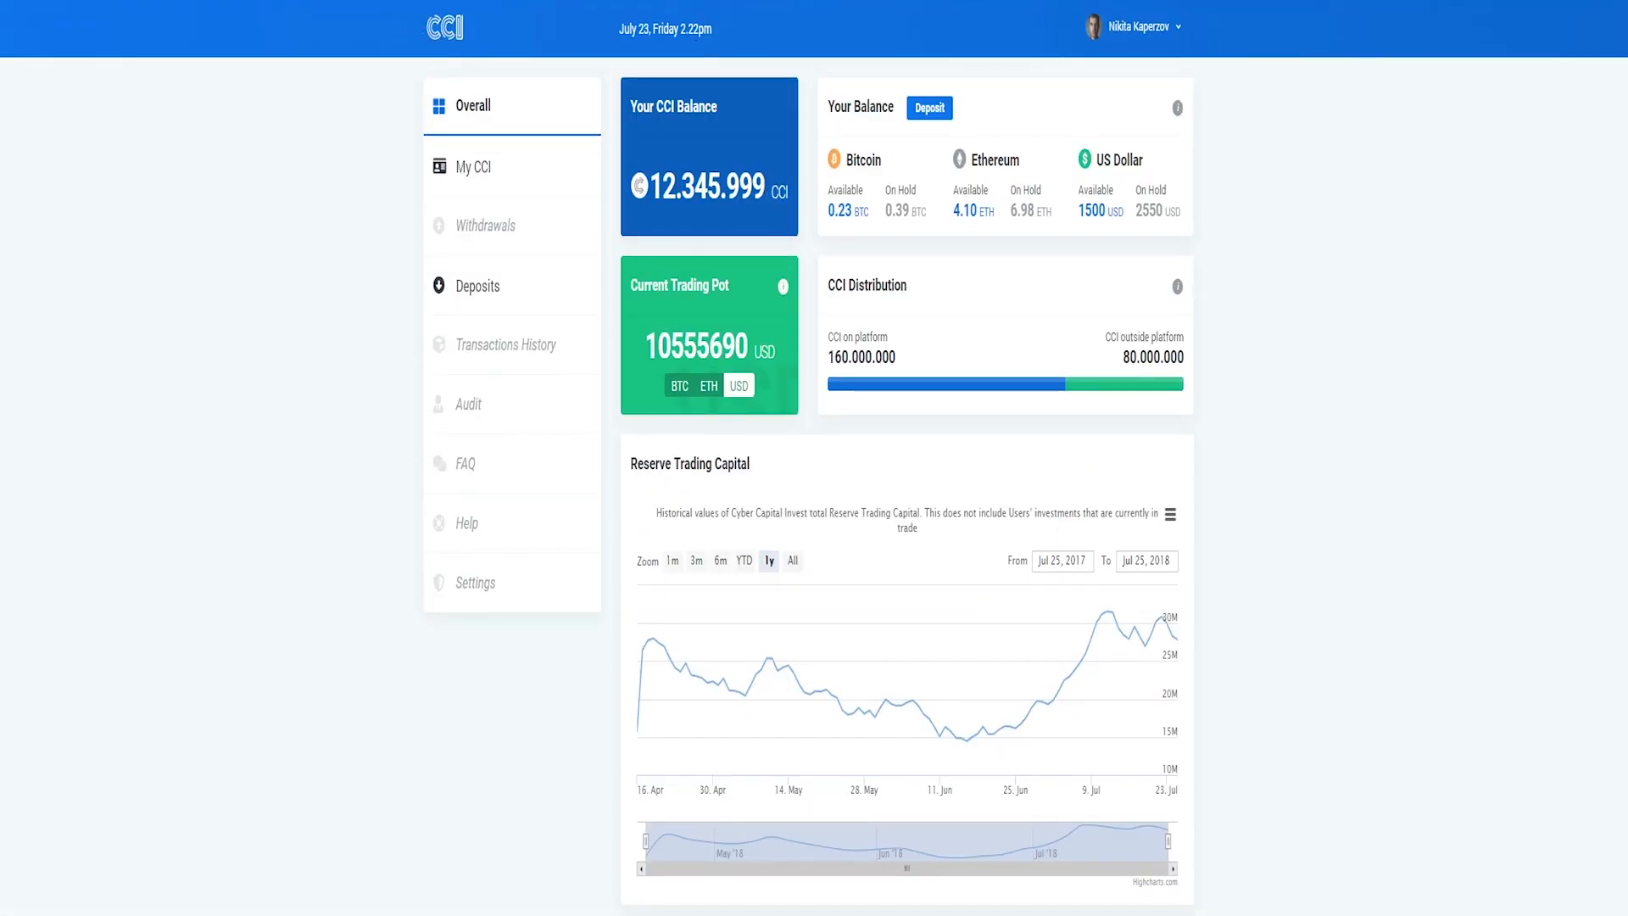